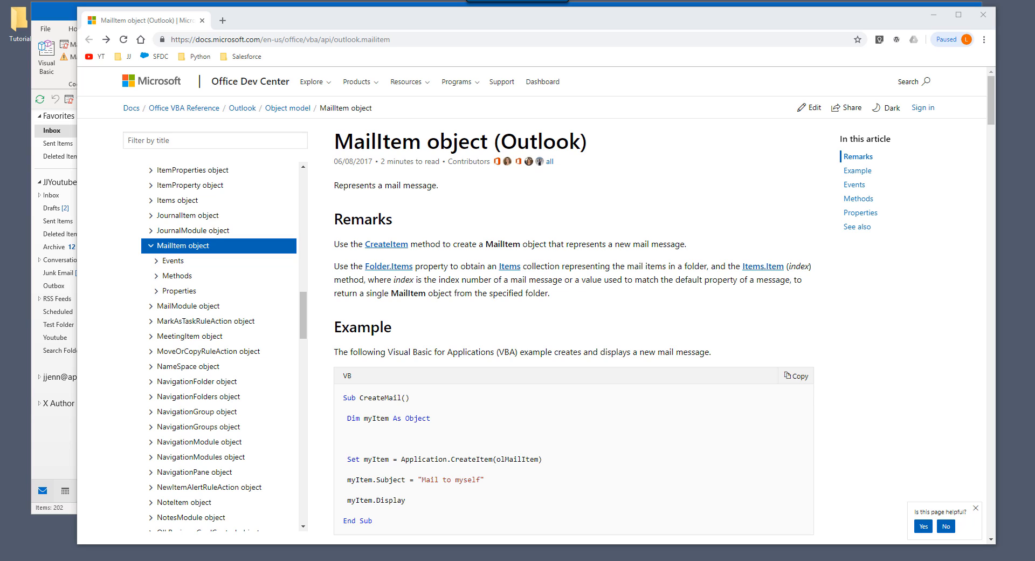
{"action": "mouse_move", "coordinate": [728, 329]}
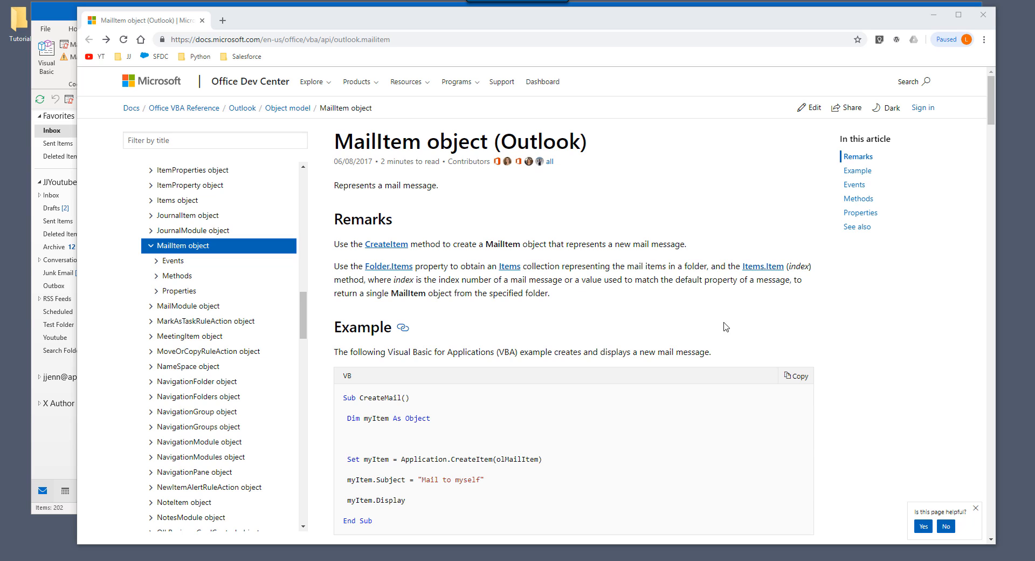
{"action": "mouse_move", "coordinate": [601, 201]}
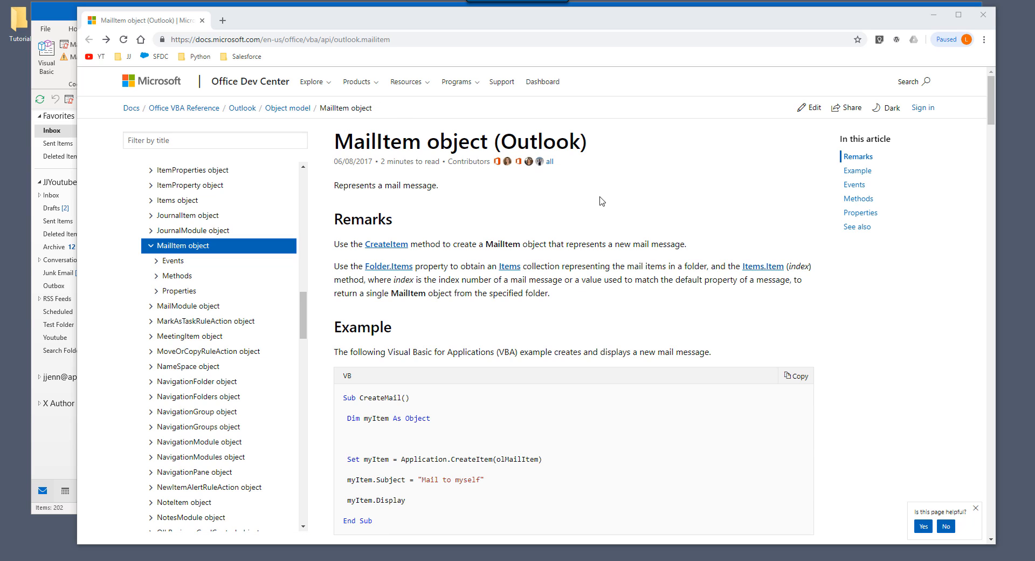
{"action": "mouse_move", "coordinate": [652, 310]}
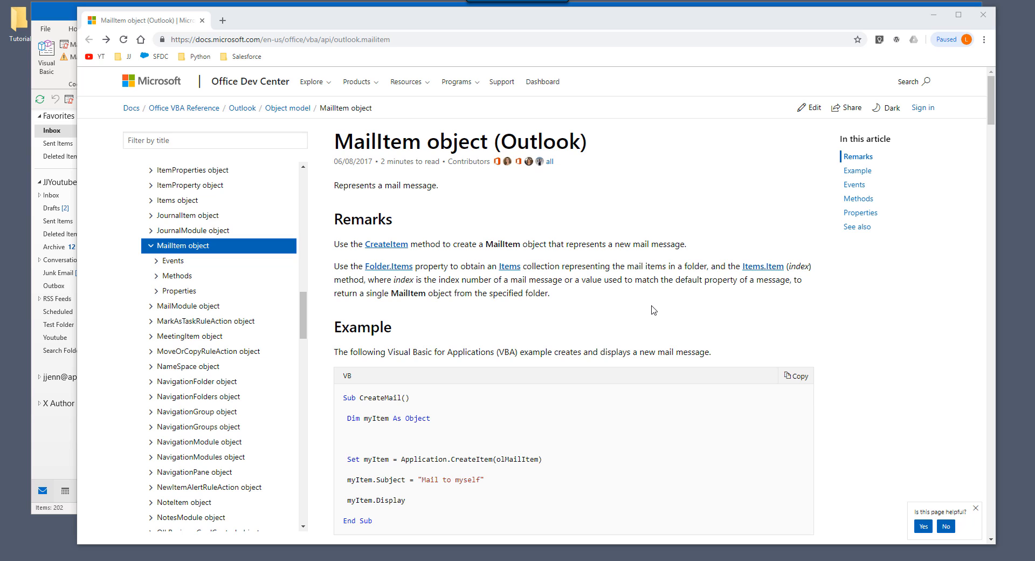
{"action": "mouse_move", "coordinate": [639, 337]}
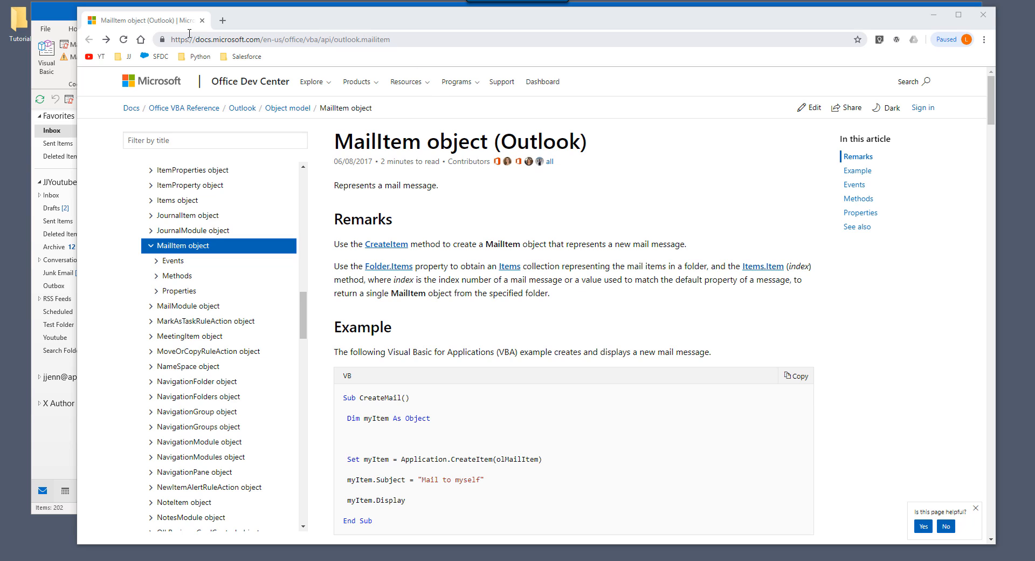
{"action": "mouse_move", "coordinate": [277, 114]}
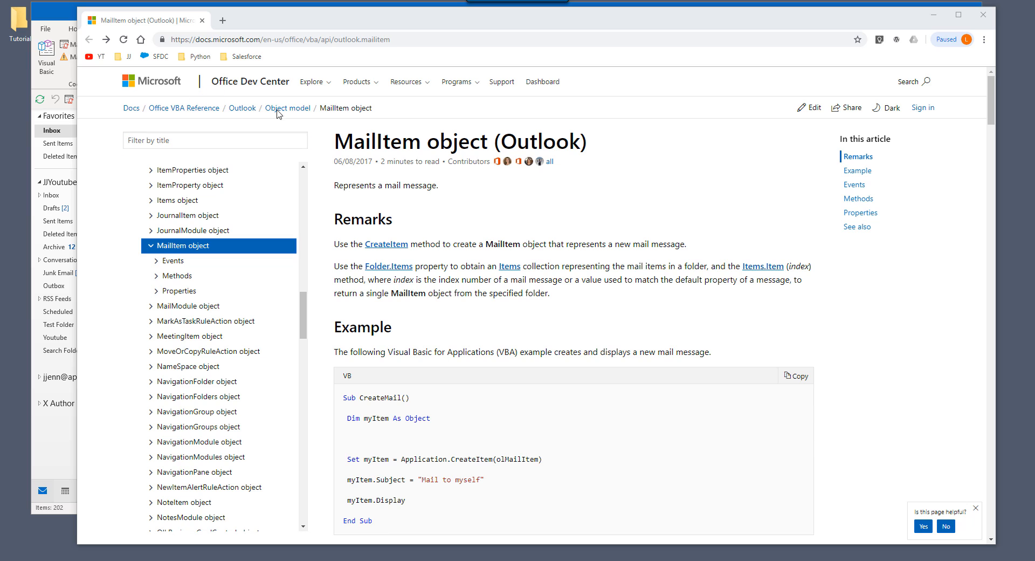
{"action": "mouse_move", "coordinate": [368, 110]}
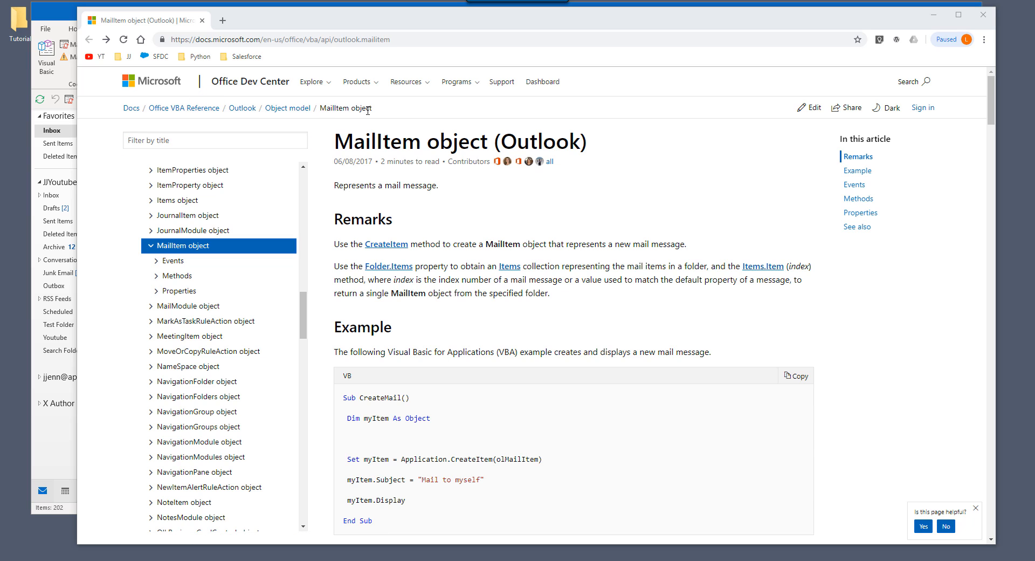
{"action": "mouse_move", "coordinate": [224, 264]}
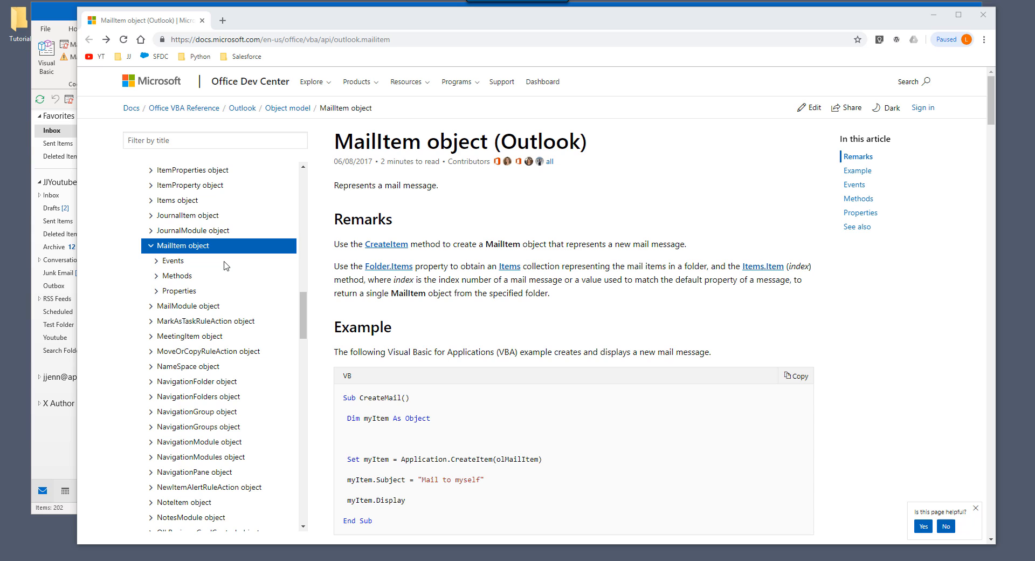
{"action": "mouse_move", "coordinate": [169, 293]}
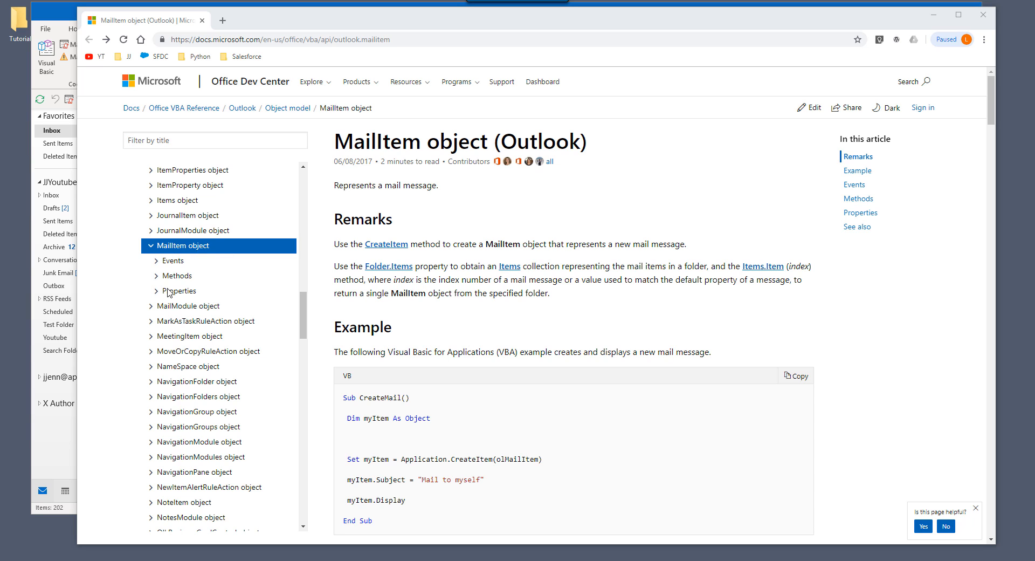
- Expand MailItem Properties in the Docs contents and scroll down to ExpiryTime through ReceivedByEntryID
{"action": "left_click", "coordinate": [159, 290]}
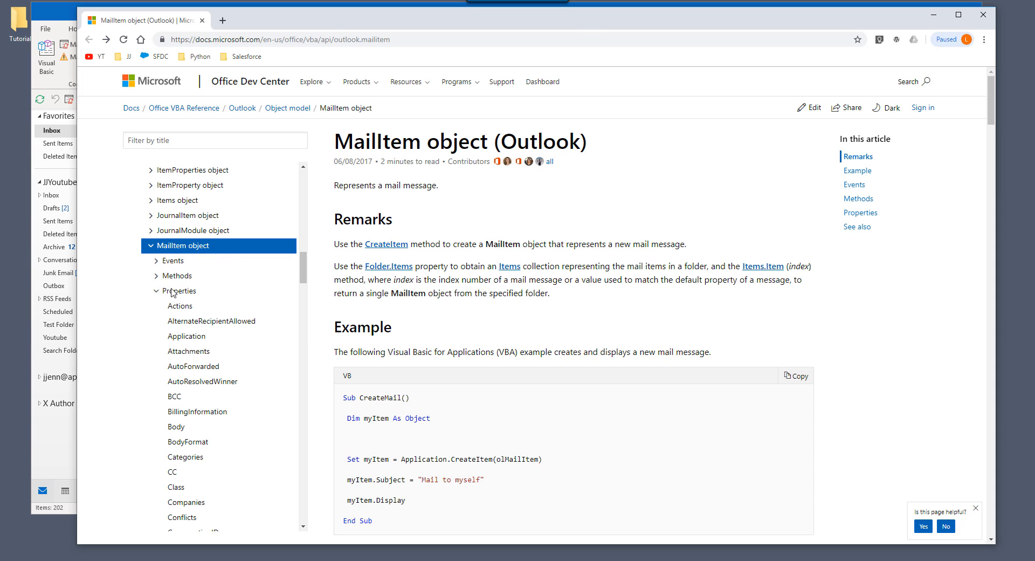
{"action": "scroll", "scroll_direction": "down", "scroll_amount": 3}
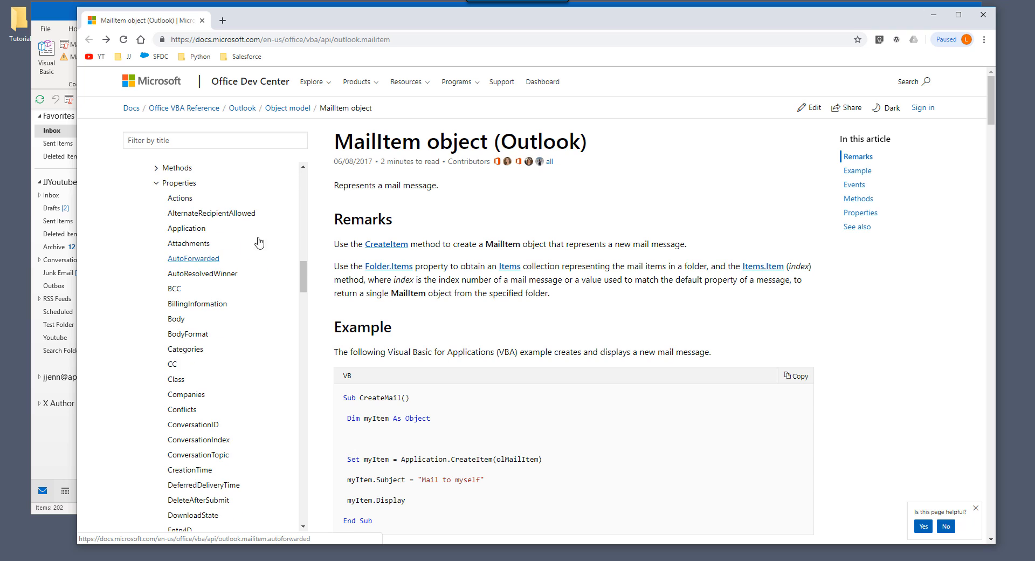
{"action": "scroll", "scroll_direction": "down", "scroll_amount": 3}
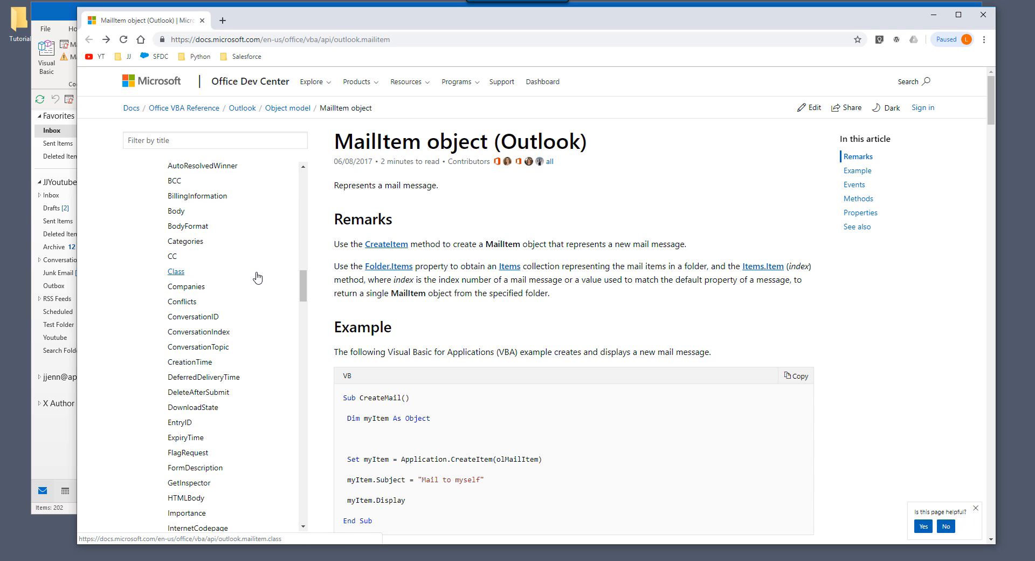
{"action": "mouse_move", "coordinate": [452, 157]}
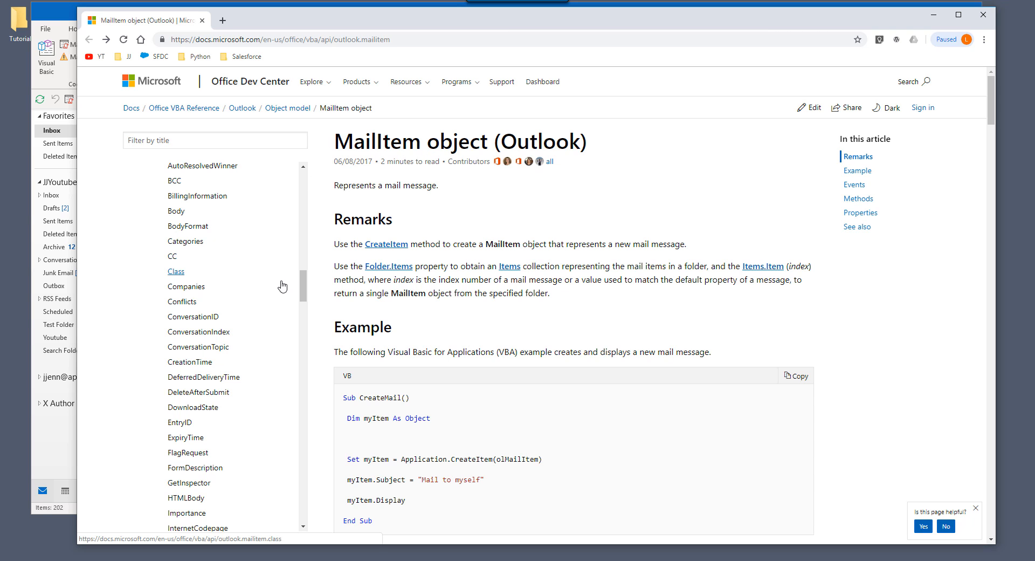
{"action": "scroll", "scroll_direction": "up", "scroll_amount": 3}
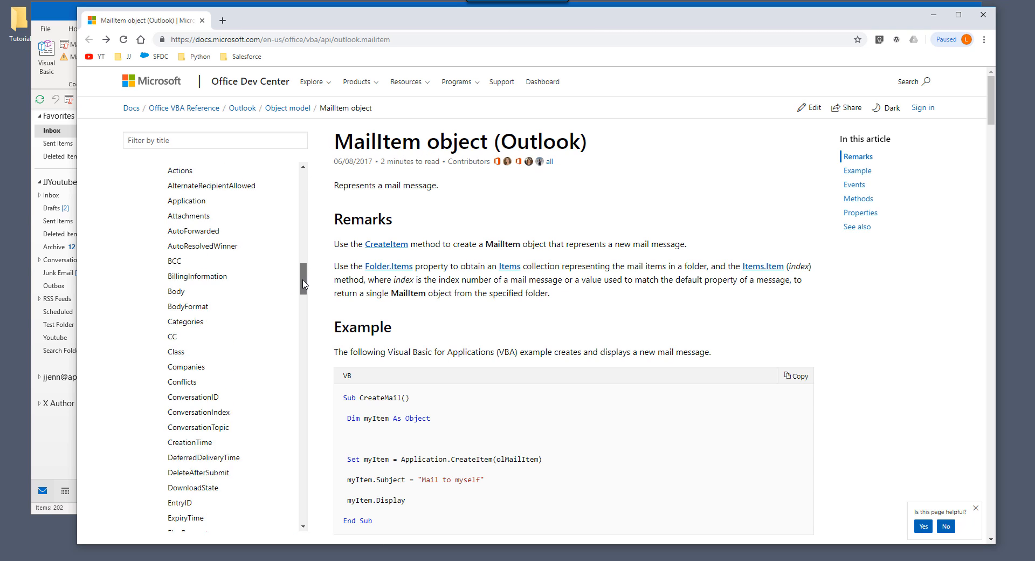
{"action": "scroll", "scroll_direction": "up", "scroll_amount": 3}
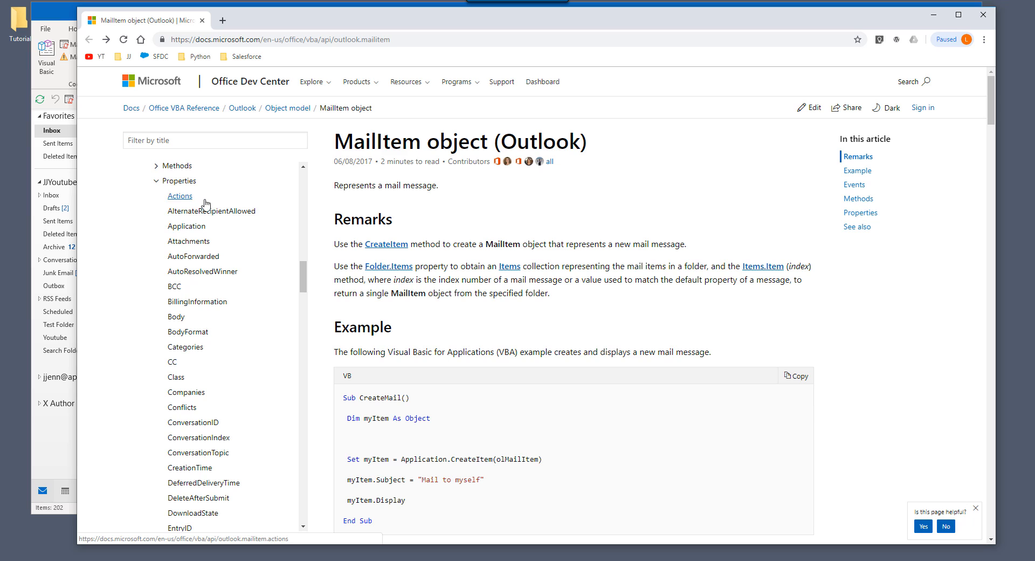
{"action": "mouse_move", "coordinate": [189, 241]}
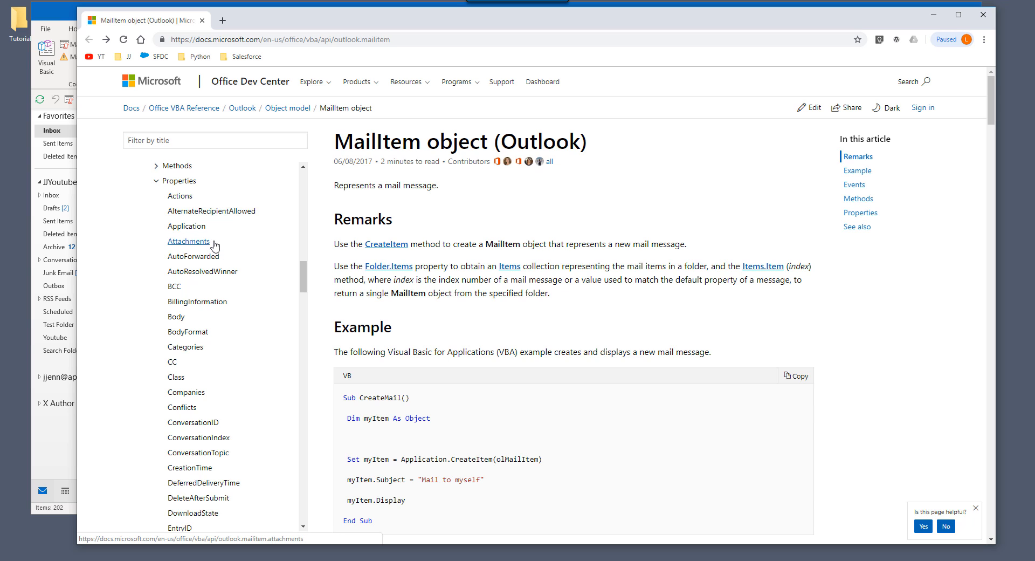
{"action": "mouse_move", "coordinate": [227, 244]}
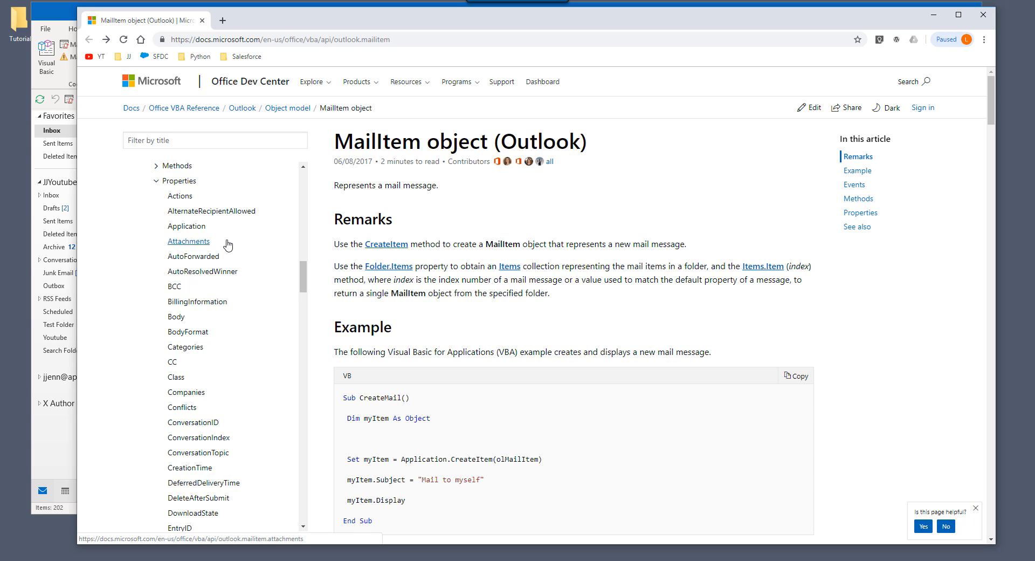
{"action": "mouse_move", "coordinate": [193, 248]}
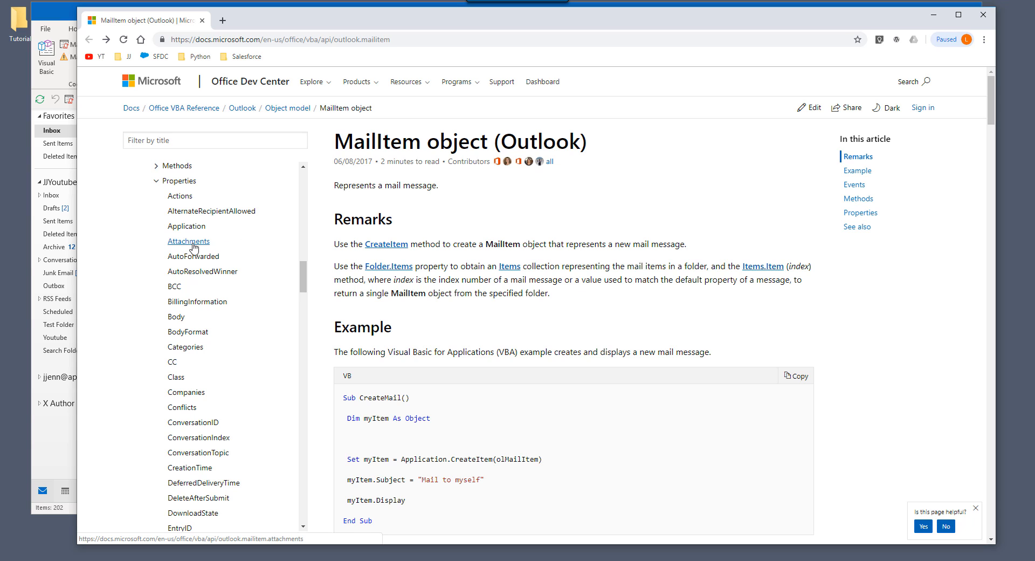
{"action": "mouse_move", "coordinate": [173, 362]}
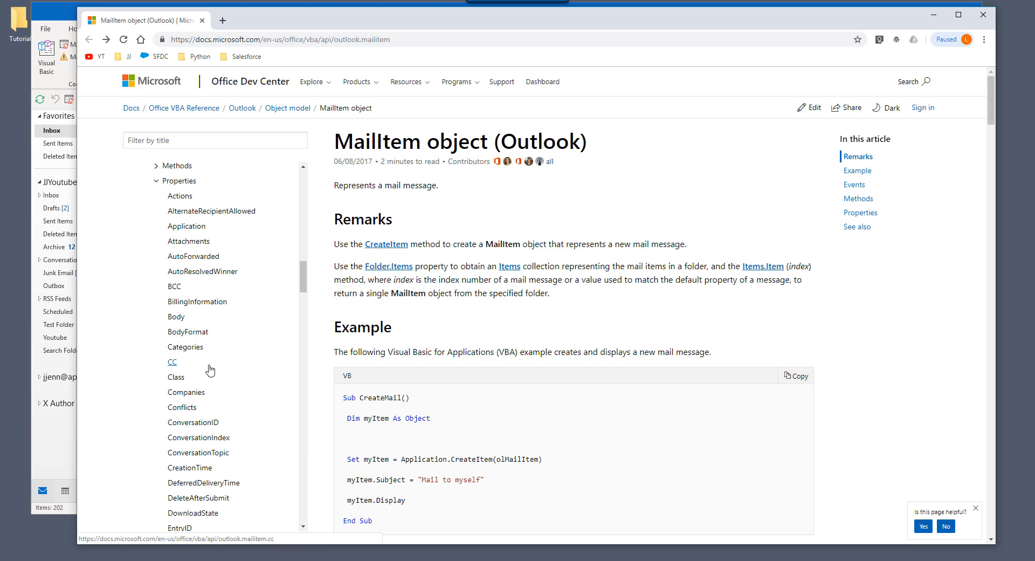
{"action": "scroll", "scroll_direction": "down", "scroll_amount": 3}
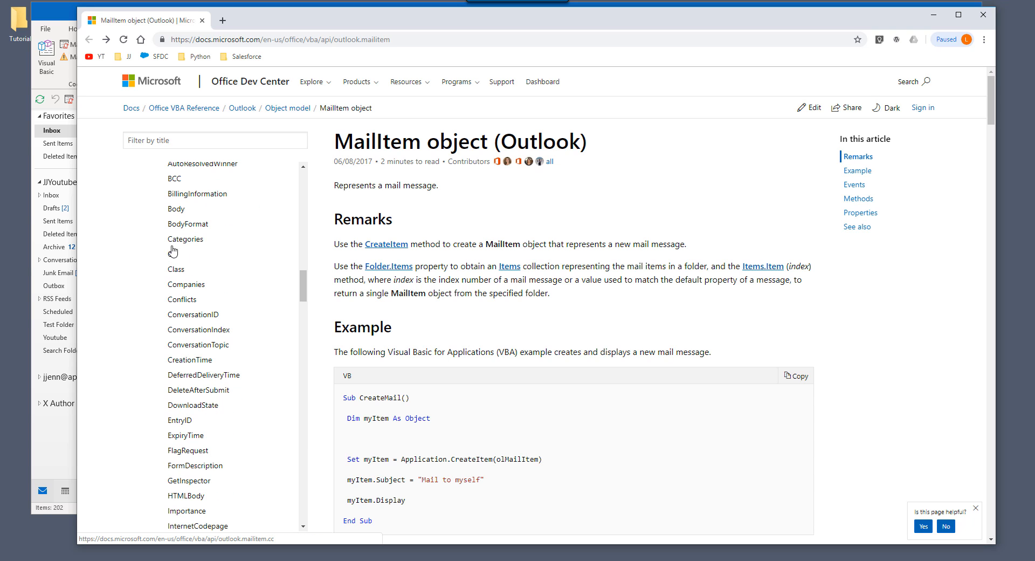
{"action": "mouse_move", "coordinate": [188, 224]}
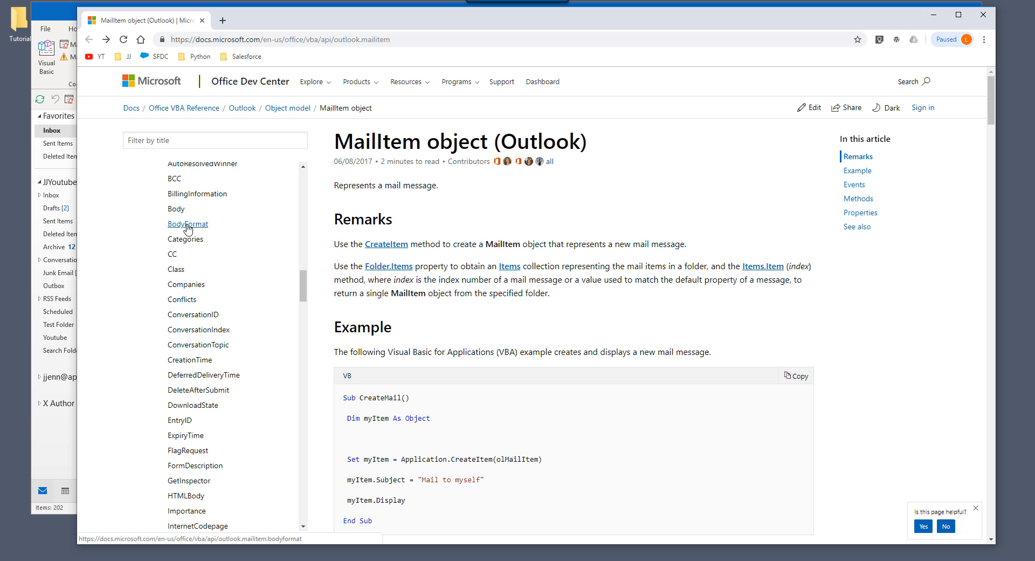
{"action": "scroll", "scroll_direction": "down", "scroll_amount": 3}
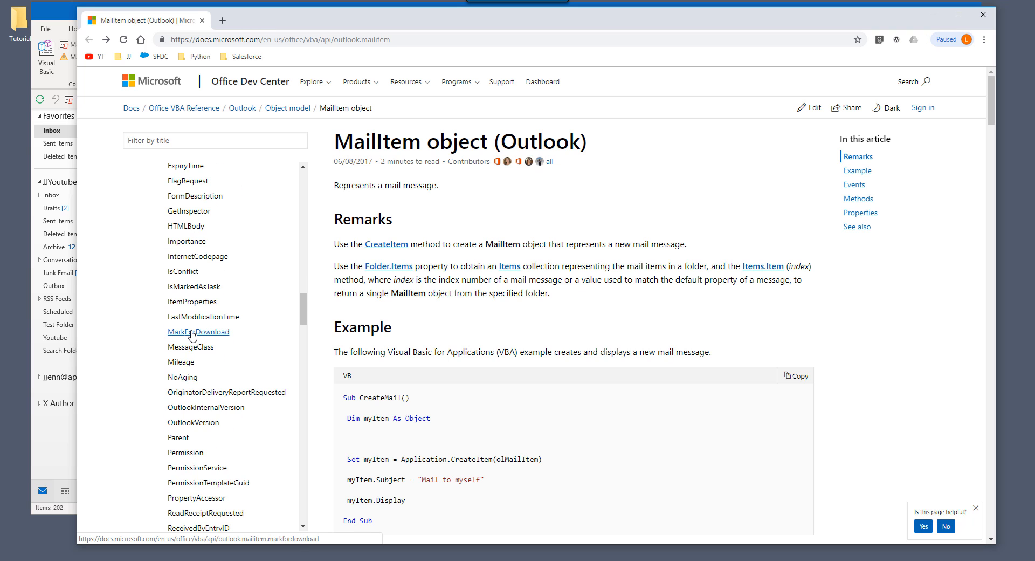
{"action": "mouse_move", "coordinate": [231, 306]}
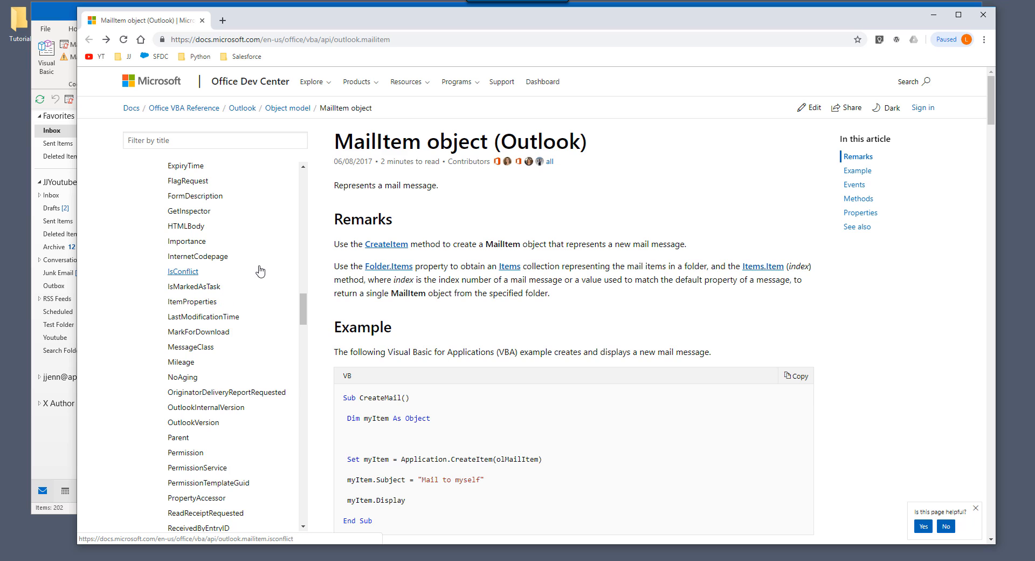
{"action": "mouse_move", "coordinate": [256, 273]}
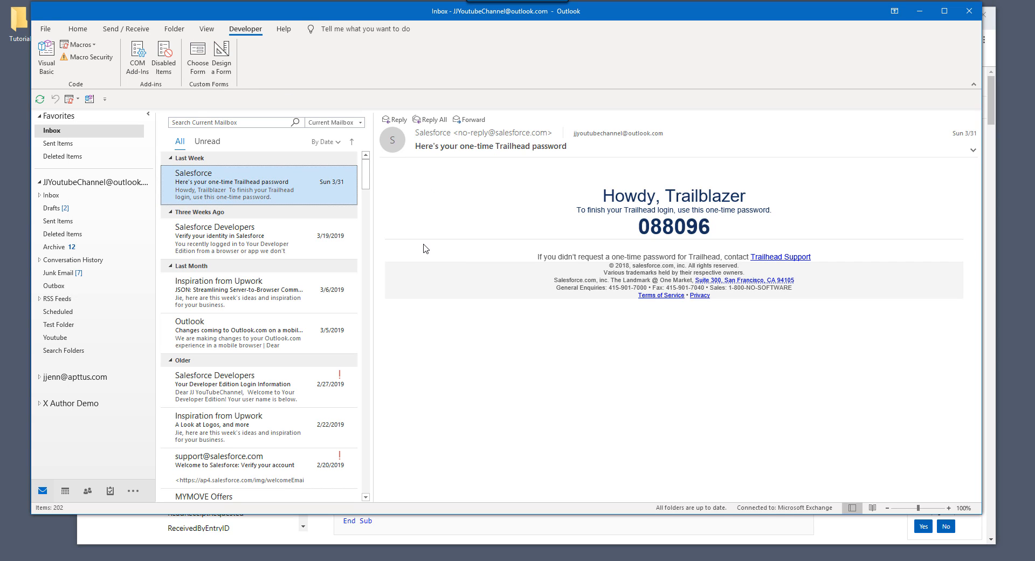
{"action": "mouse_move", "coordinate": [272, 45]}
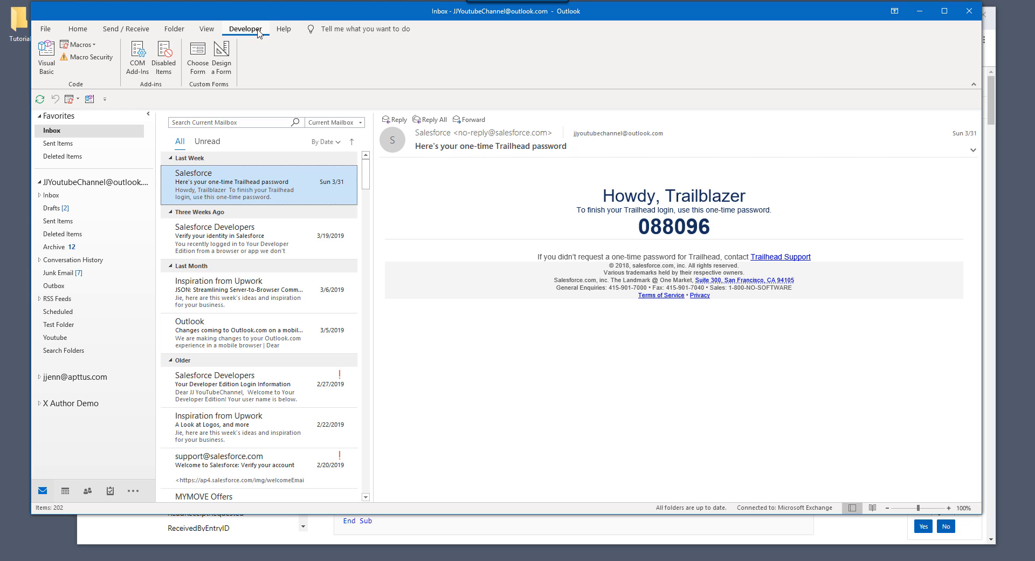
- Open the Visual Basic editor and insert a new module into the Outlook project
{"action": "left_click", "coordinate": [44, 57]}
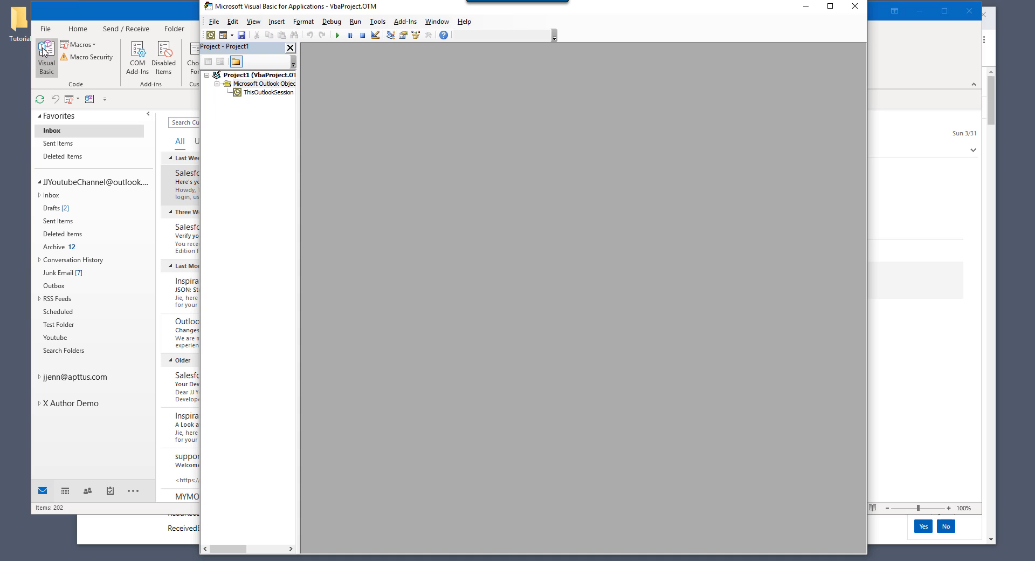
{"action": "right_click", "coordinate": [267, 92]}
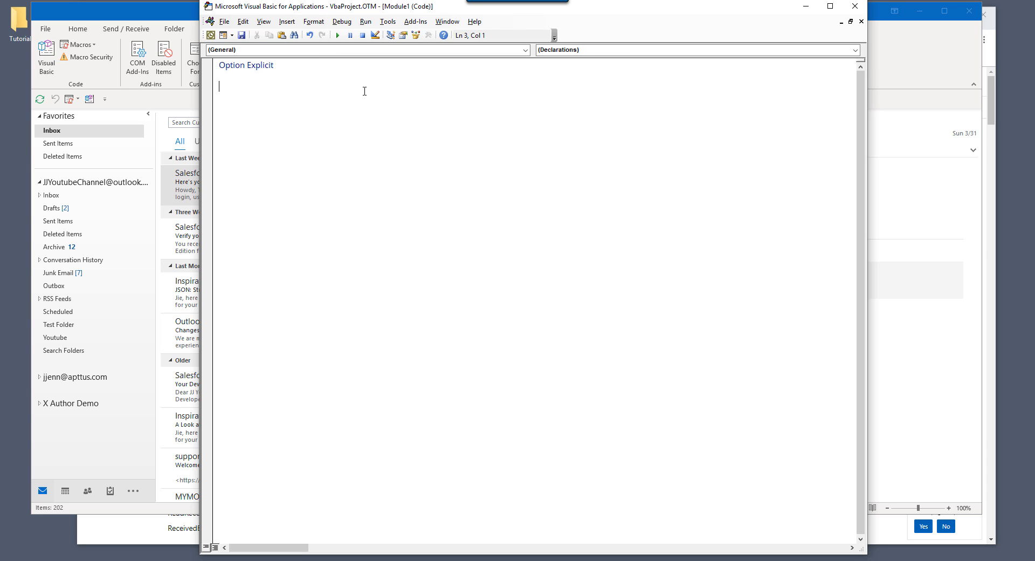
- Start Sub List_Email_Info declaring xlApp as Excel.Application and xlWB as Excel.Workbook
{"action": "type", "text": "Sub"}
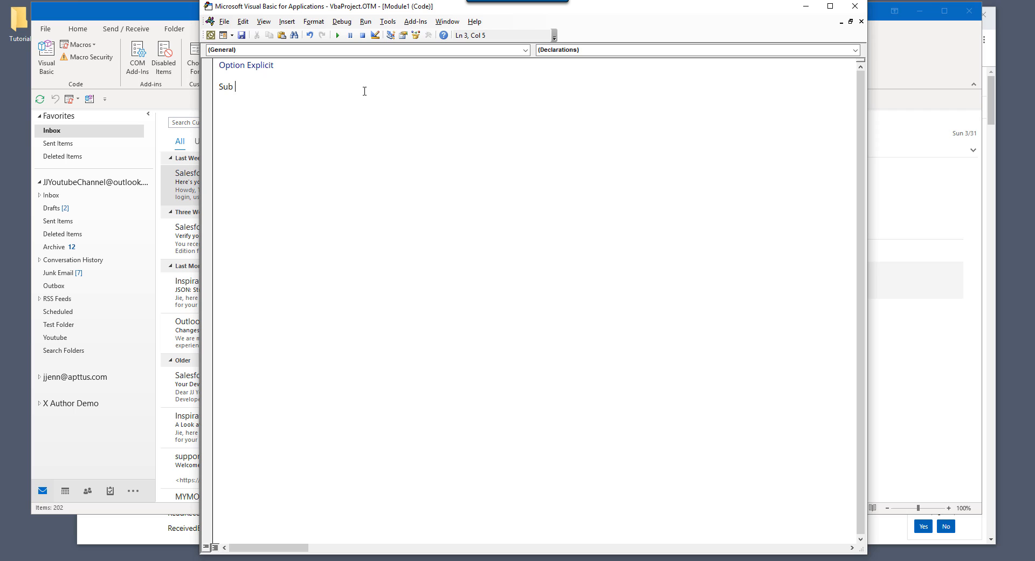
{"action": "type", "text": "List_Email_Info("}
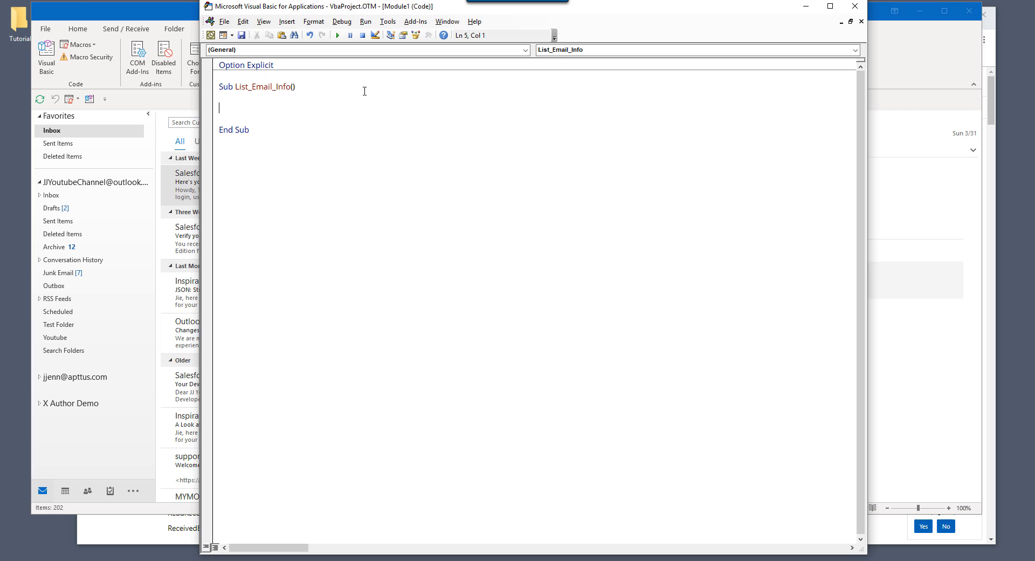
{"action": "type", "text": "dim"}
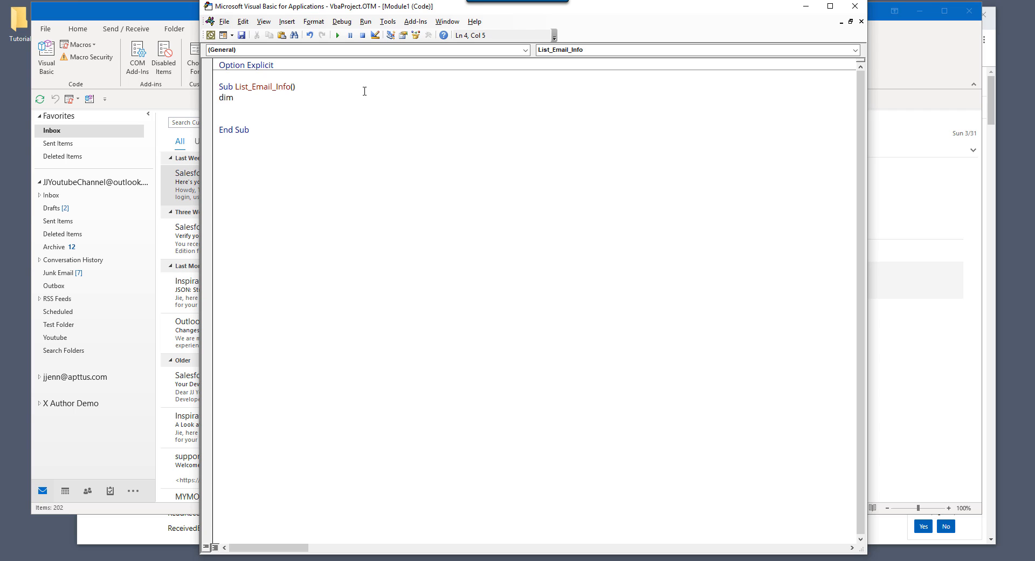
{"action": "type", "text": "xl"}
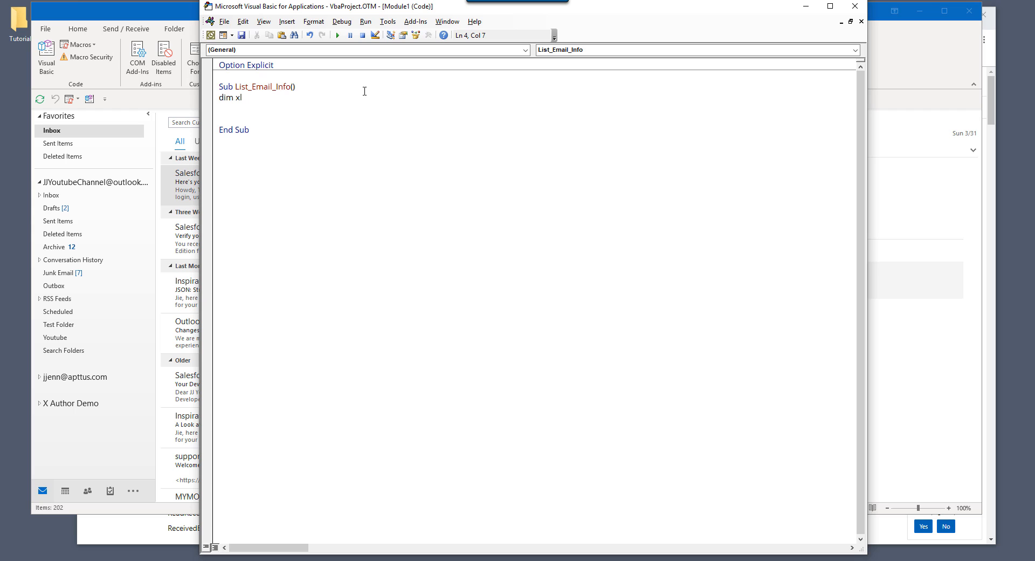
{"action": "type", "text": "App"}
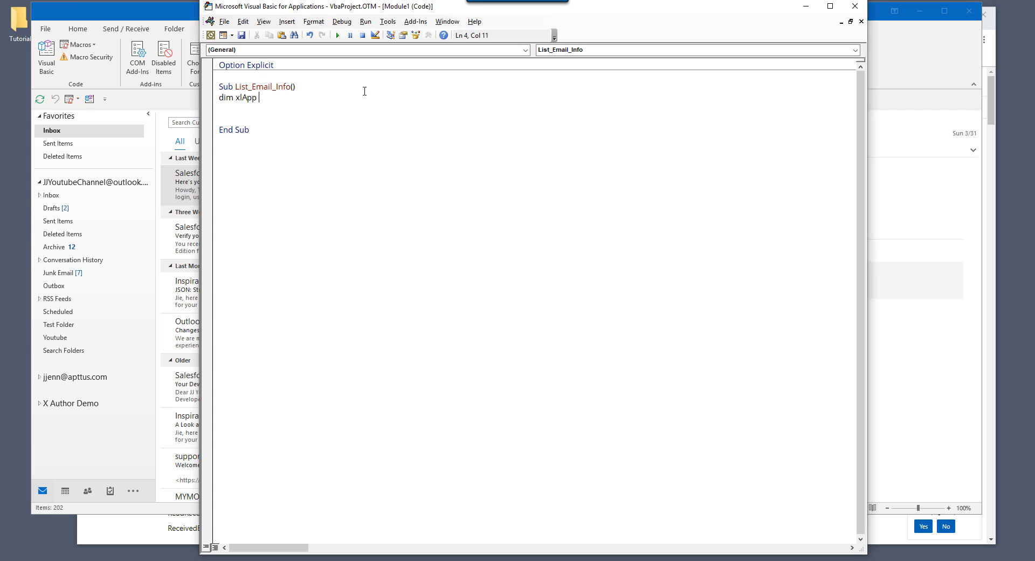
{"action": "mouse_move", "coordinate": [559, 177]}
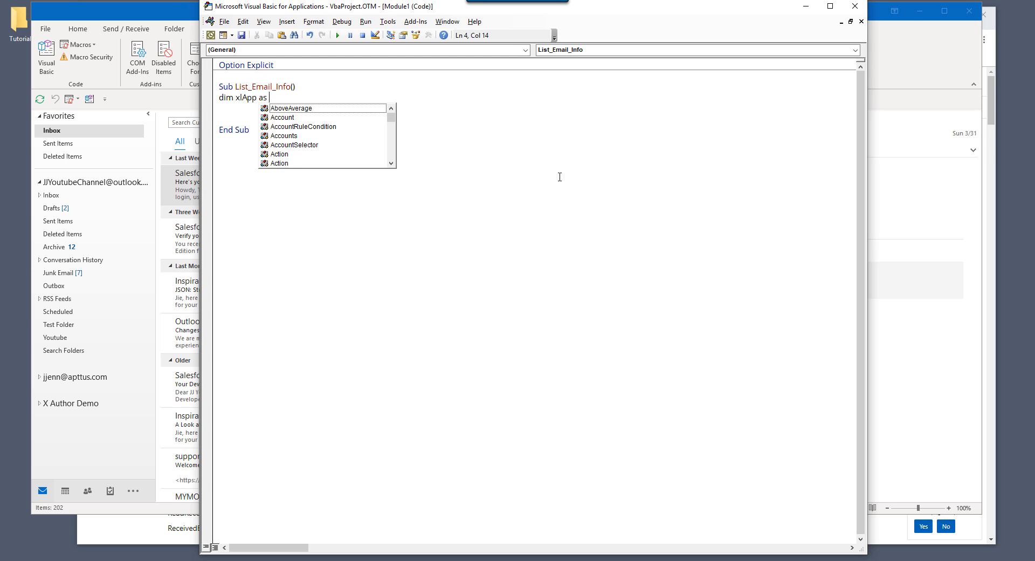
{"action": "type", "text": "Excel.ap"}
{"action": "type", "text": "dim xlW"}
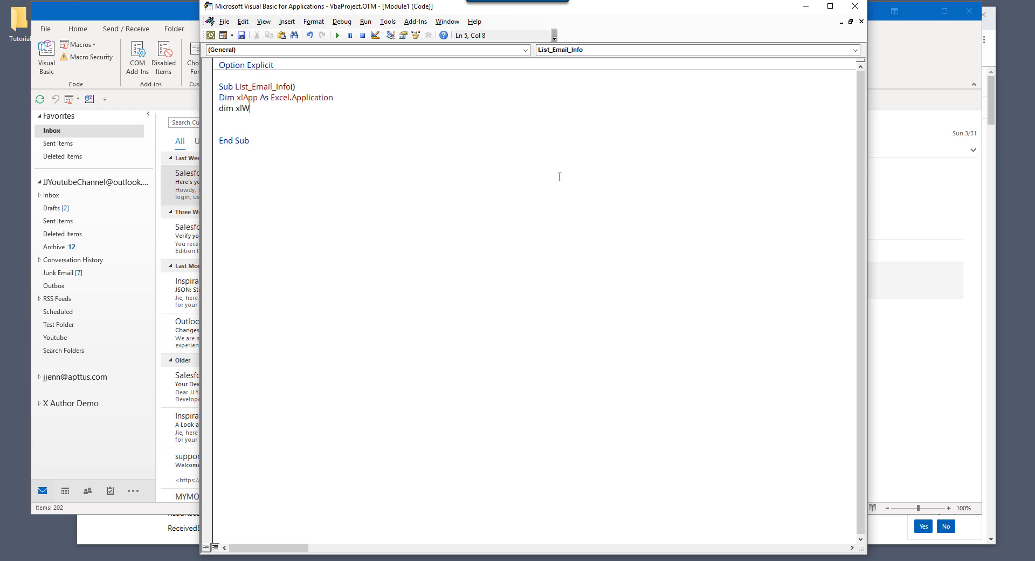
{"action": "type", "text": "B as Excel.w"}
{"action": "type", "text": "dim"}
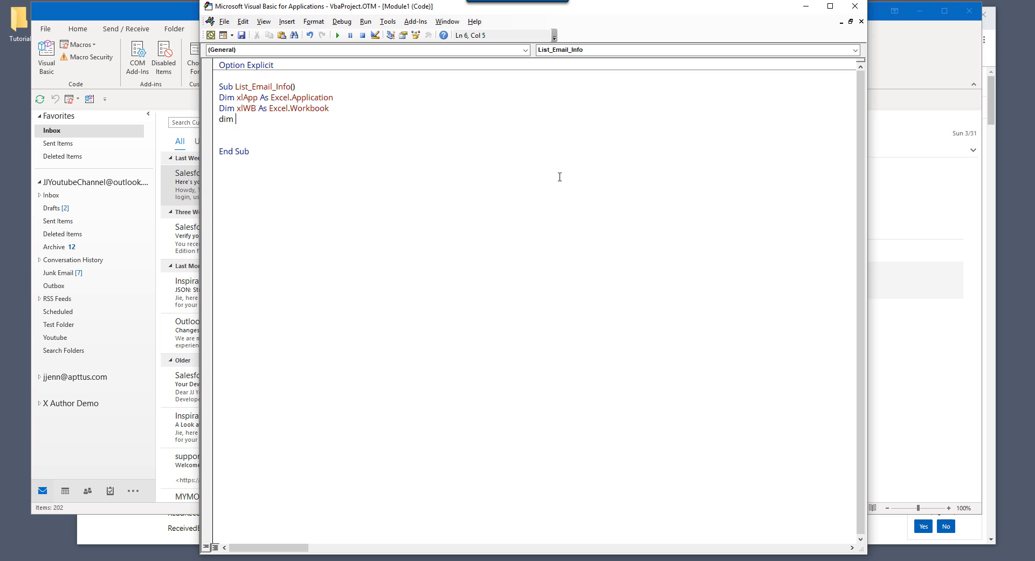
- Declare i as Long with a 'Row tracker comment, and arrHeader as Variant
{"action": "type", "text": "x"}
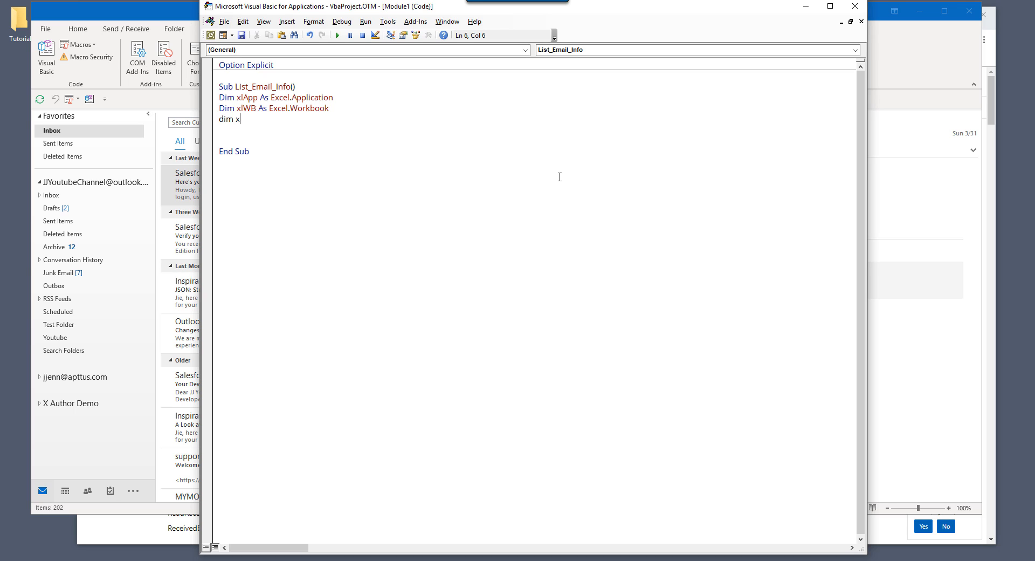
{"action": "type", "text": "i as long"}
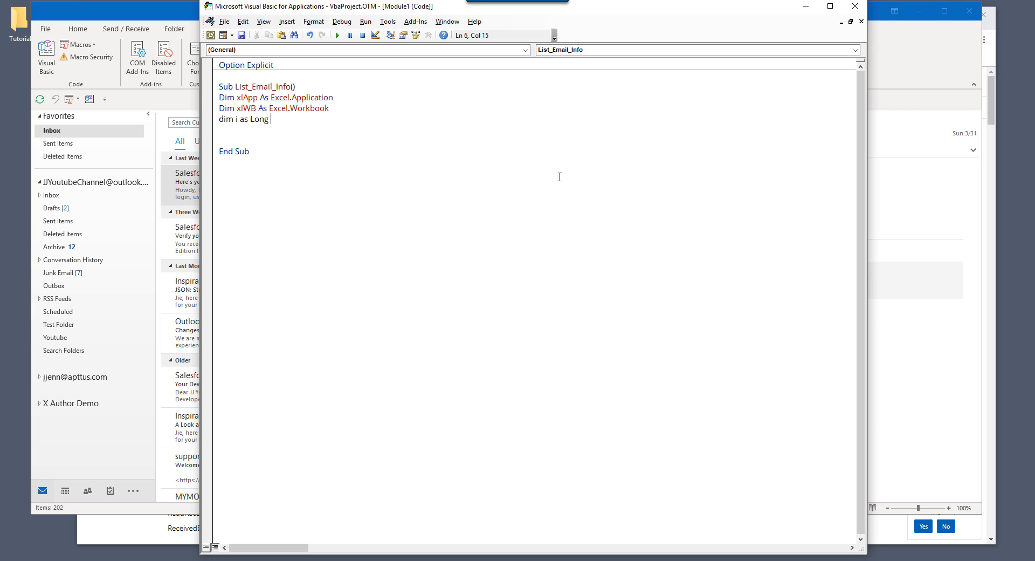
{"action": "type", "text": "'R"}
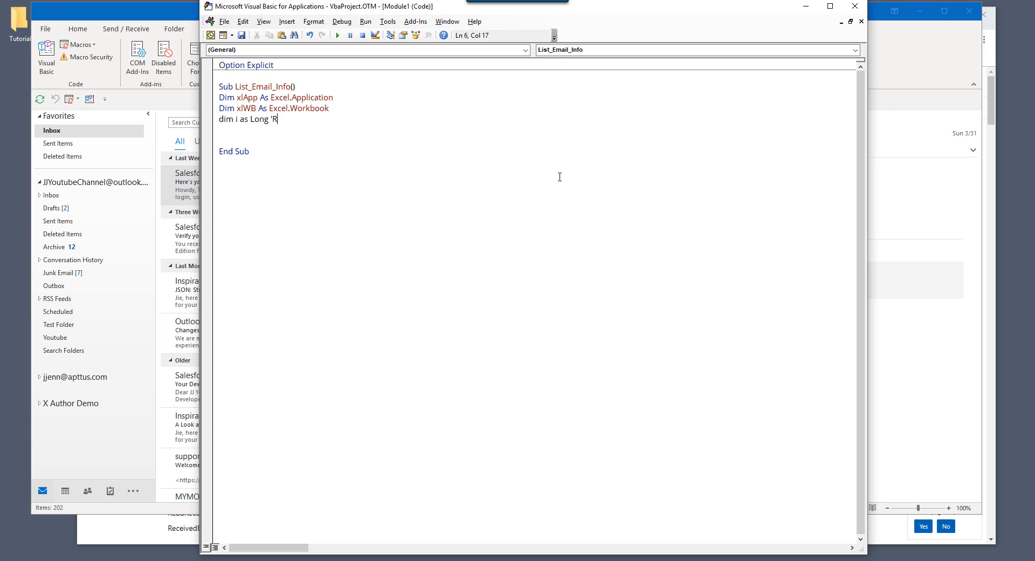
{"action": "type", "text": "ow tracker"}
{"action": "type", "text": "dim"}
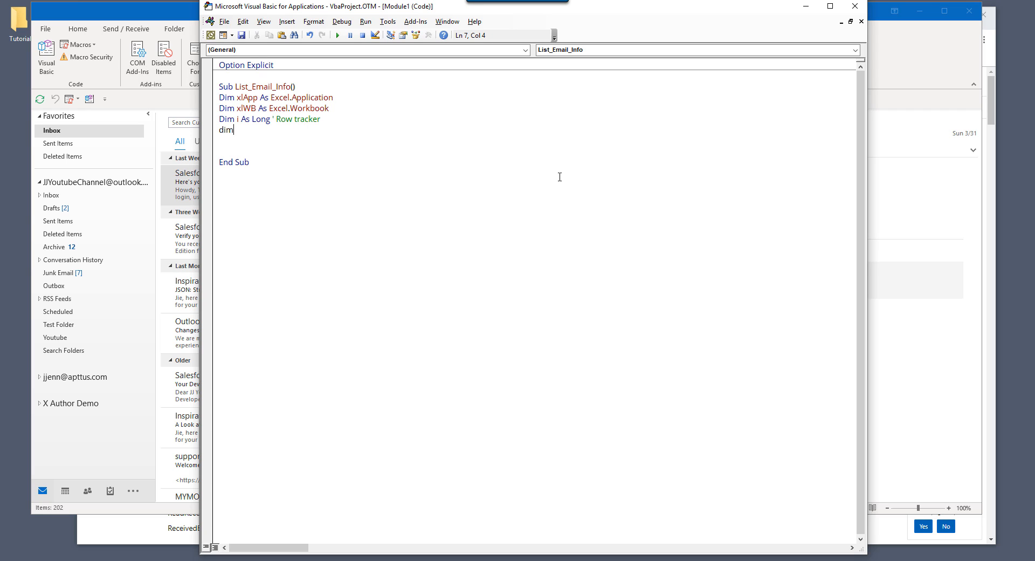
{"action": "type", "text": "arrHeader"}
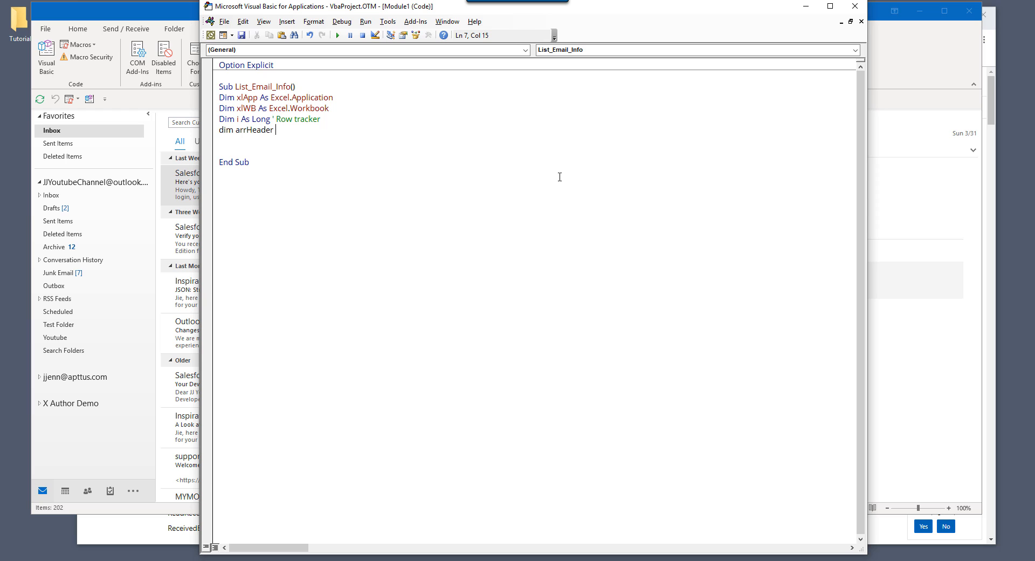
{"action": "type", "text": "as v"}
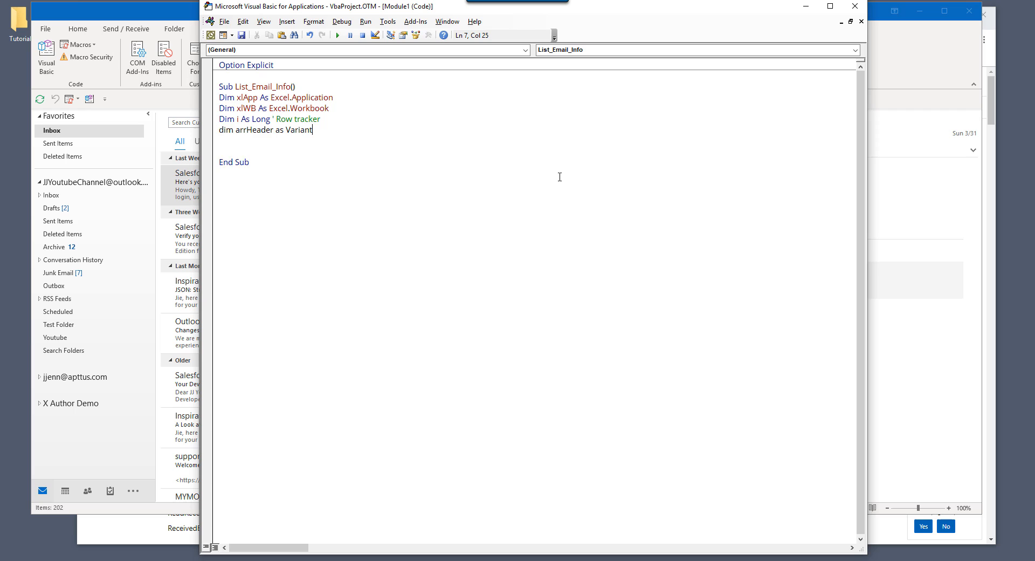
- Declare olNS As NameSpace and olInboxFolder As MAPIFolder after a blank line
{"action": "key", "text": "enter"}
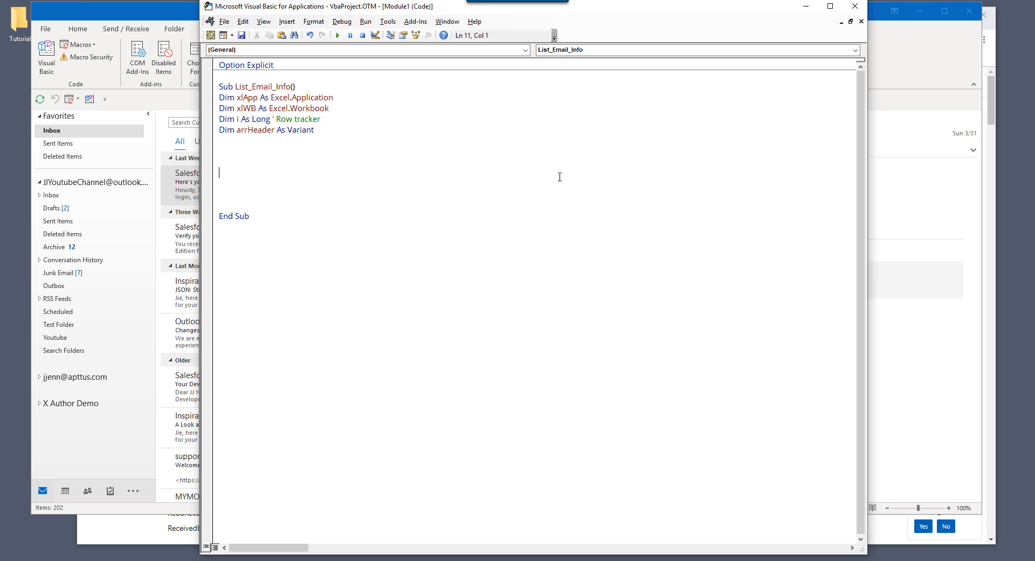
{"action": "type", "text": "dim"}
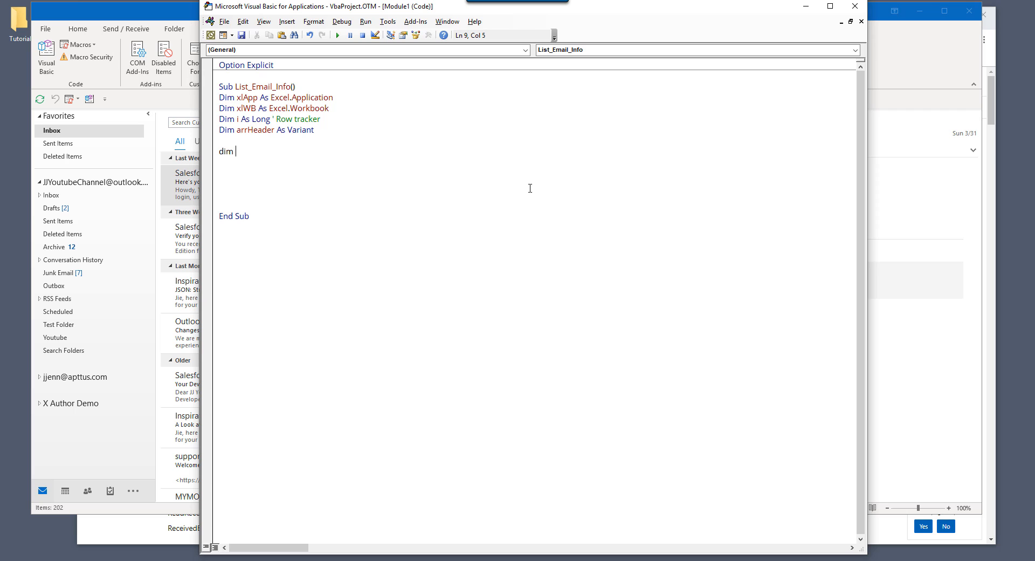
{"action": "type", "text": "olNS"}
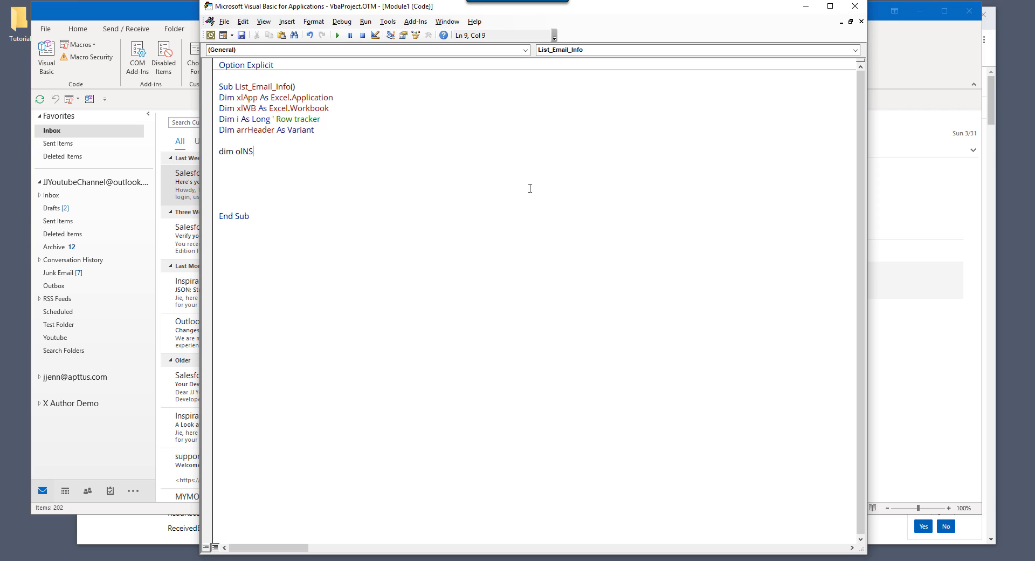
{"action": "type", "text": "as name"}
{"action": "type", "text": "dim"}
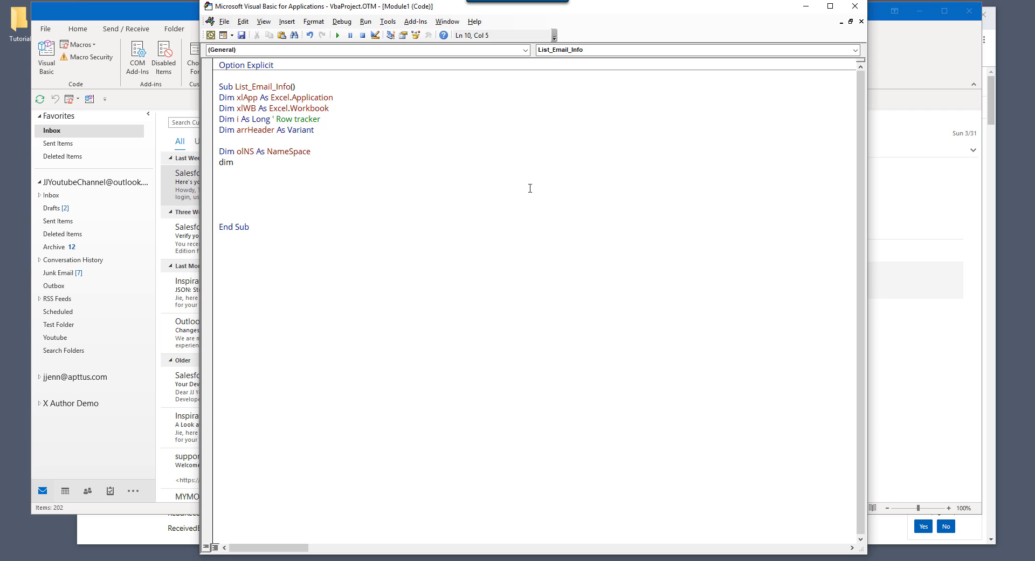
{"action": "type", "text": "olInBo"}
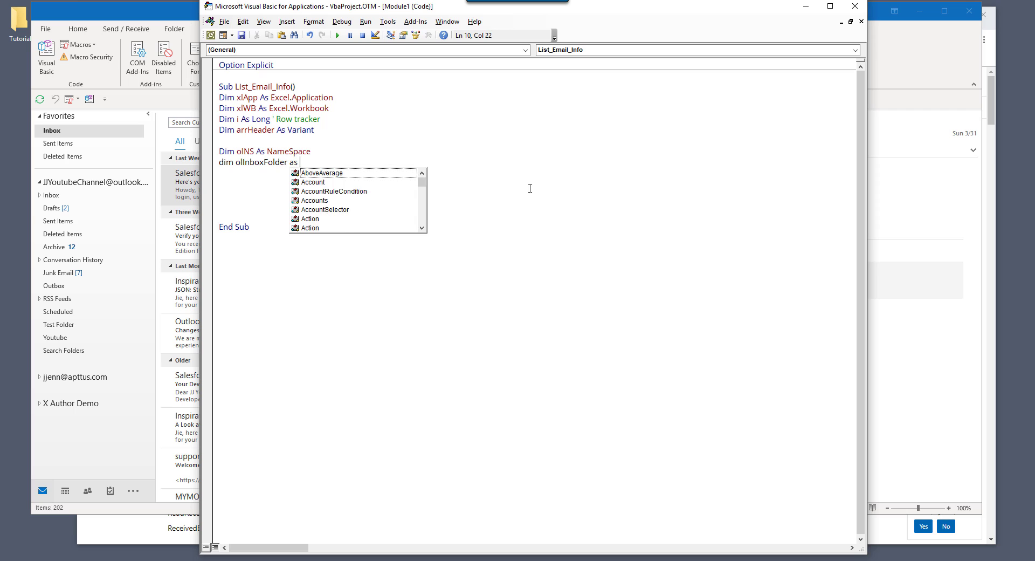
{"action": "type", "text": "mapifolder"}
{"action": "left_click", "coordinate": [537, 172]}
{"action": "type", "text": "dim o"}
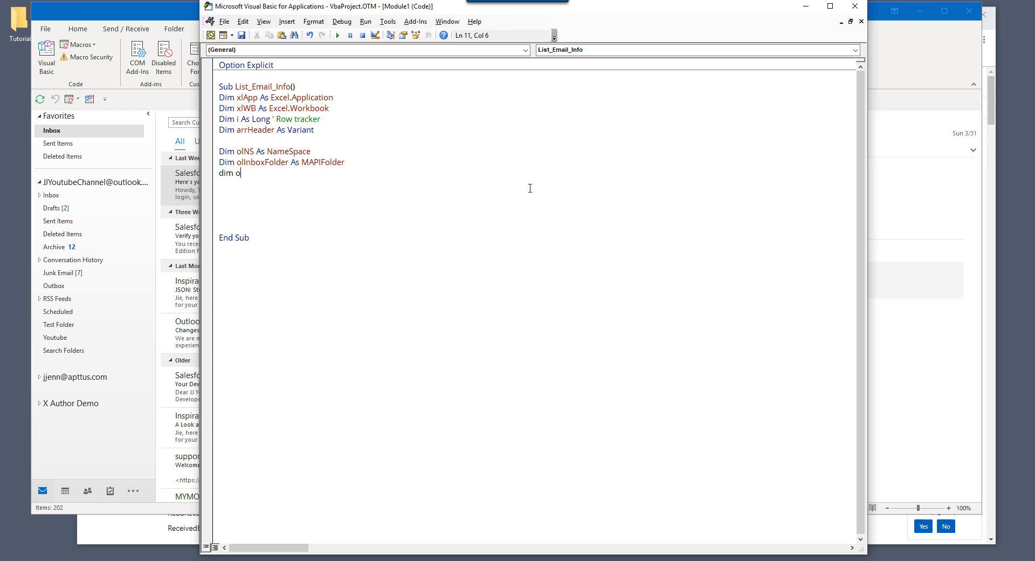
- Declare olItems As Items and olMailItem As MailItem
{"action": "type", "text": "lItems as ol"}
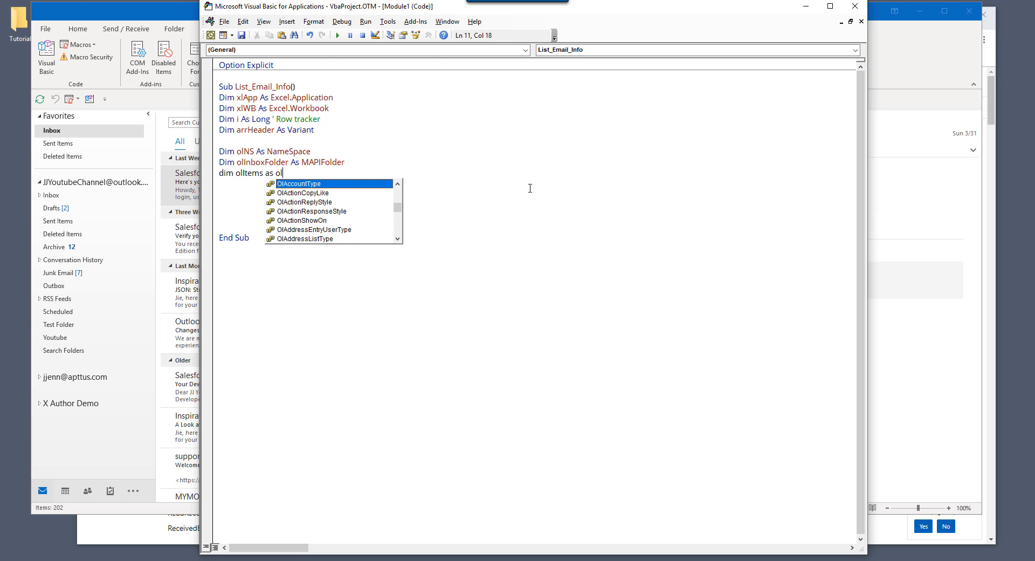
{"action": "type", "text": "ite"}
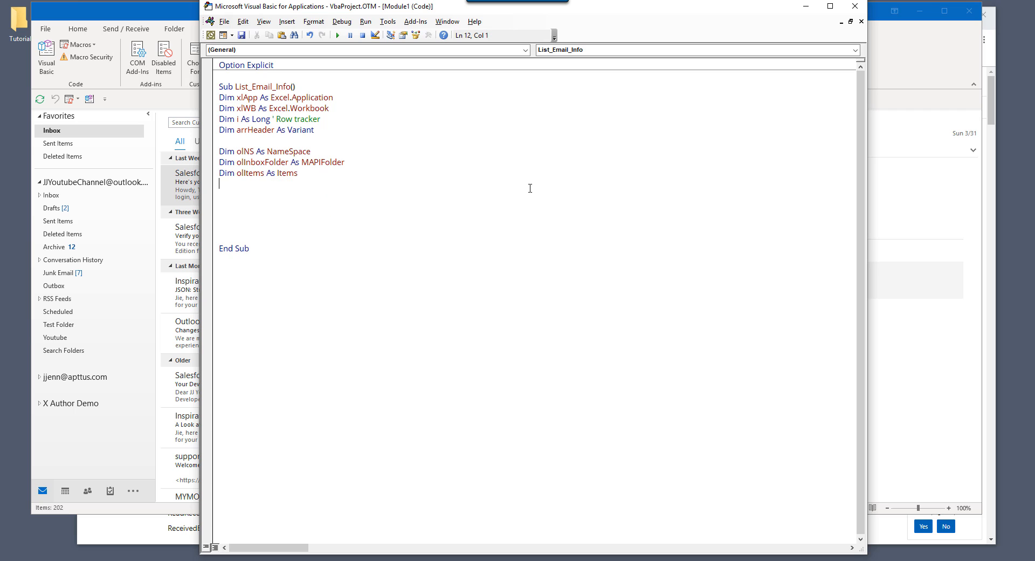
{"action": "type", "text": "dim ol"}
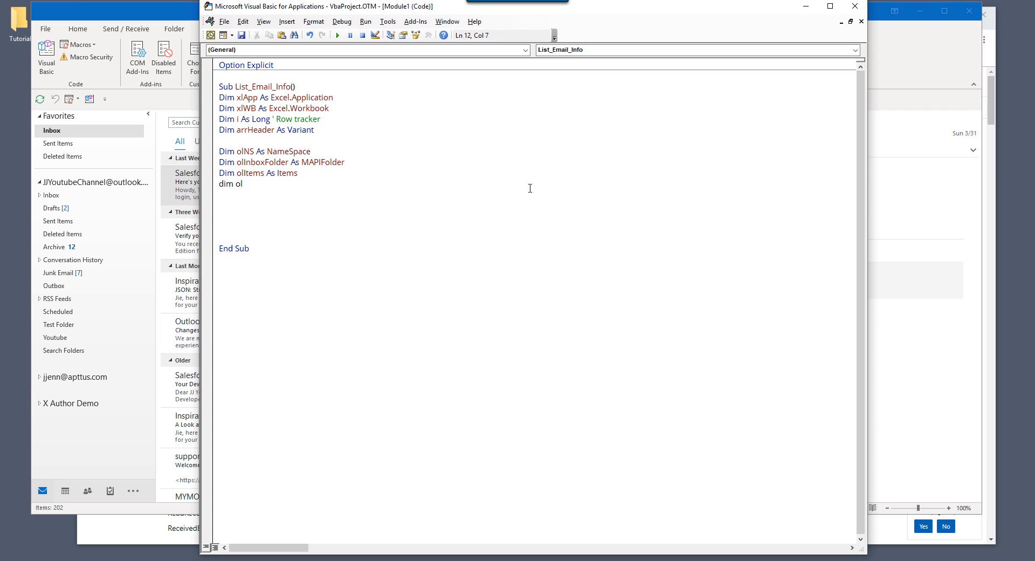
{"action": "type", "text": "Mail"}
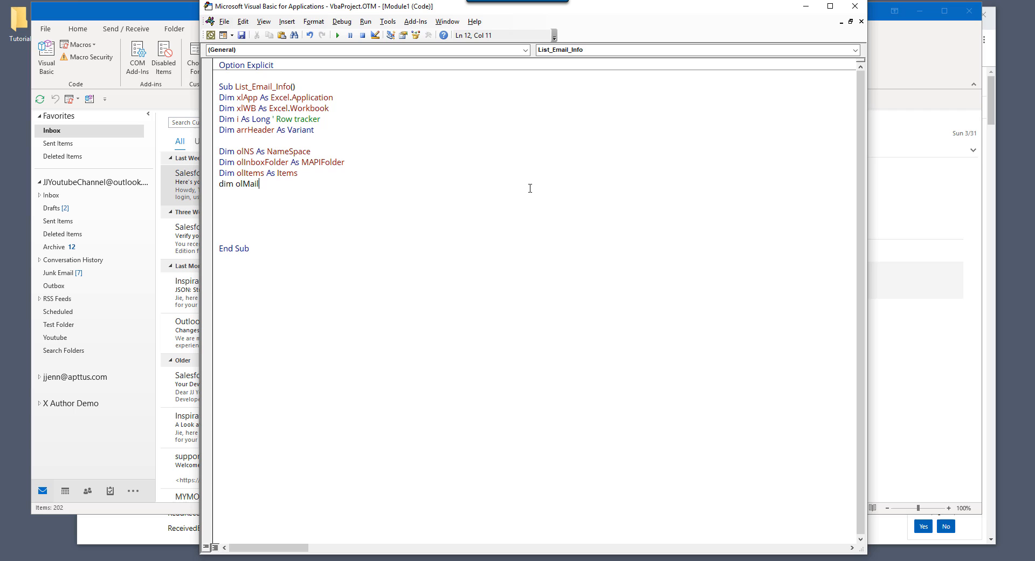
{"action": "type", "text": "Ite"}
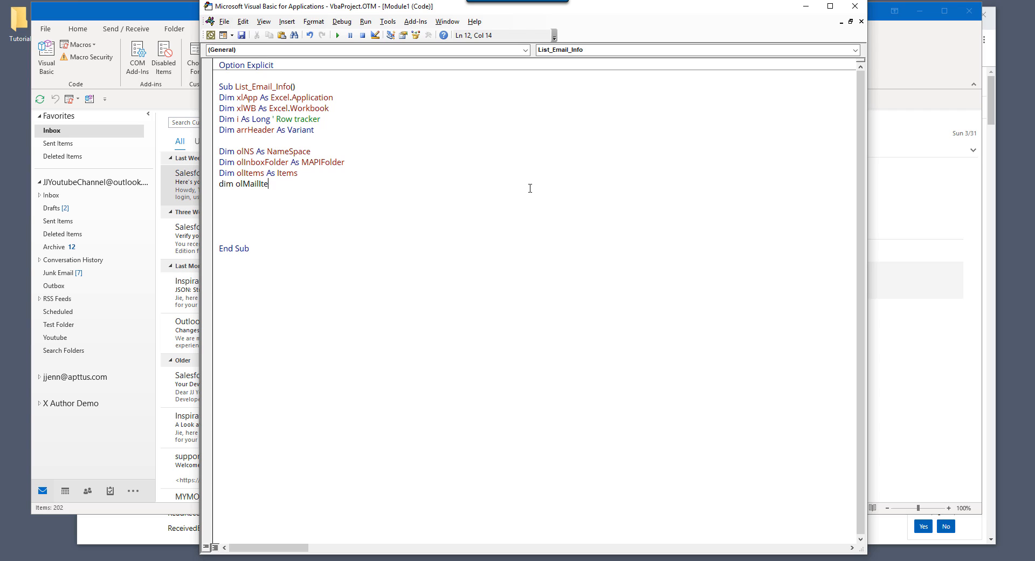
{"action": "key", "text": "BackSpace"}
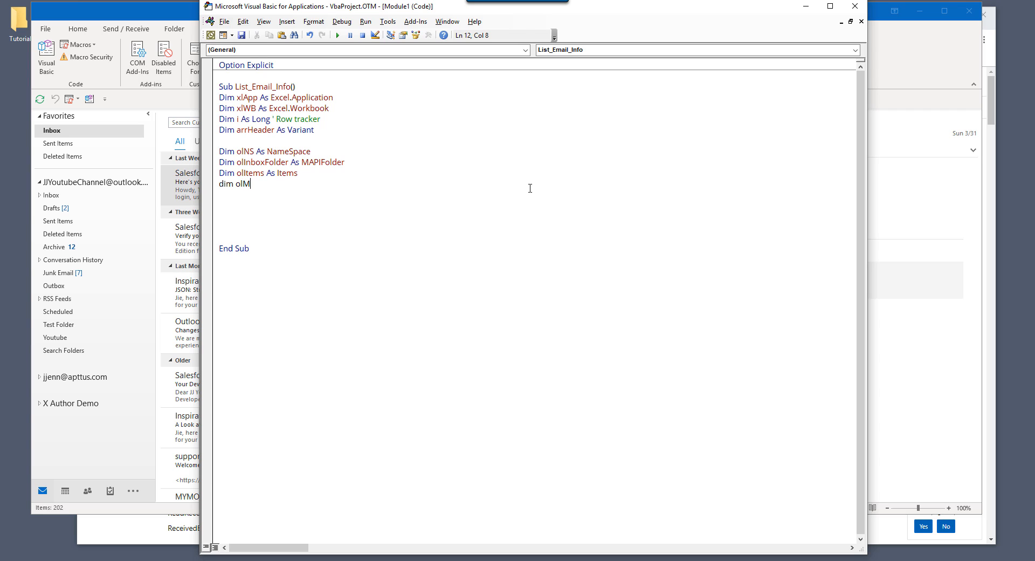
{"action": "type", "text": "ailItem as"}
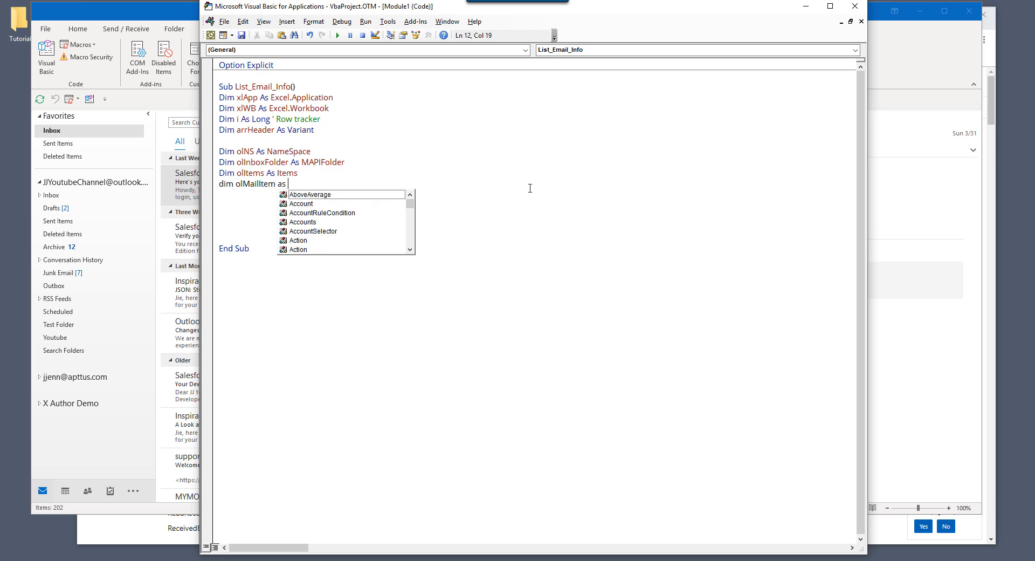
{"action": "type", "text": "MailItem"}
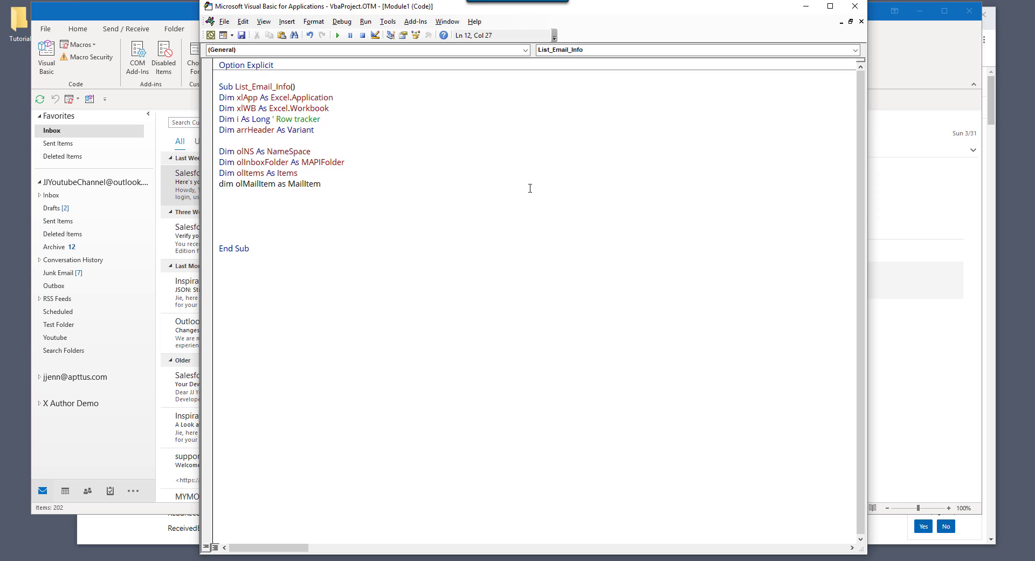
{"action": "key", "text": "enter"}
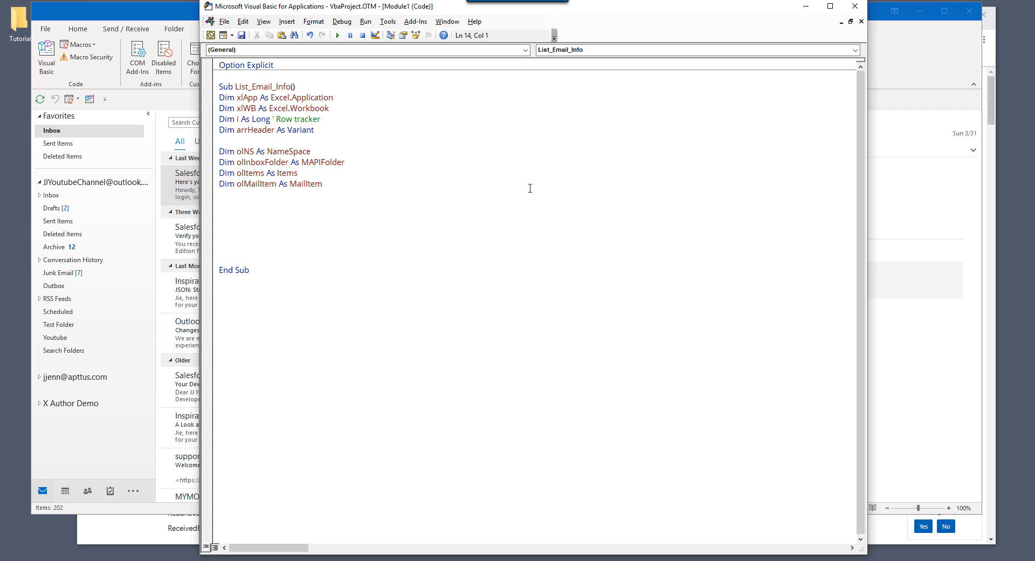
{"action": "left_click", "coordinate": [220, 205]}
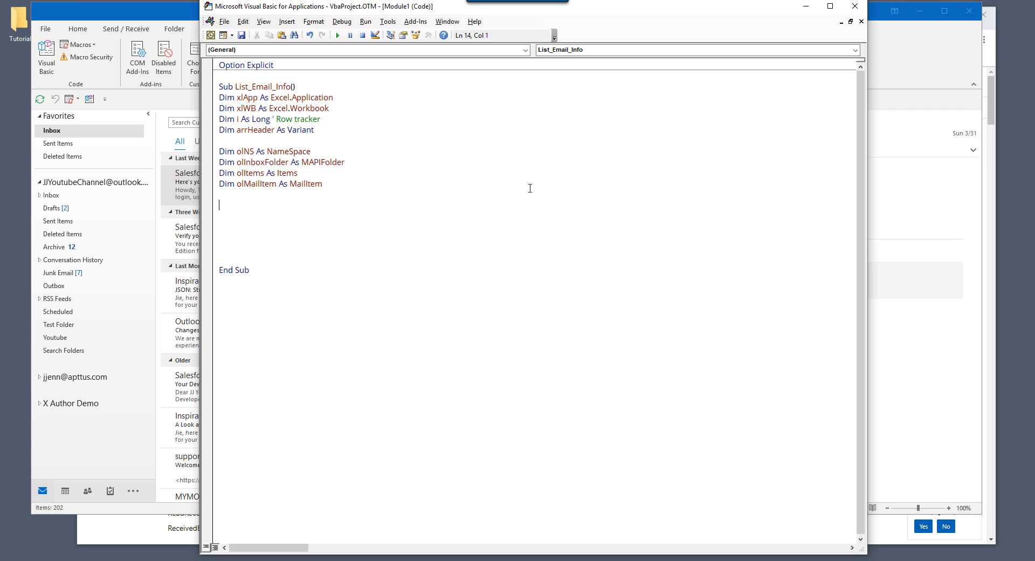
- Assign arrhead = Array("Date Created", "Subject", "Sender's Name", "Unread")
{"action": "type", "text": "a"}
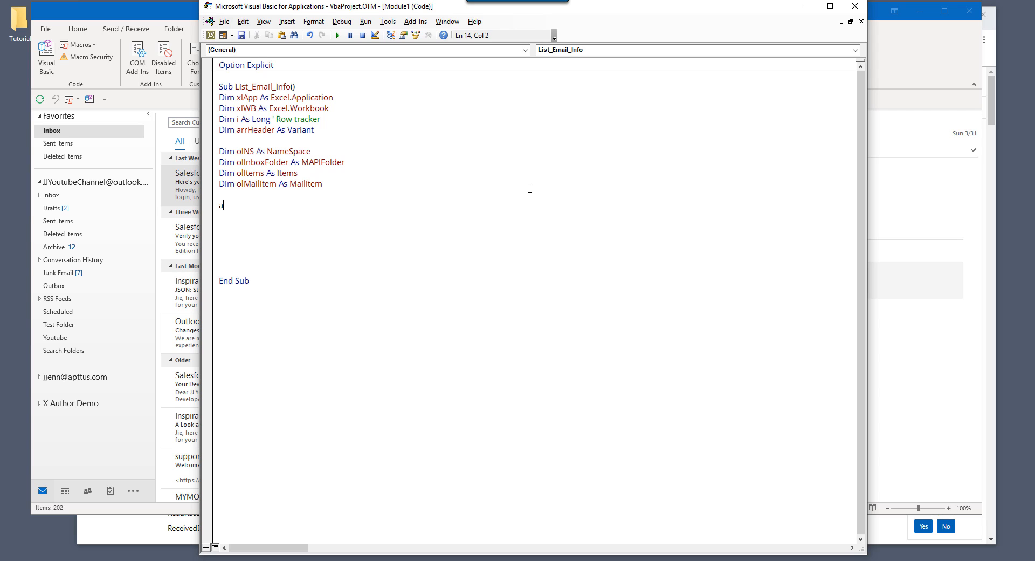
{"action": "type", "text": "rr"}
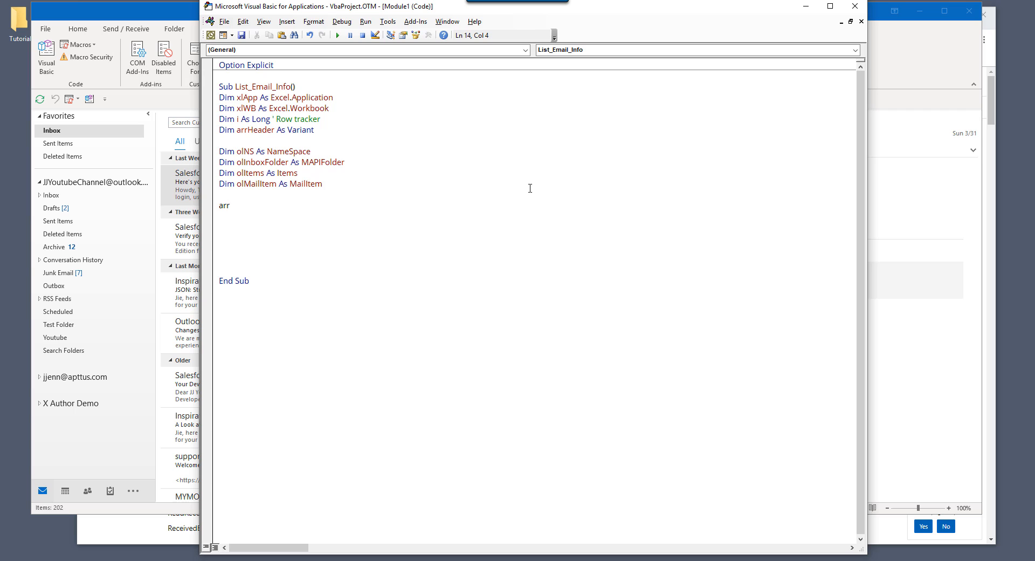
{"action": "type", "text": "head"}
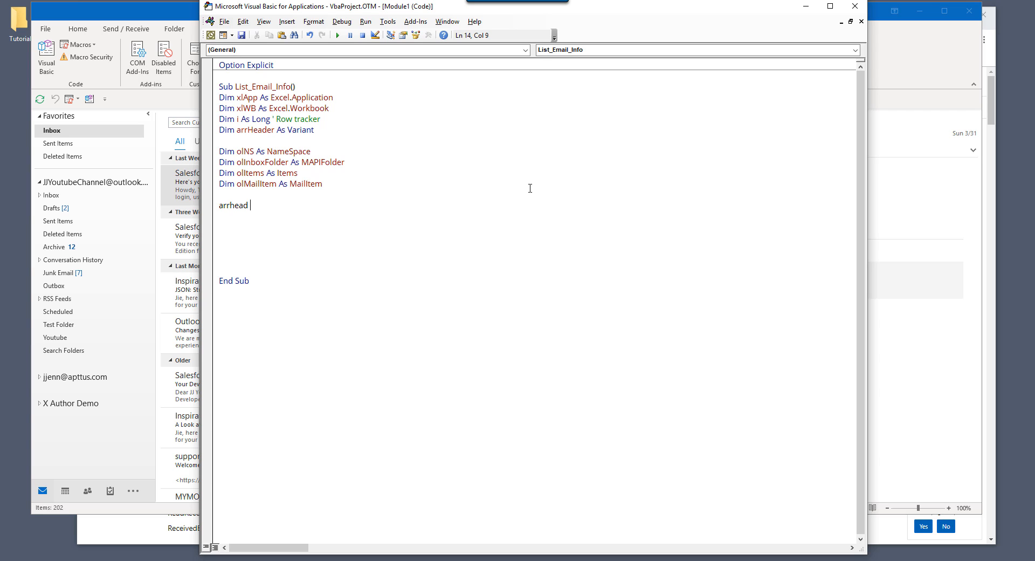
{"action": "type", "text": "= a"}
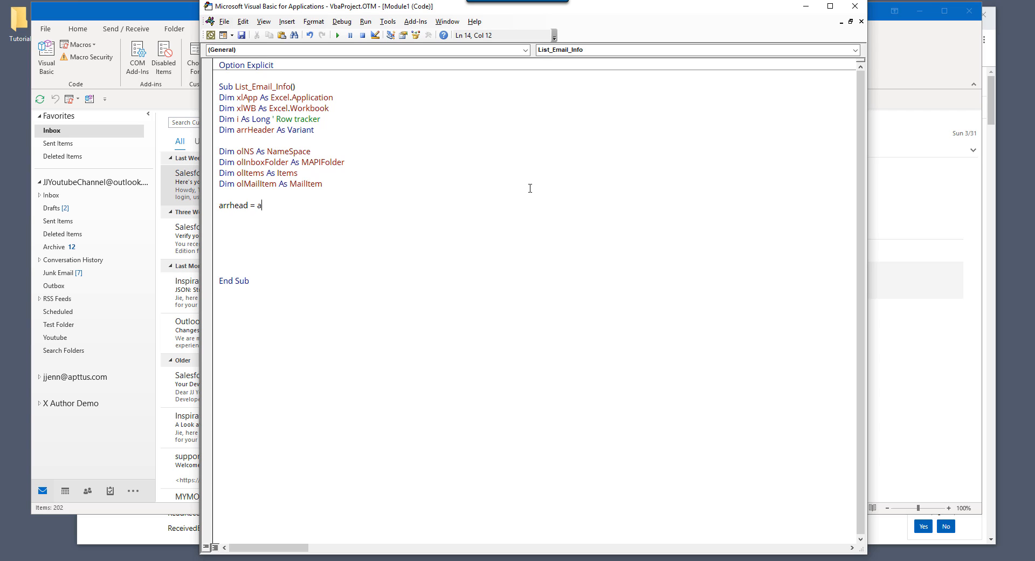
{"action": "type", "text": "rray(\"D"}
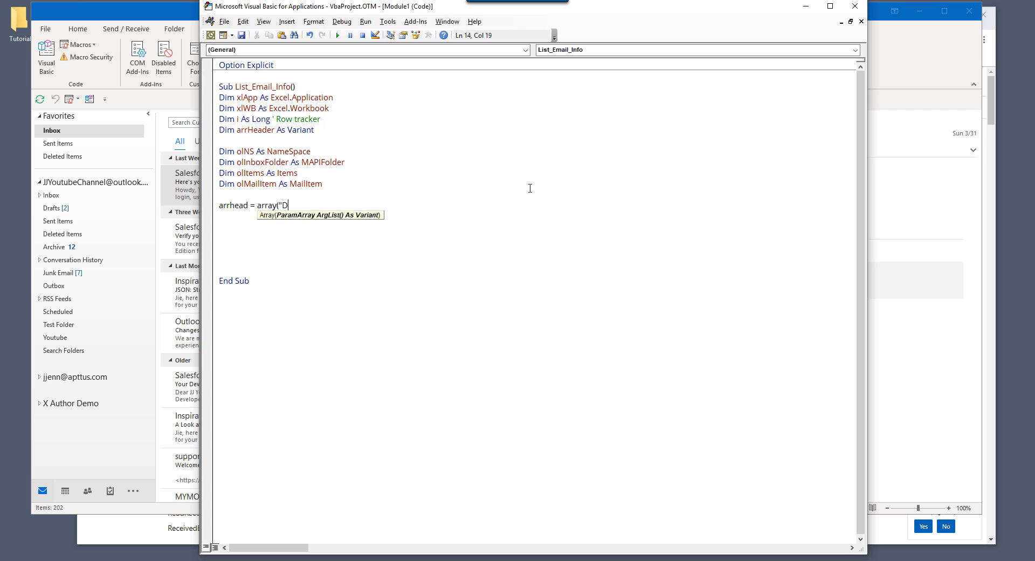
{"action": "type", "text": "ate"}
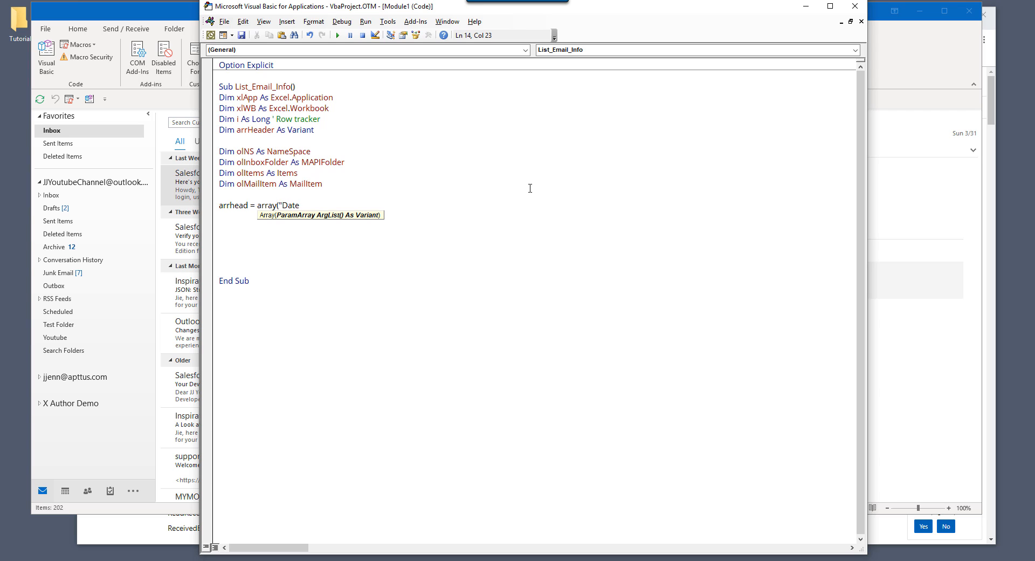
{"action": "type", "text": "C"}
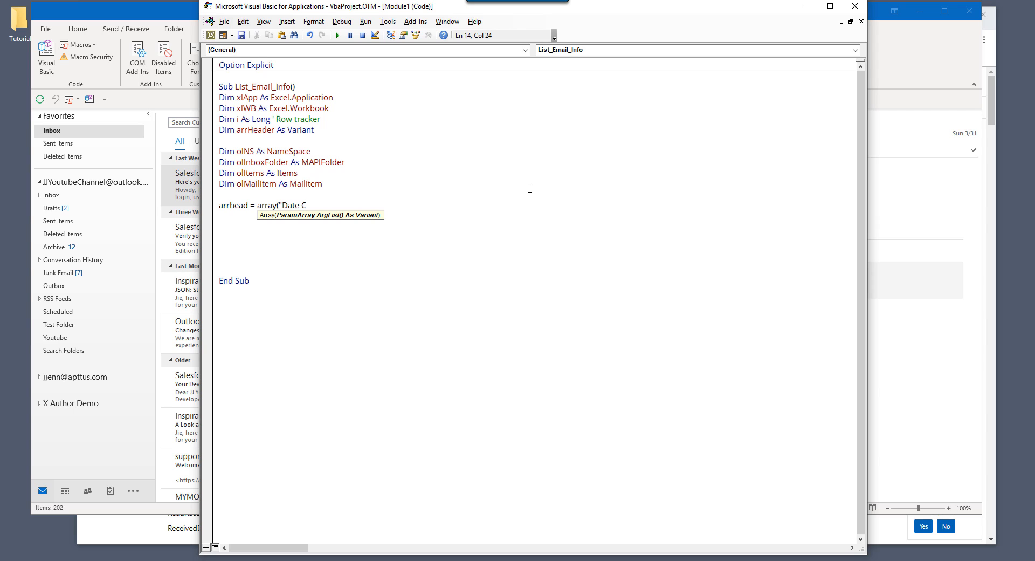
{"action": "type", "text": "reated\", \"S"}
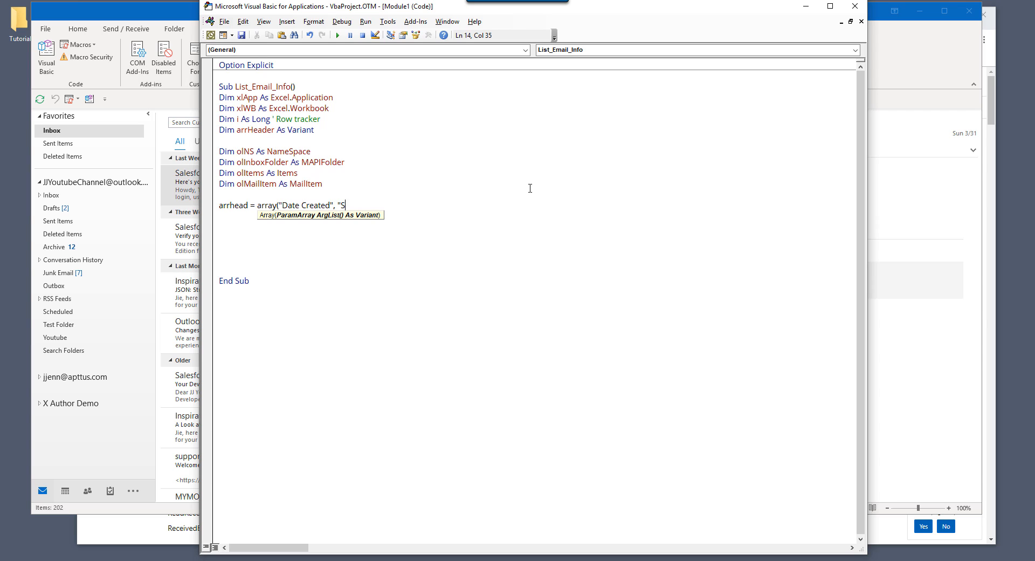
{"action": "type", "text": "ubject\", \""}
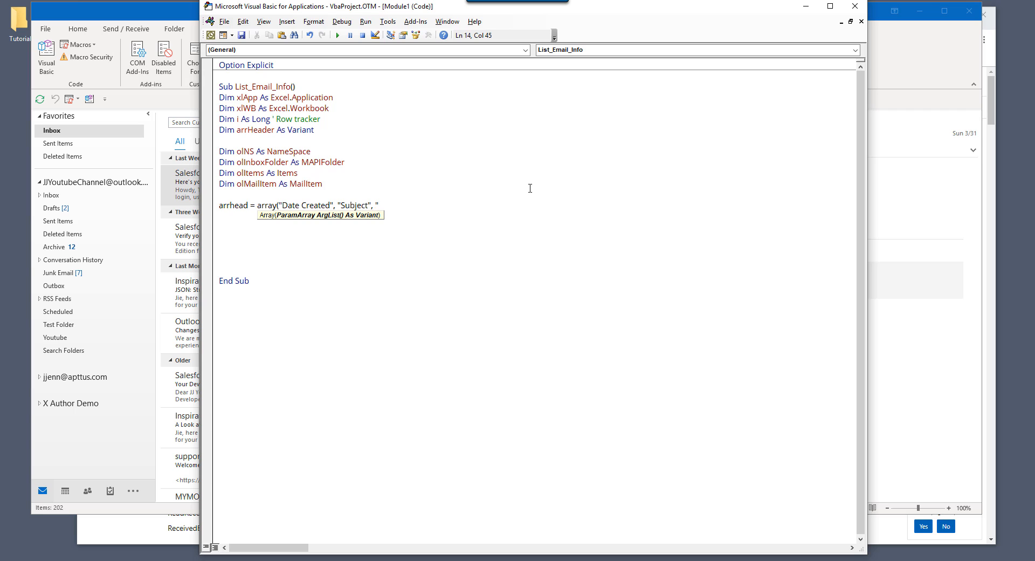
{"action": "type", "text": "Sender"}
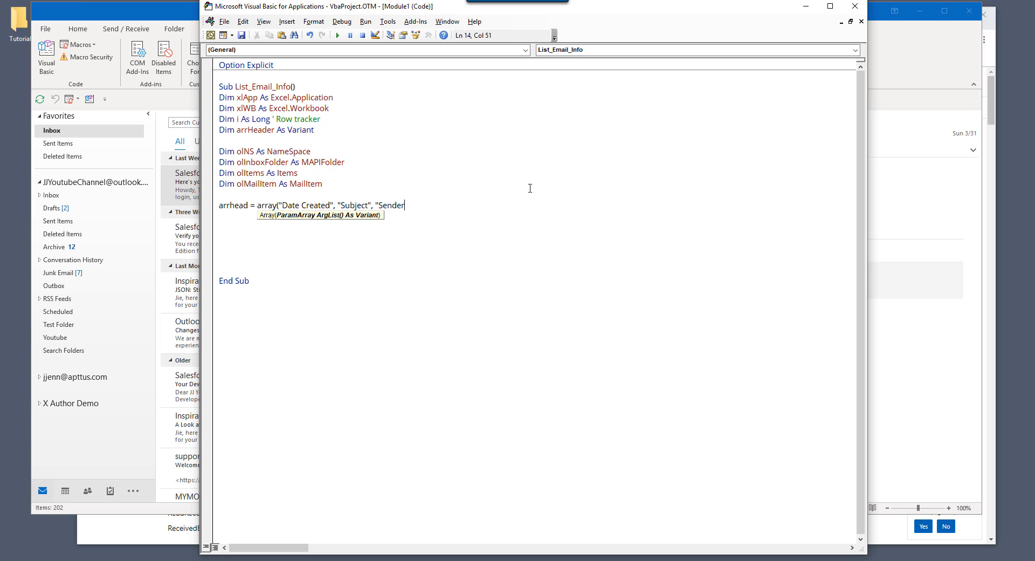
{"action": "type", "text": "'s Name\", \""}
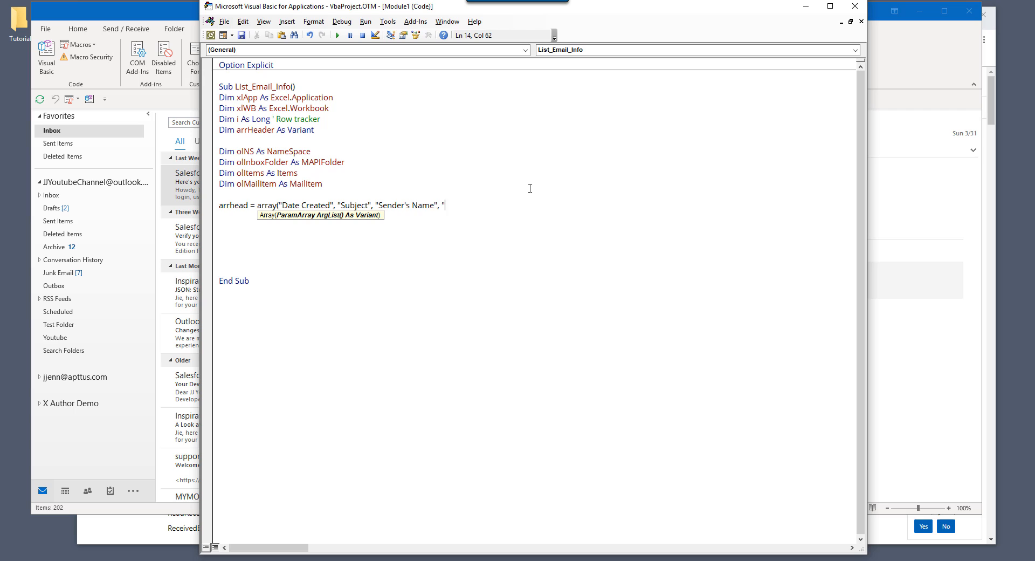
{"action": "type", "text": "Unread\")"}
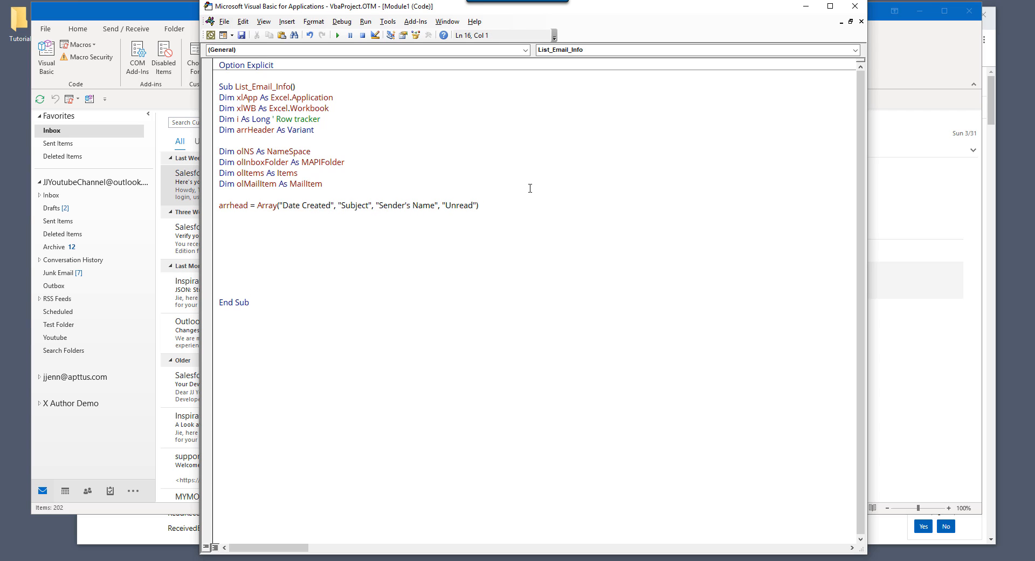
{"action": "type", "text": "set"}
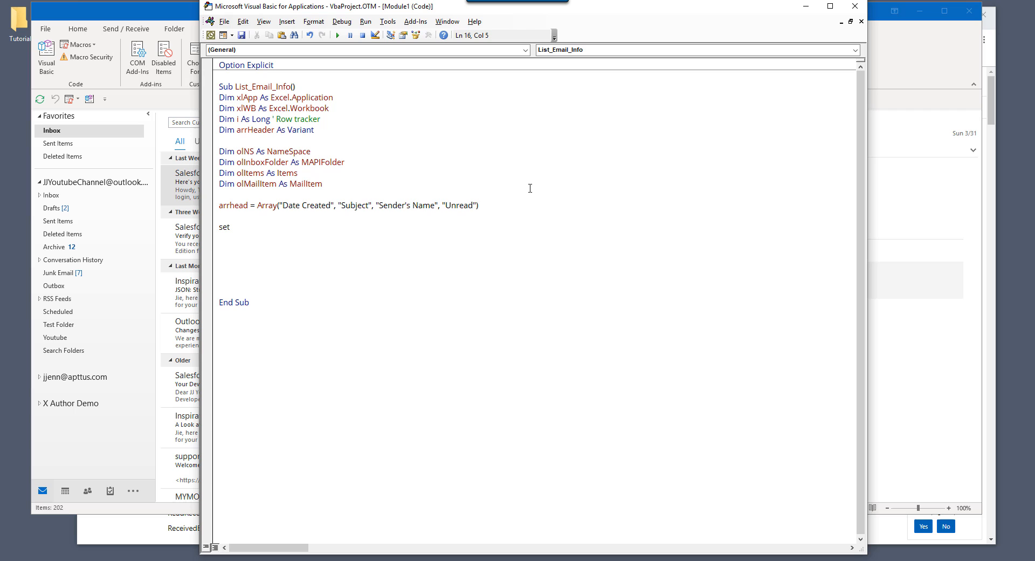
- Set xlApp = CreateObject("Excel.Application") and dismiss the compile error
{"action": "type", "text": "xlapp ="}
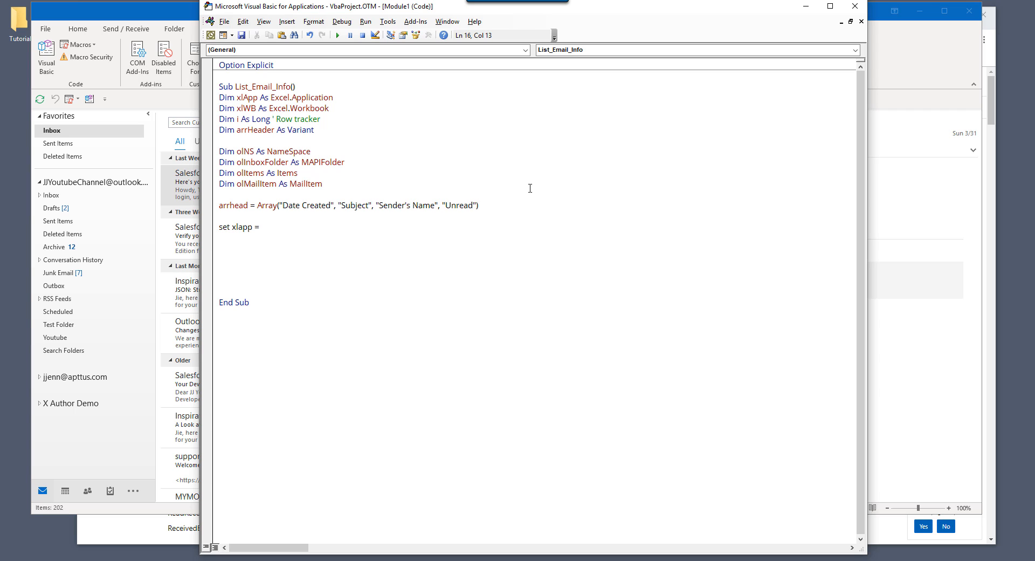
{"action": "type", "text": "createobject"}
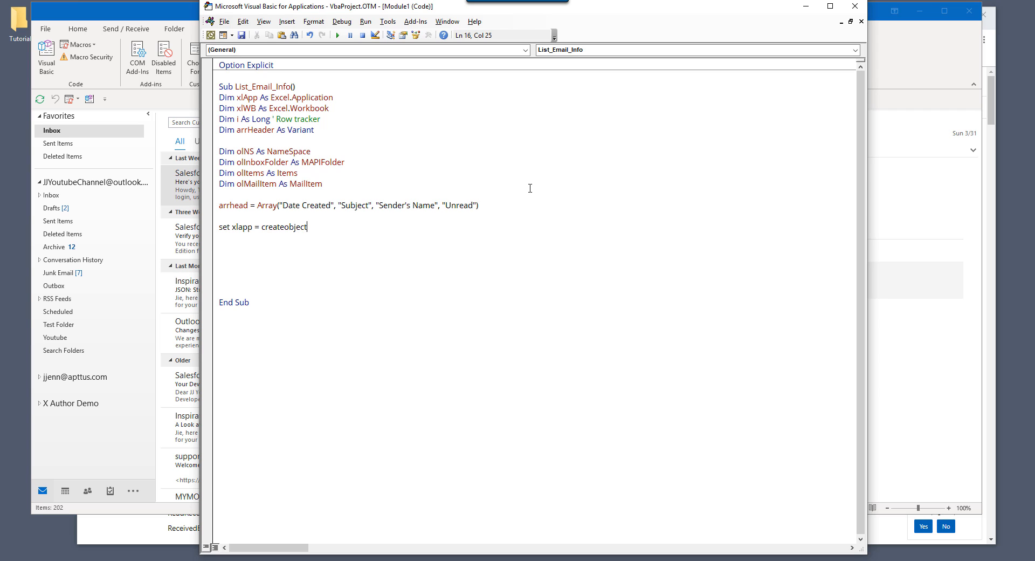
{"action": "type", "text": "(\"Excel.Application"}
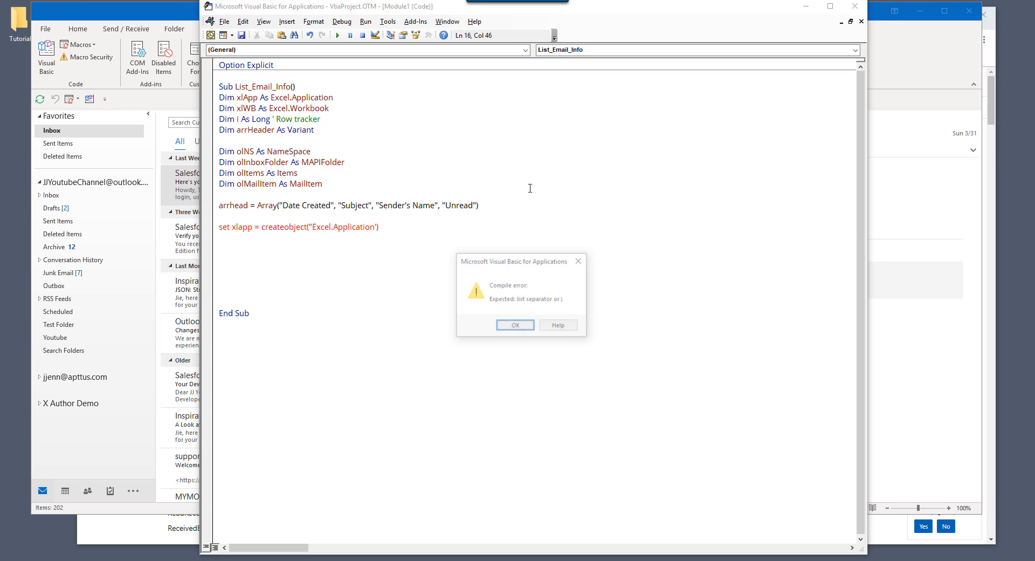
{"action": "left_click", "coordinate": [515, 325]}
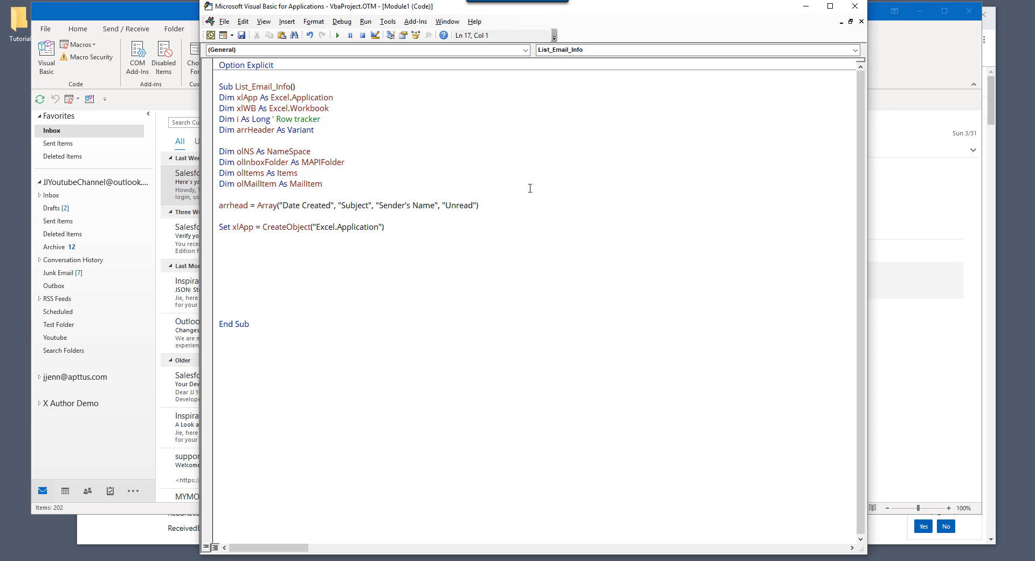
- Make Excel visible and set xlWB = xlApp.Workbooks.Add
{"action": "type", "text": "xlapp"}
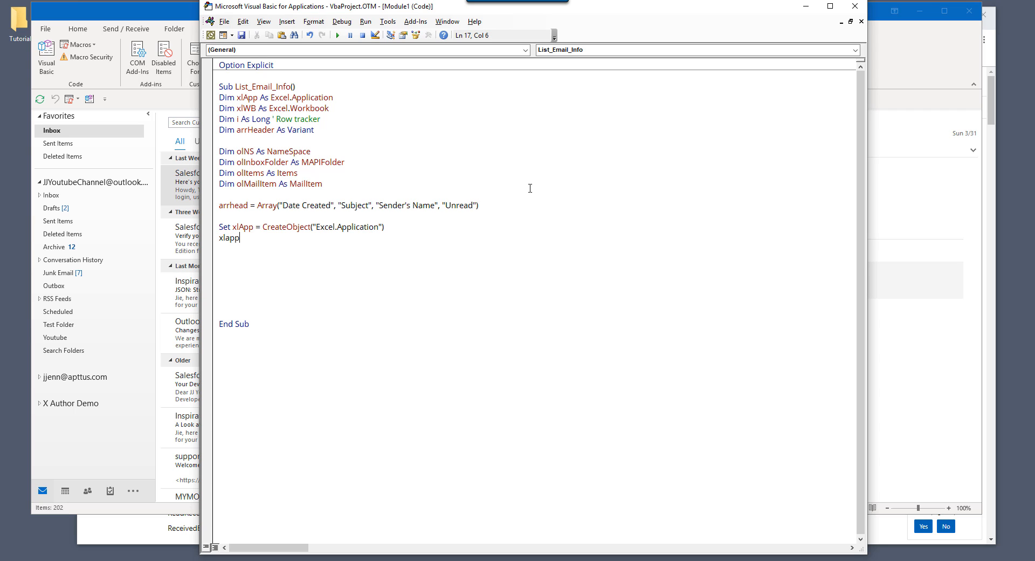
{"action": "type", "text": ".vis"}
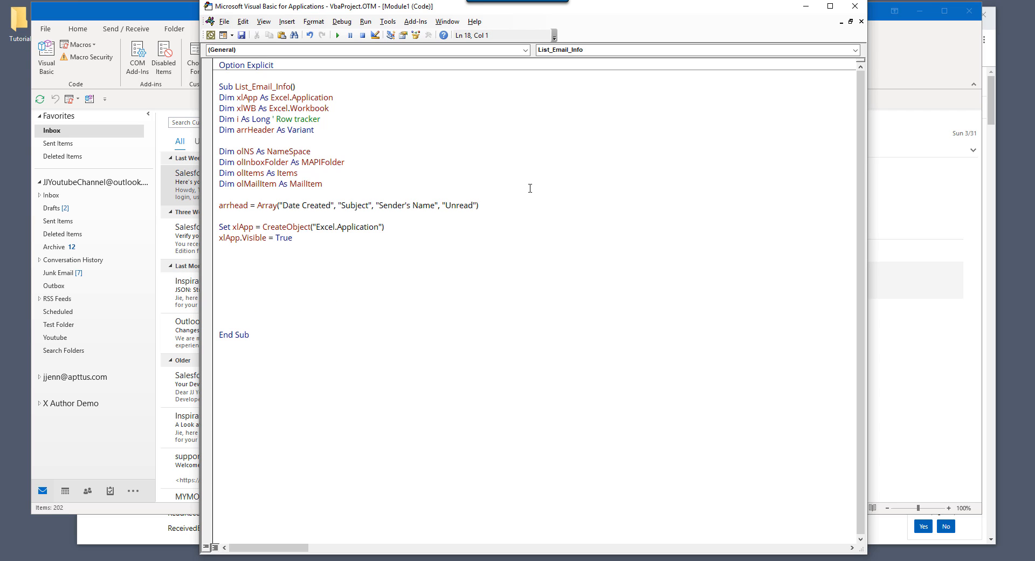
{"action": "type", "text": "set"}
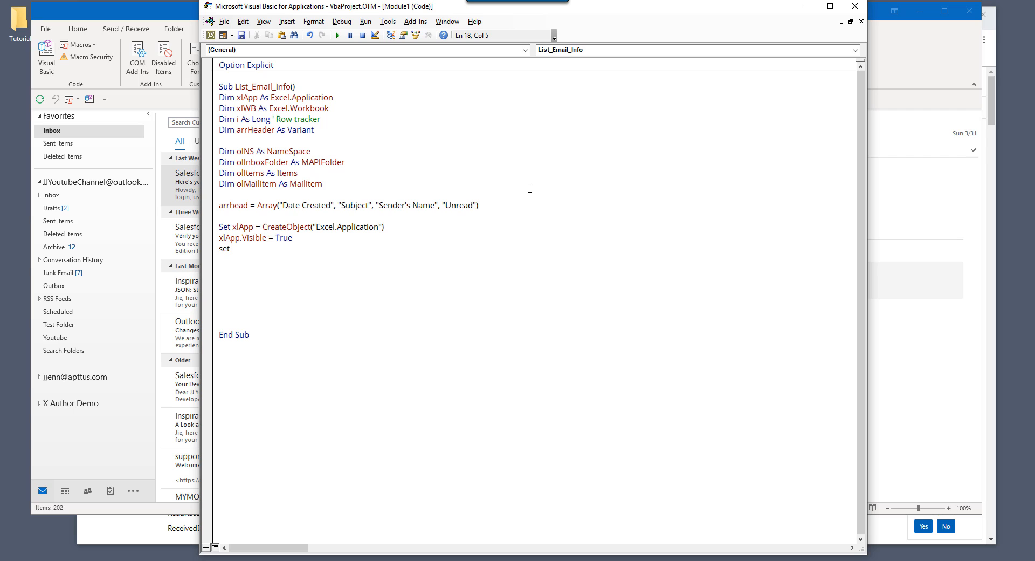
{"action": "type", "text": "xlwb ="}
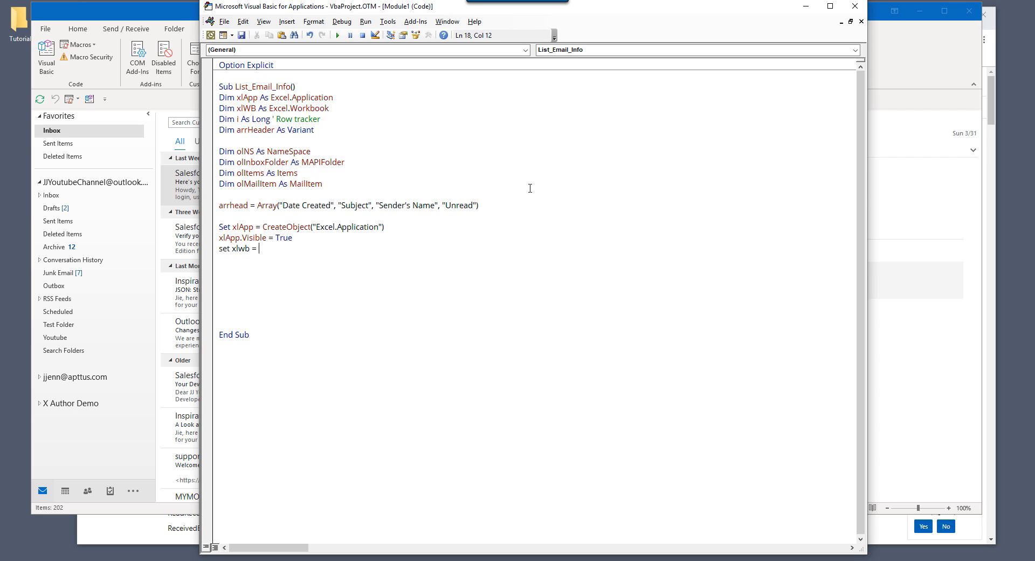
{"action": "type", "text": "xlwb"}
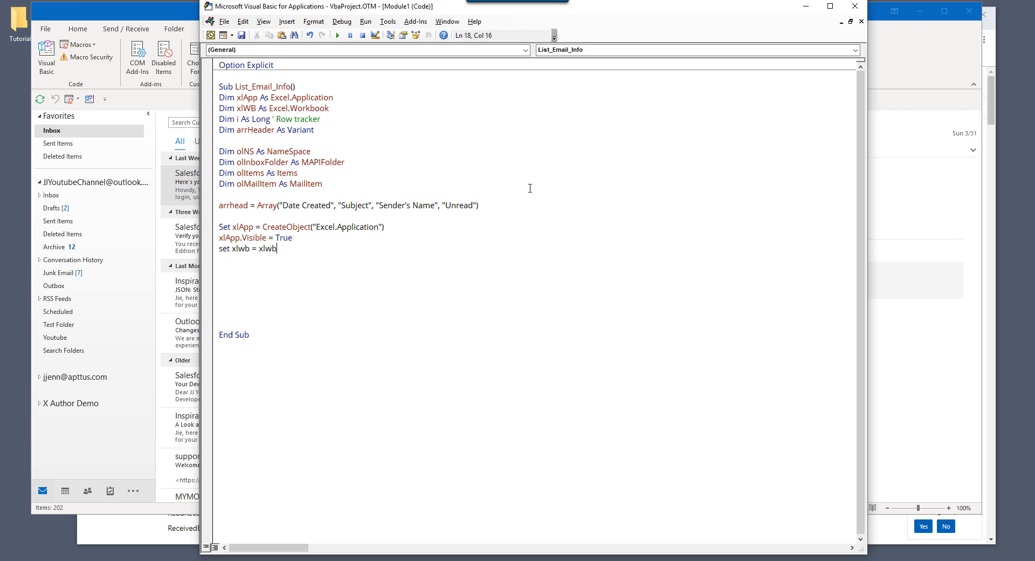
{"action": "type", "text": "xapp"}
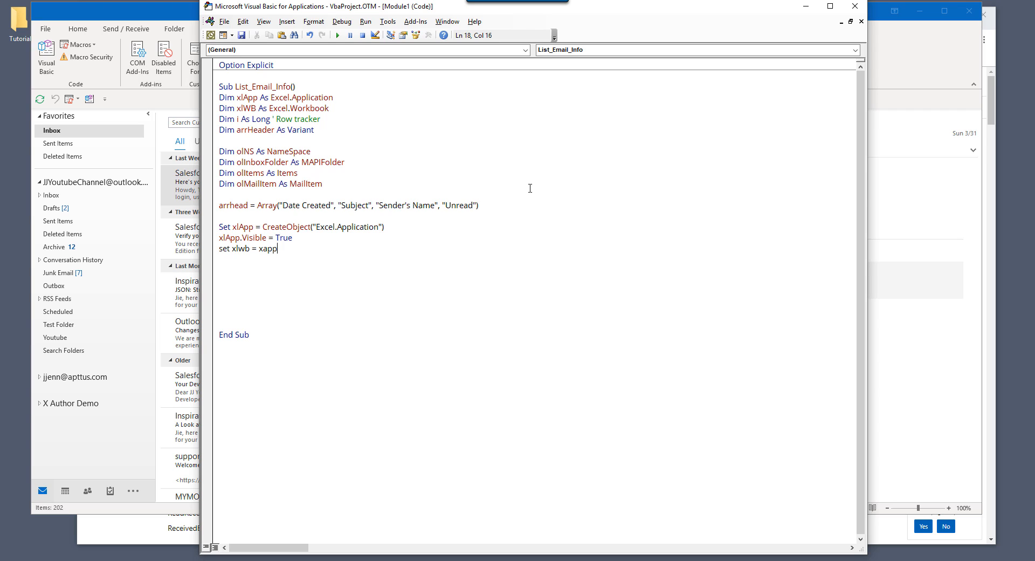
{"action": "type", "text": "p"}
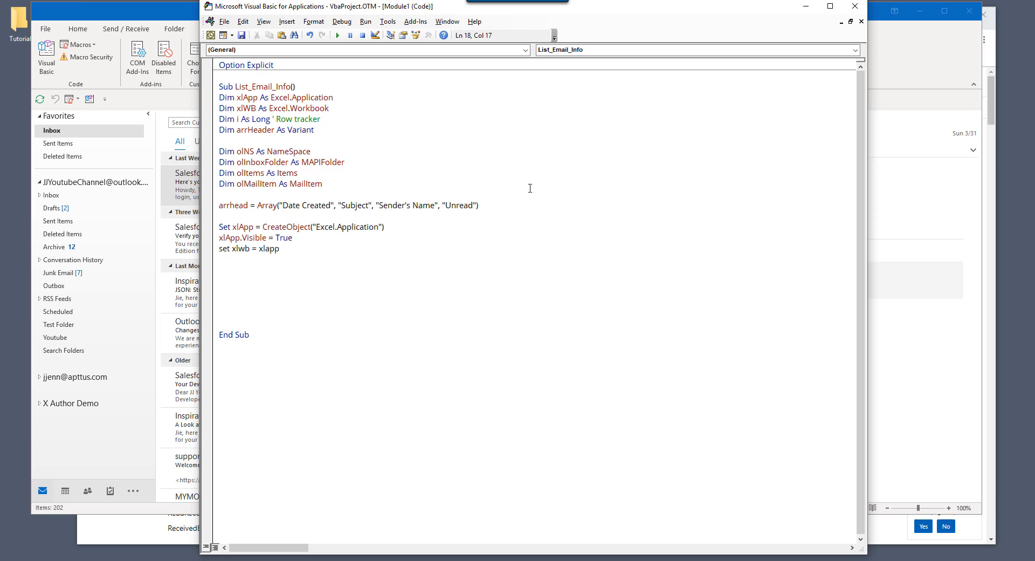
{"action": "type", "text": ".Workbooks.add"}
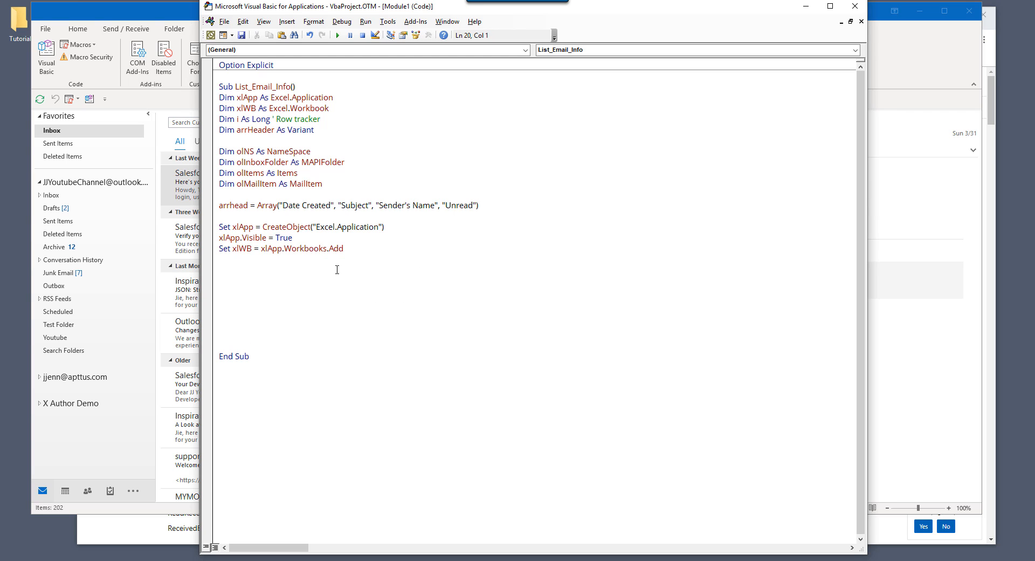
- Set olNS = GetNamespace("MAPI") below the workbook setup
{"action": "left_click", "coordinate": [220, 269]}
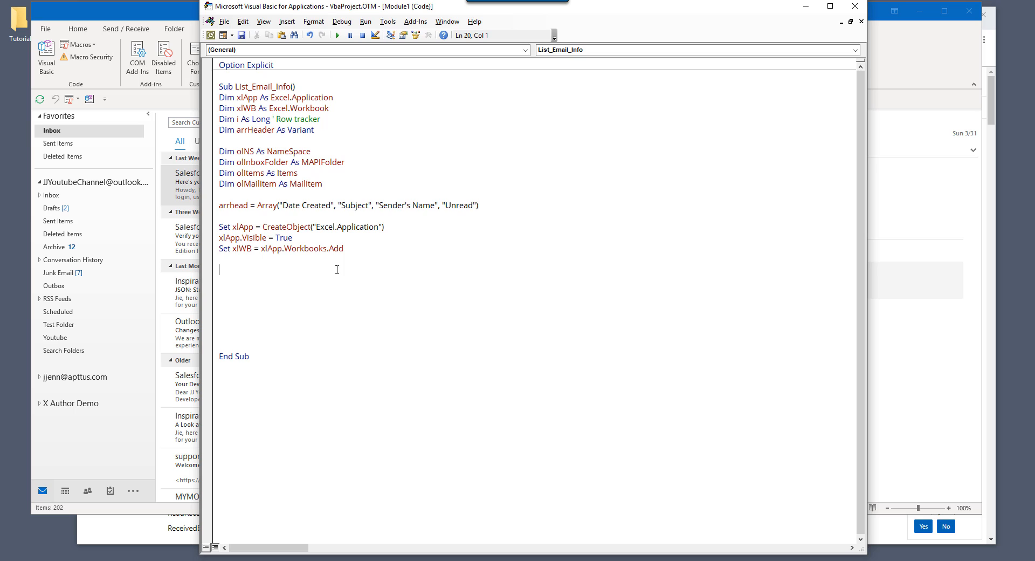
{"action": "type", "text": "set"}
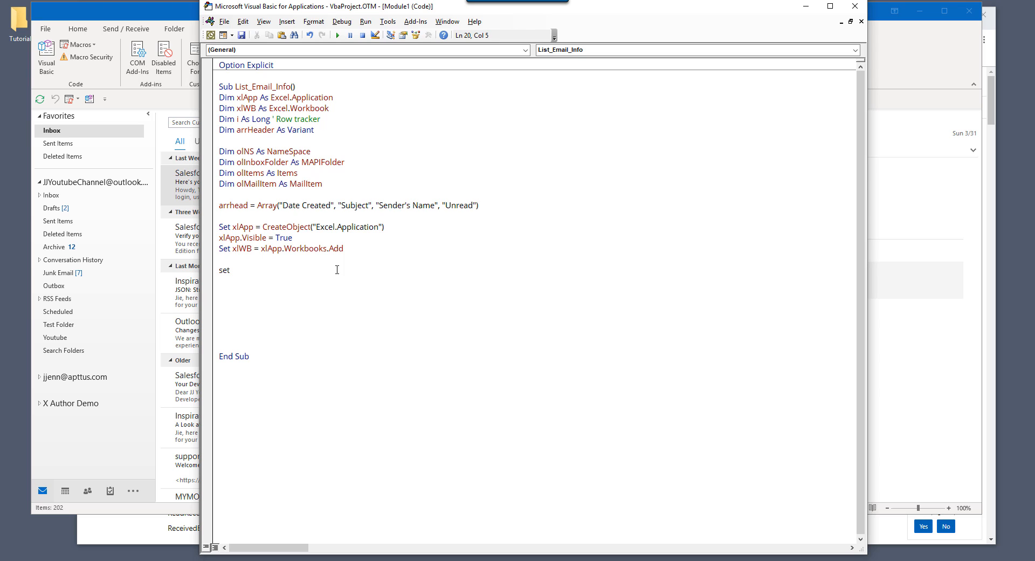
{"action": "type", "text": "olNS"}
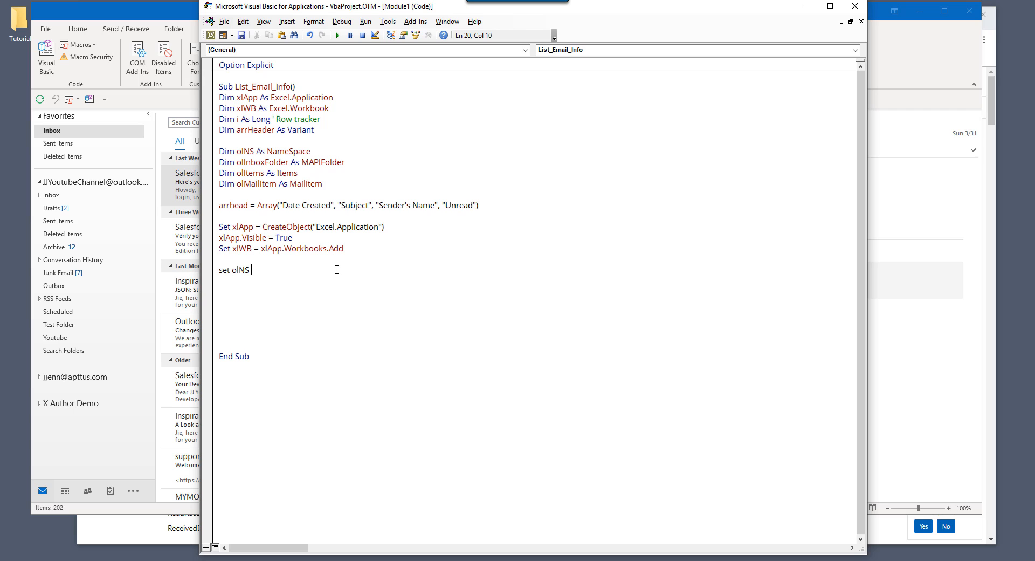
{"action": "type", "text": "= getname"}
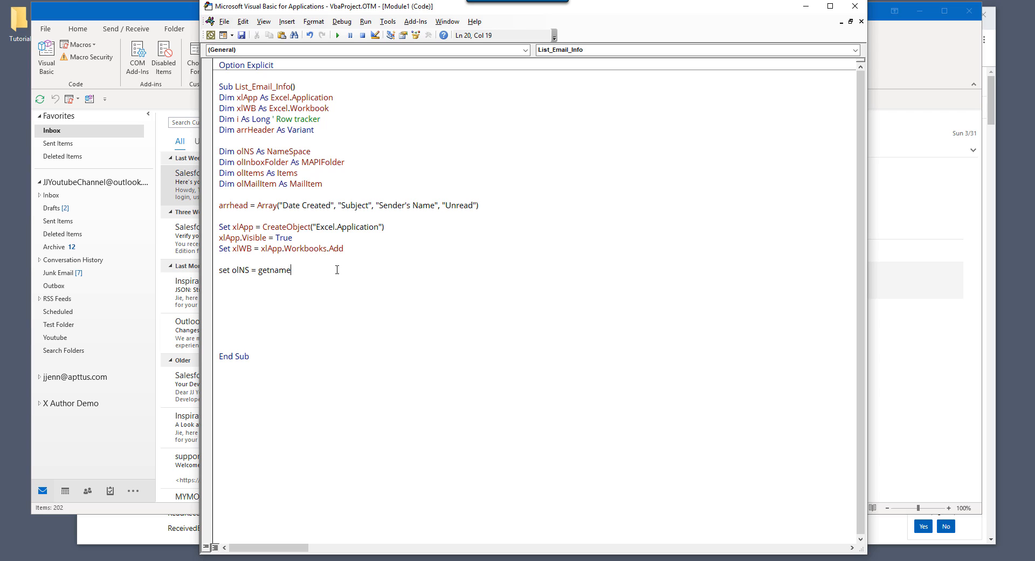
{"action": "type", "text": "space(\"MAPI\")"}
{"action": "type", "text": "set"}
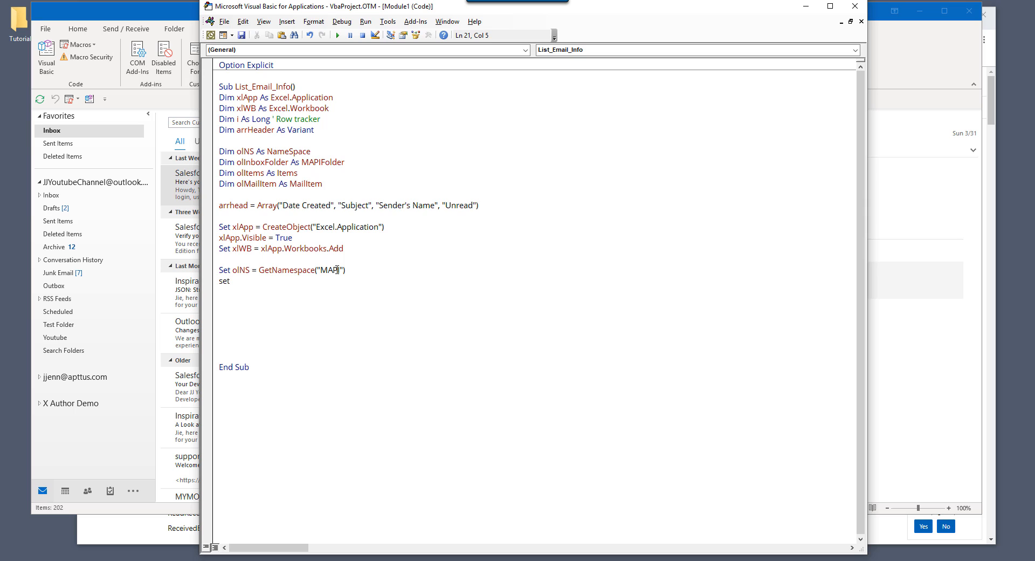
- Set olInboxFolder = olNS.GetDefaultFolder(olFolderInbox)
{"action": "type", "text": "ol"}
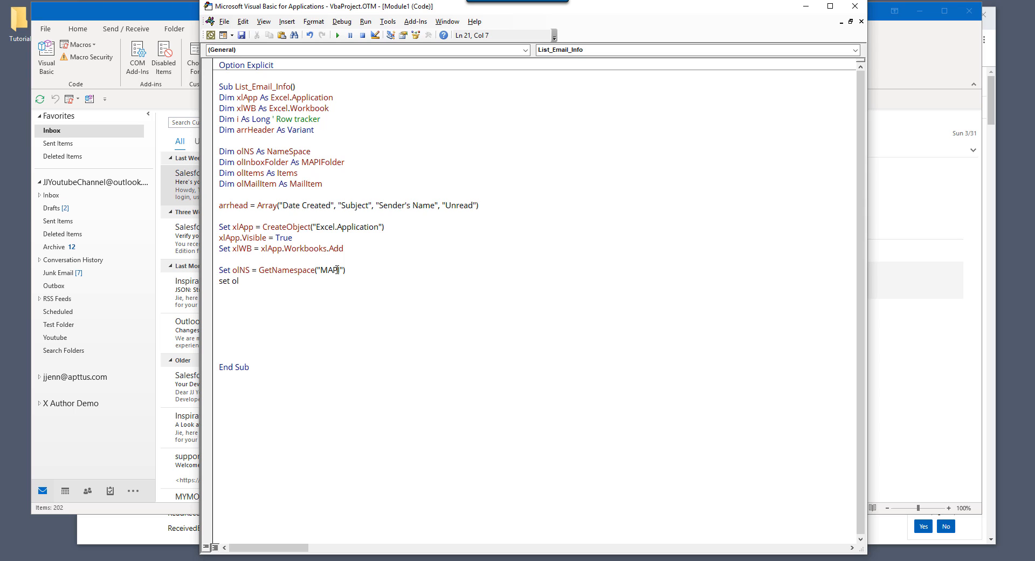
{"action": "type", "text": "inbox"}
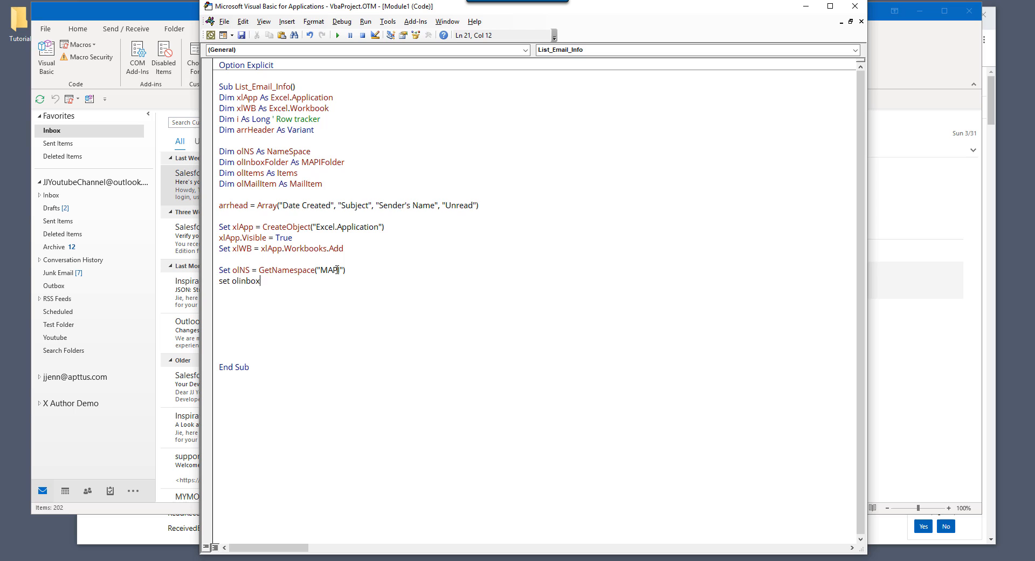
{"action": "key", "text": "BackSpace"}
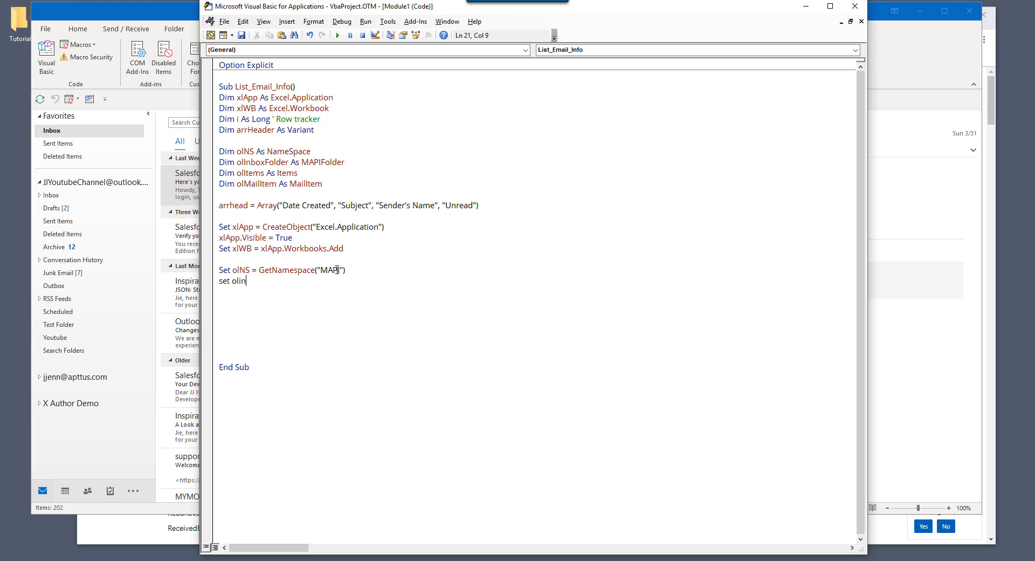
{"action": "type", "text": "bo"}
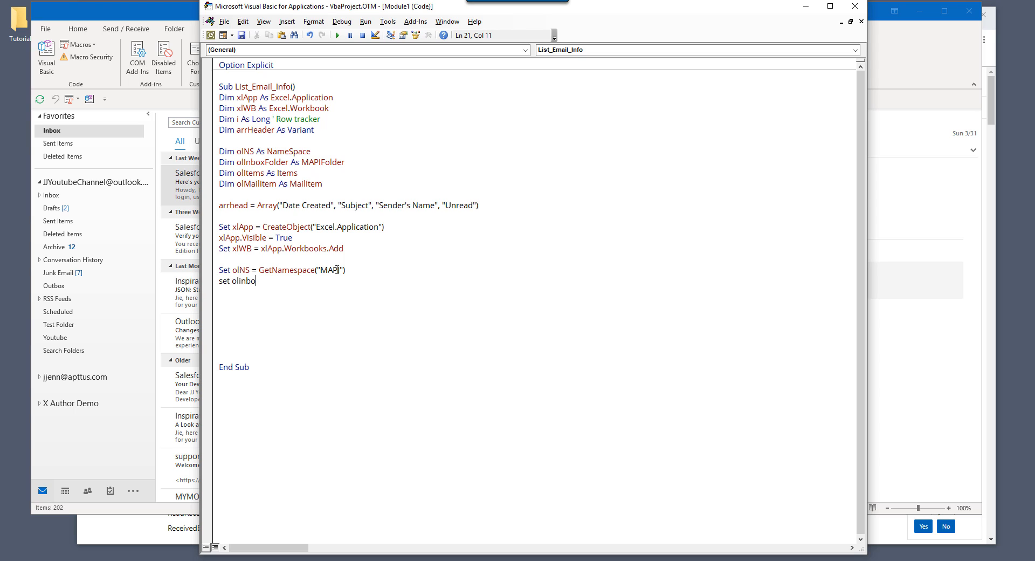
{"action": "type", "text": "xfolder ="}
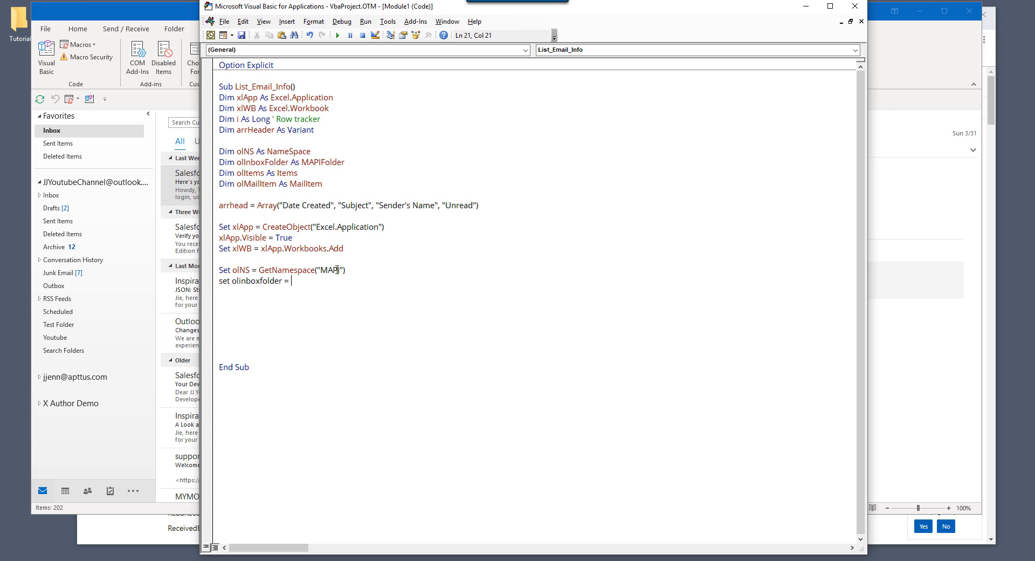
{"action": "type", "text": "olns."}
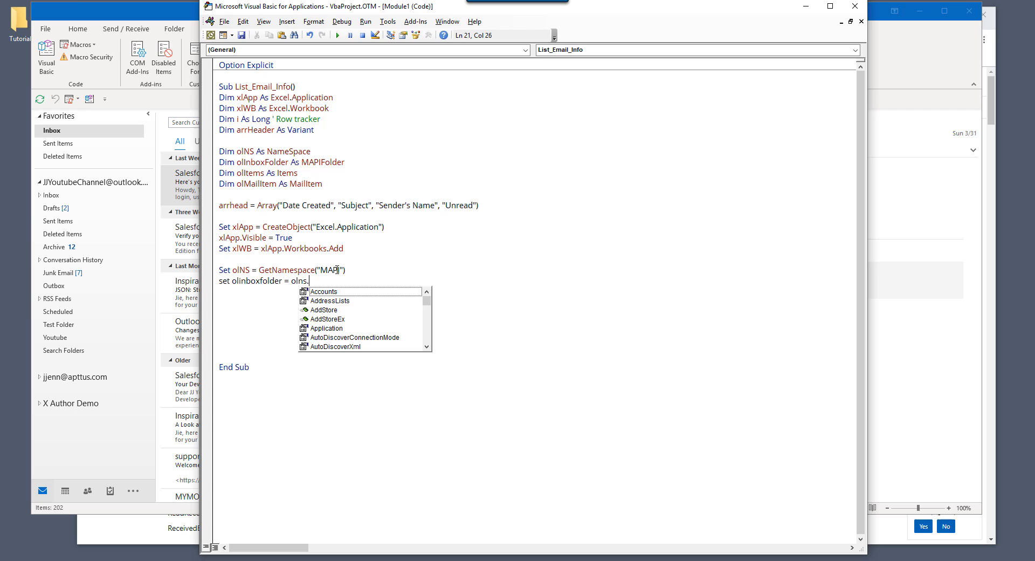
{"action": "type", "text": "getdef"}
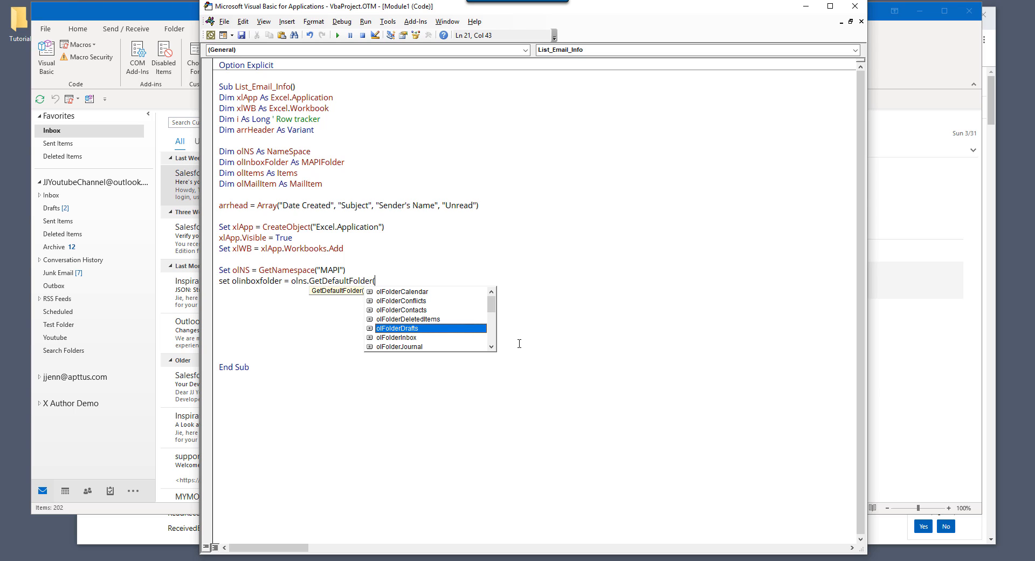
{"action": "key", "text": "Down"}
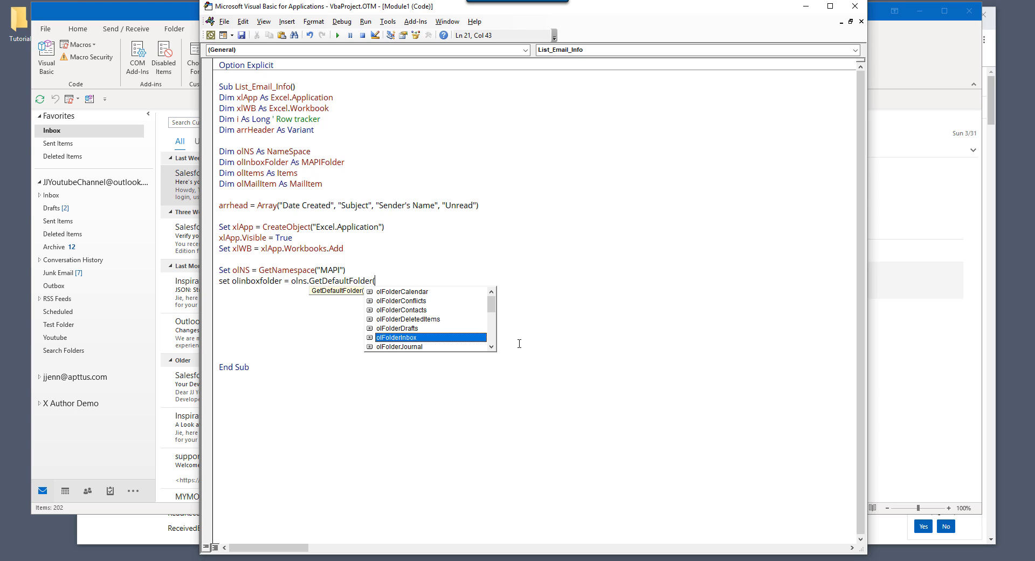
{"action": "double_click", "coordinate": [396, 337]}
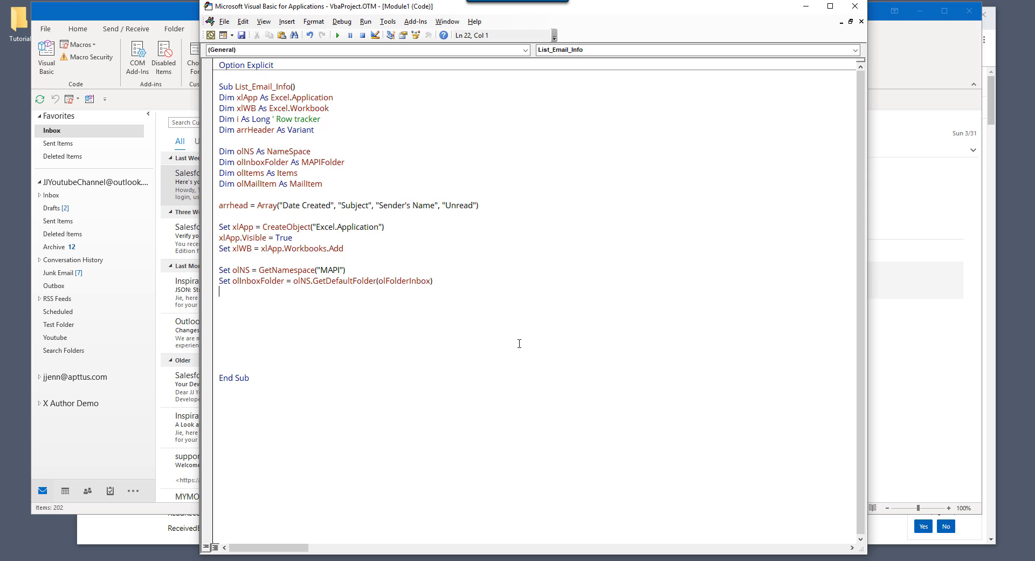
- Set olItems = olInboxFolder.Items on a new line
{"action": "type", "text": "set olite"}
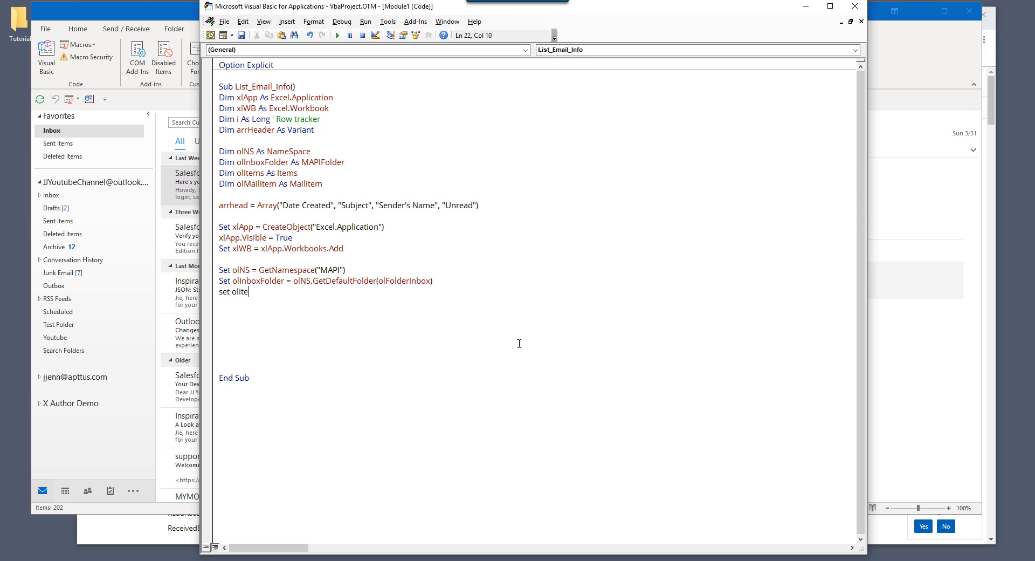
{"action": "type", "text": "ms = olinboxfolde"}
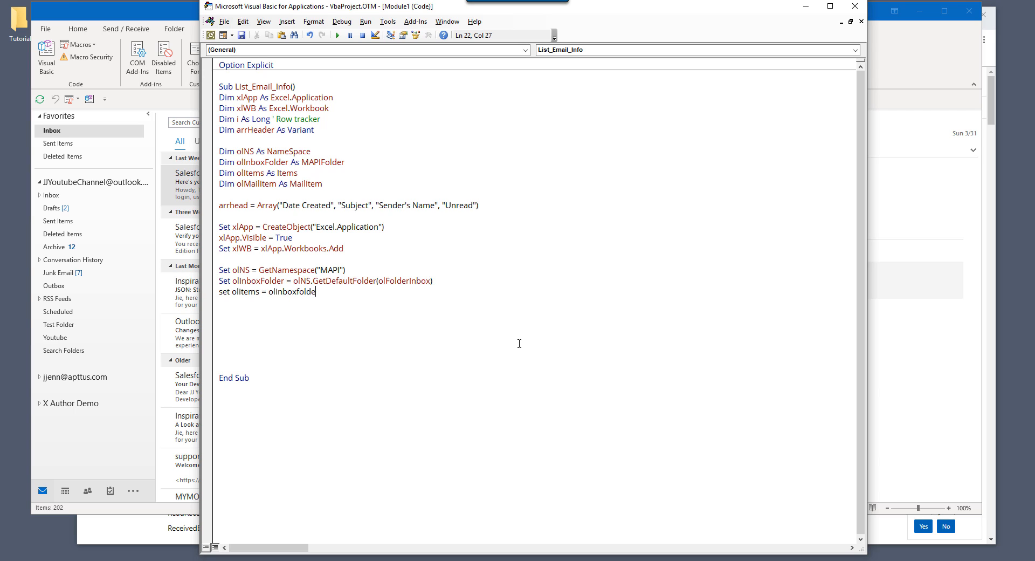
{"action": "type", "text": "."}
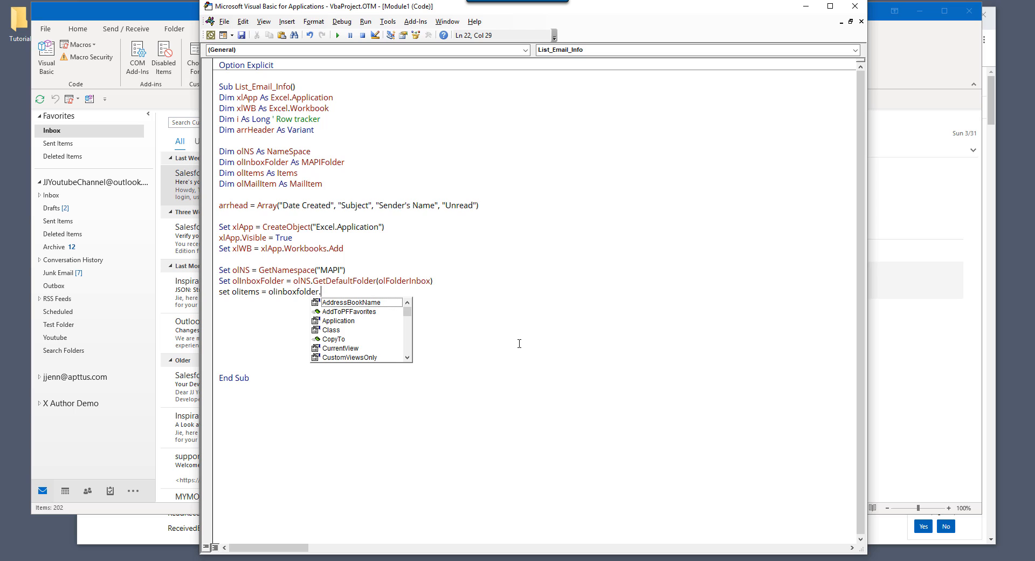
{"action": "mouse_move", "coordinate": [418, 285]}
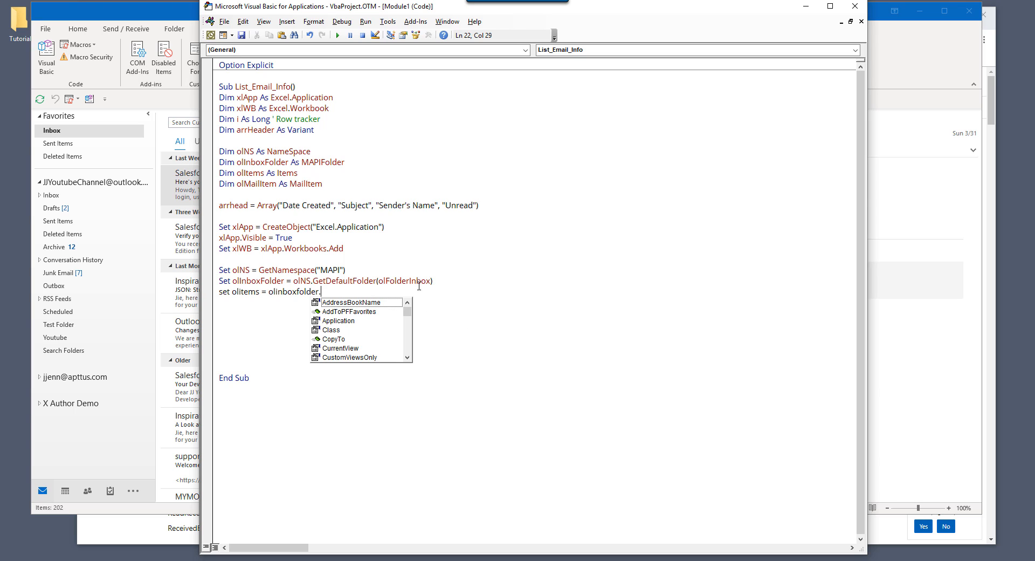
{"action": "mouse_move", "coordinate": [464, 311]}
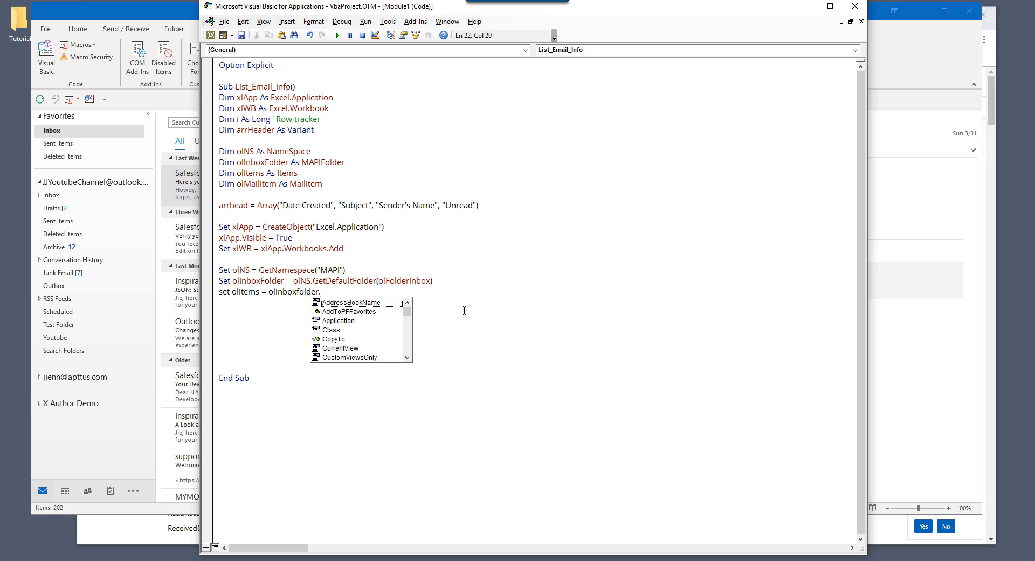
{"action": "type", "text": "Items"}
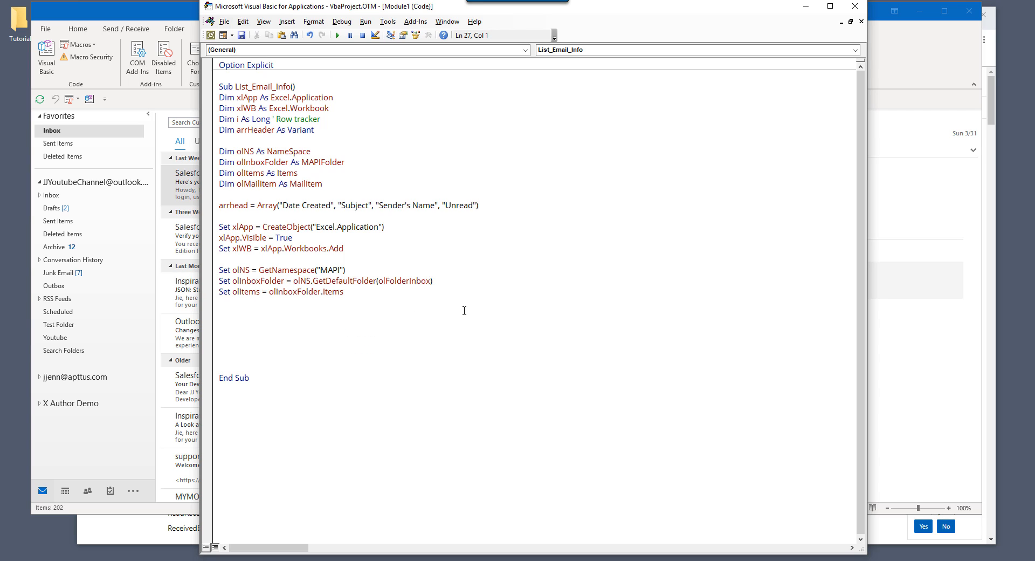
{"action": "type", "text": "set"}
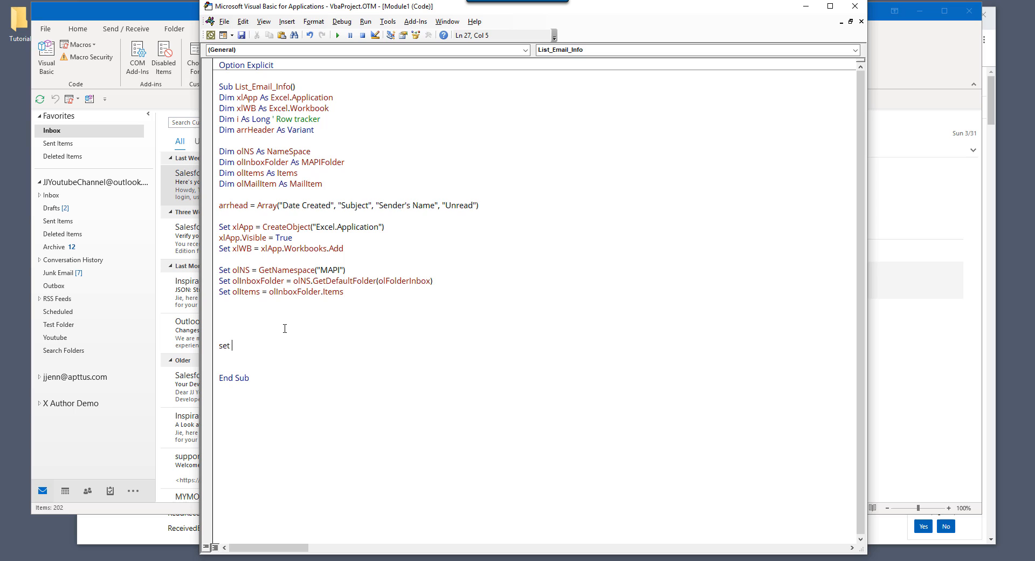
- Release the Outlook objects olItems, olInboxFolder and olNS by setting them to Nothing
{"action": "type", "text": "olitems"}
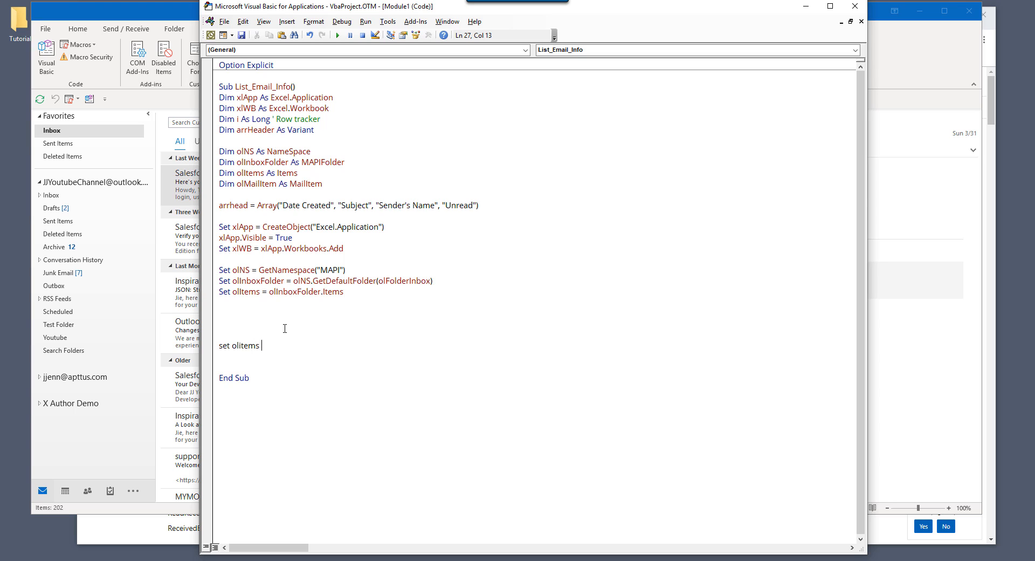
{"action": "type", "text": "= Nothing"}
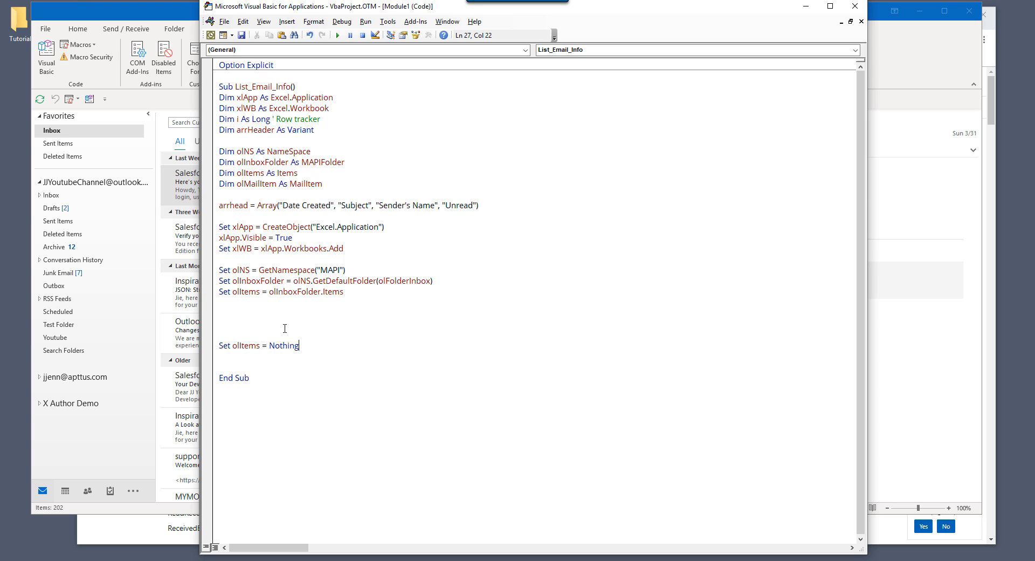
{"action": "key", "text": "Return"}
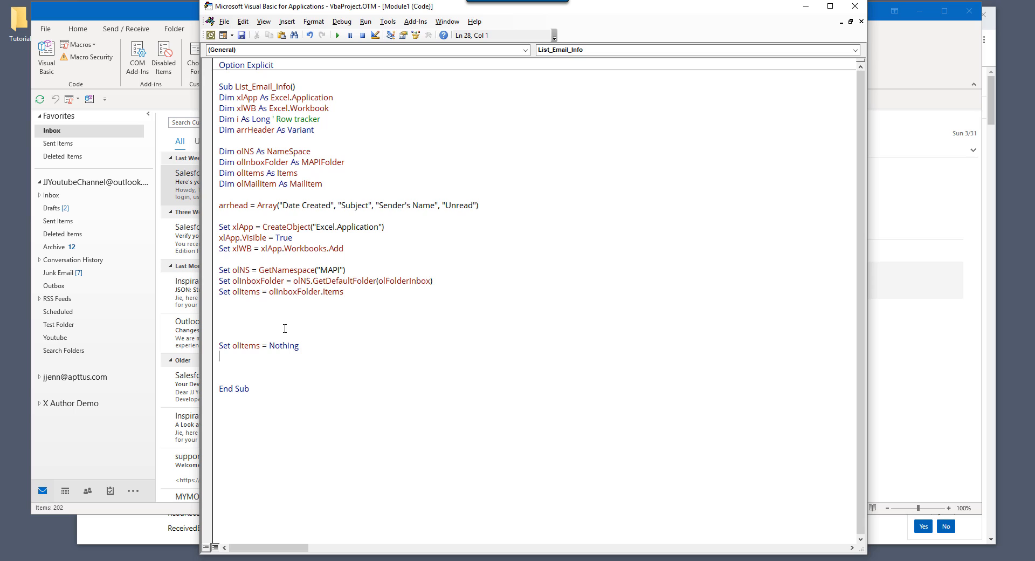
{"action": "type", "text": "set ol"}
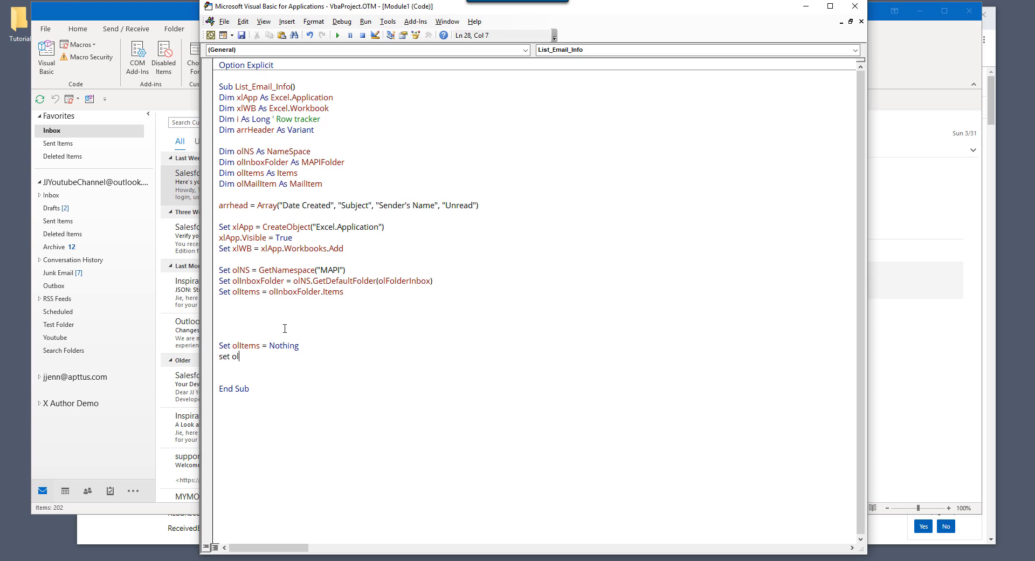
{"action": "type", "text": "inboxfolder = Nothing"}
{"action": "type", "text": "set"}
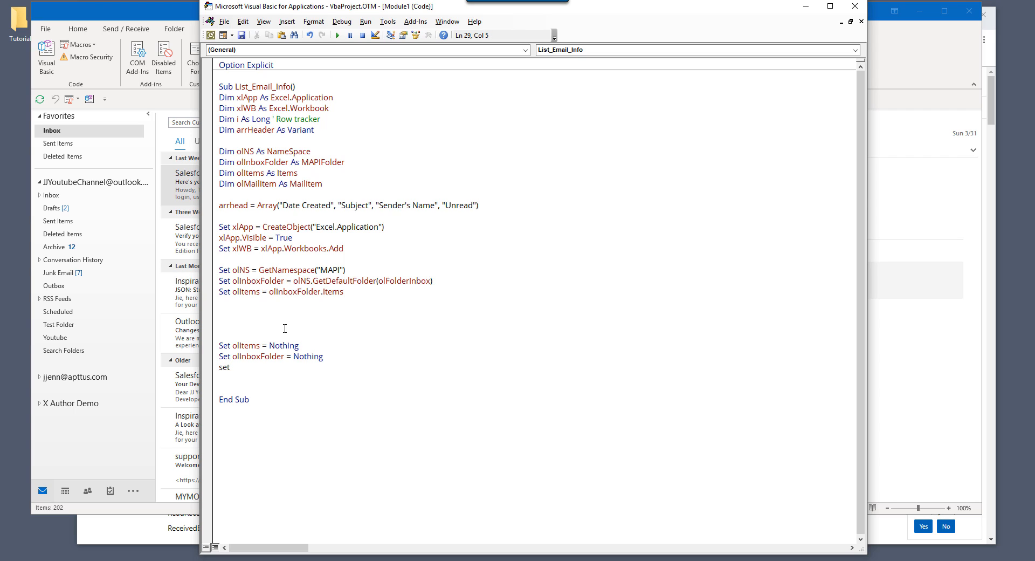
{"action": "type", "text": "olitems"}
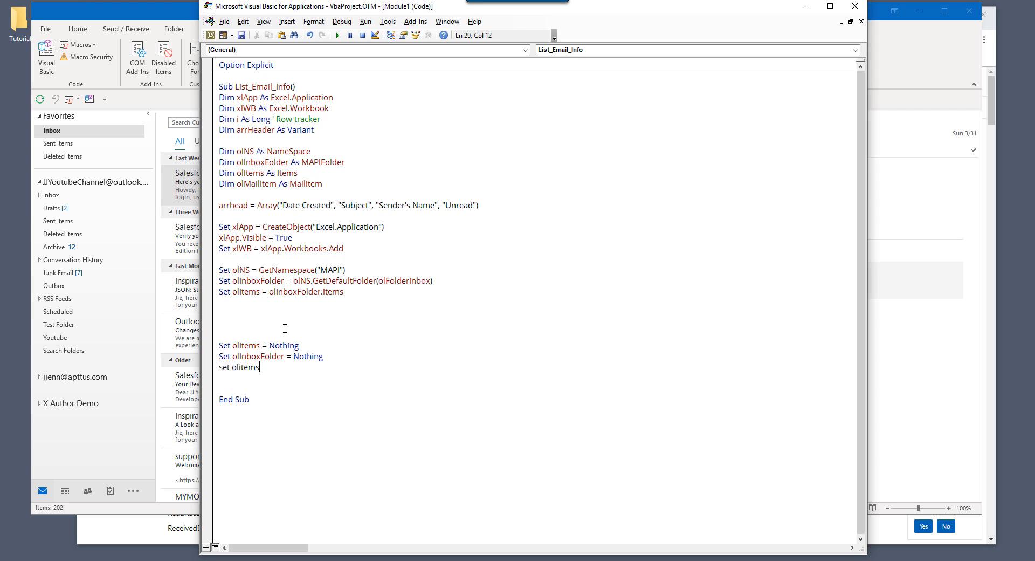
{"action": "key", "text": "Backspace"}
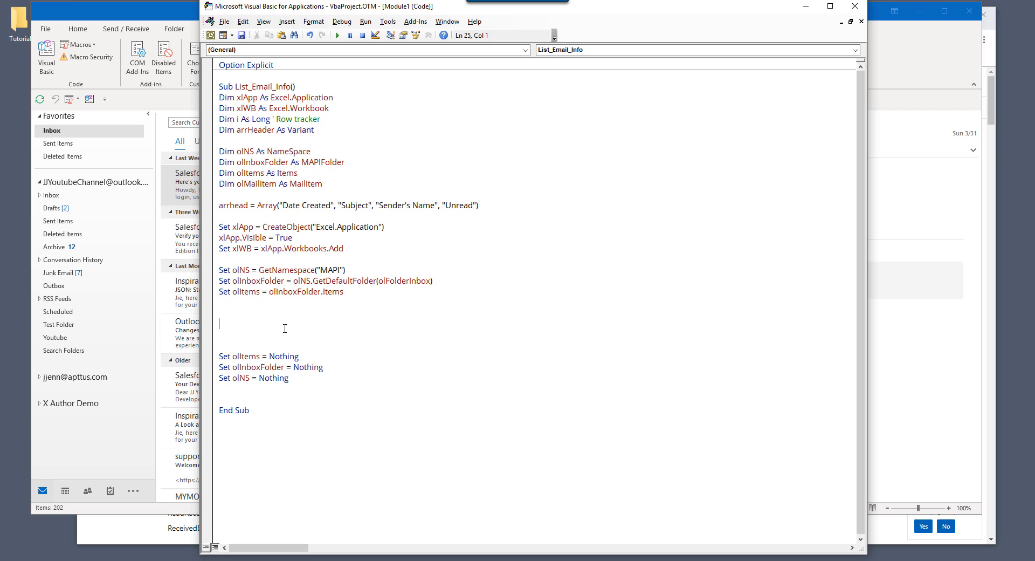
- Set xlApp and xlWB to Nothing
{"action": "type", "text": "set xlapp = not"}
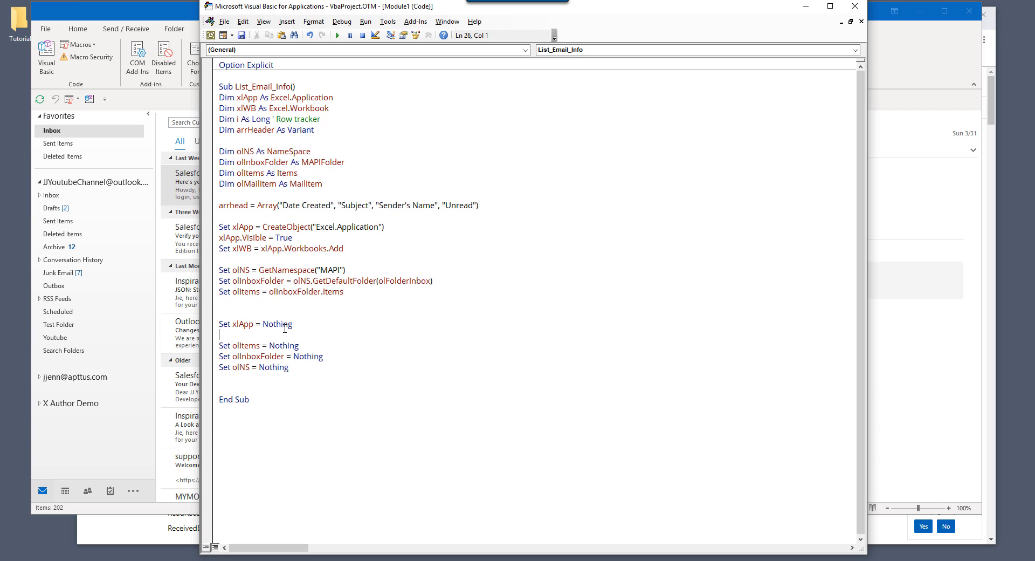
{"action": "type", "text": "set x"}
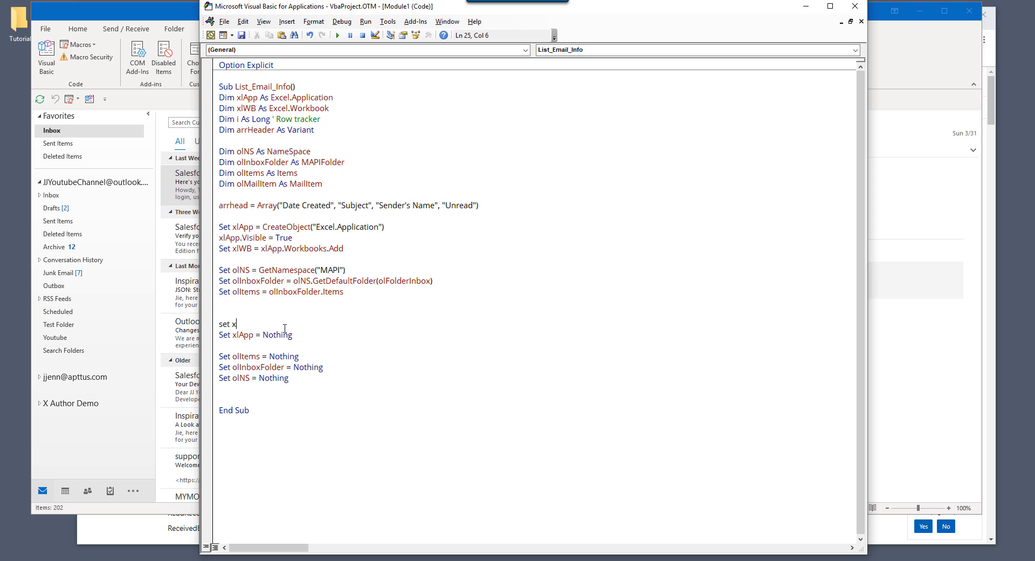
{"action": "type", "text": "lwb = no"}
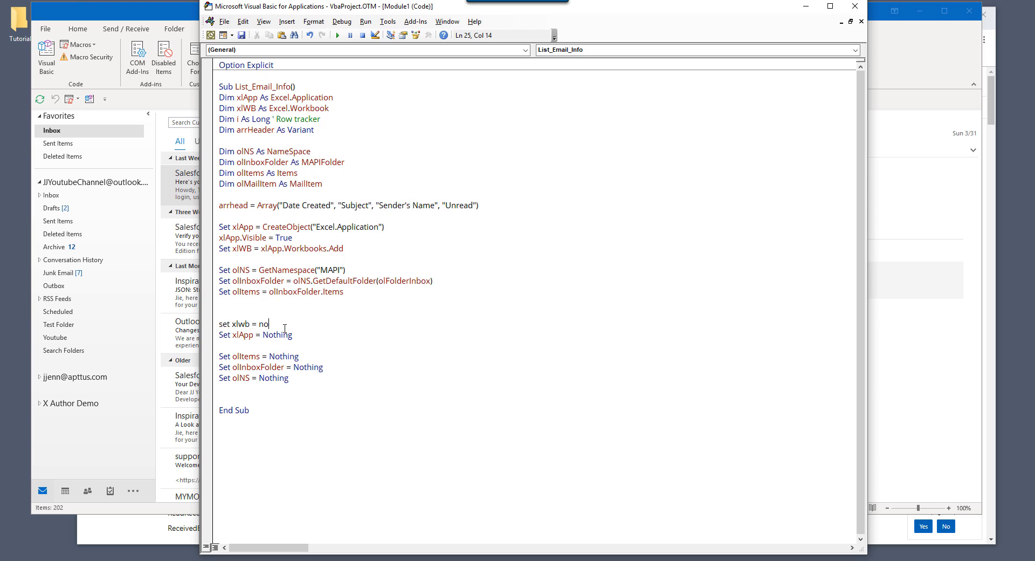
{"action": "type", "text": "thing"}
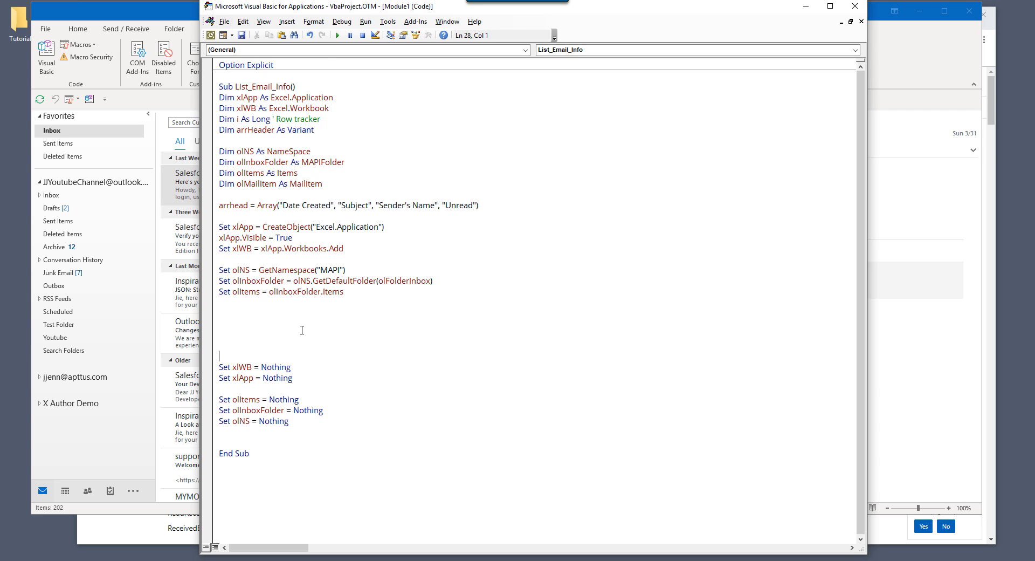
- Compile Project1 and correct the misspelled arrhead name to arrHeader
{"action": "left_click", "coordinate": [341, 21]}
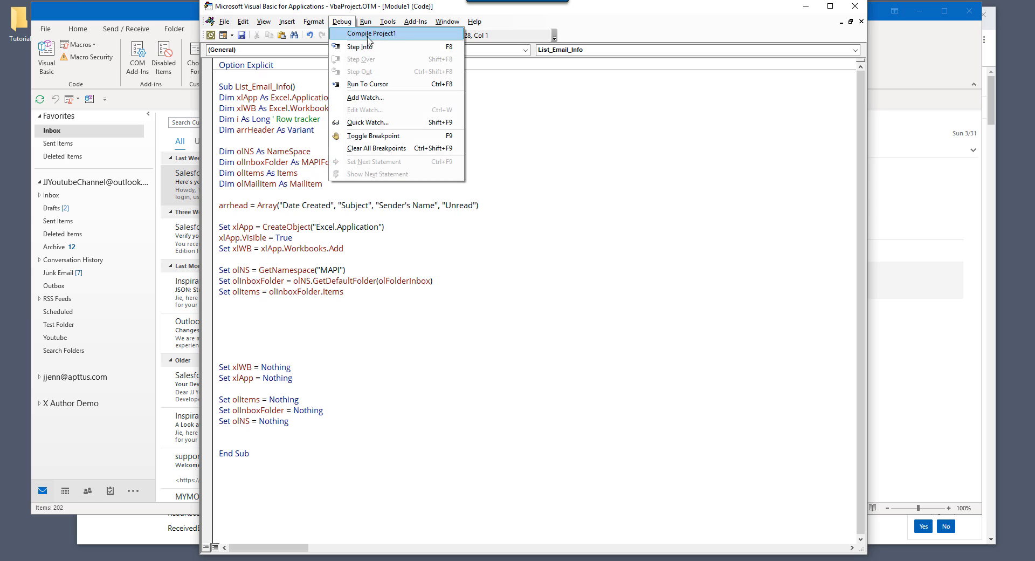
{"action": "left_click", "coordinate": [375, 33]}
{"action": "type", "text": " s"}
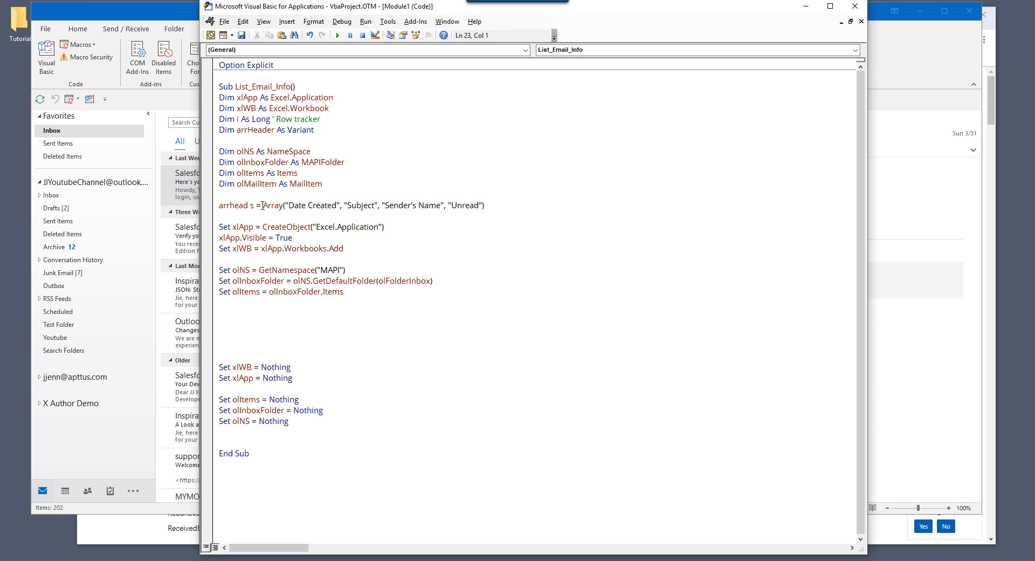
{"action": "left_click", "coordinate": [256, 206]}
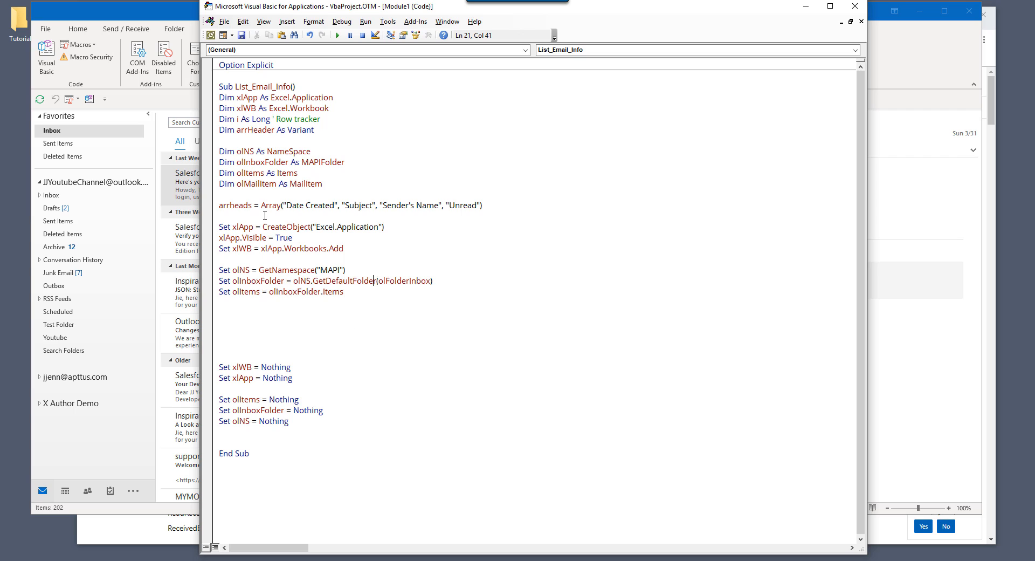
{"action": "left_click", "coordinate": [249, 205]}
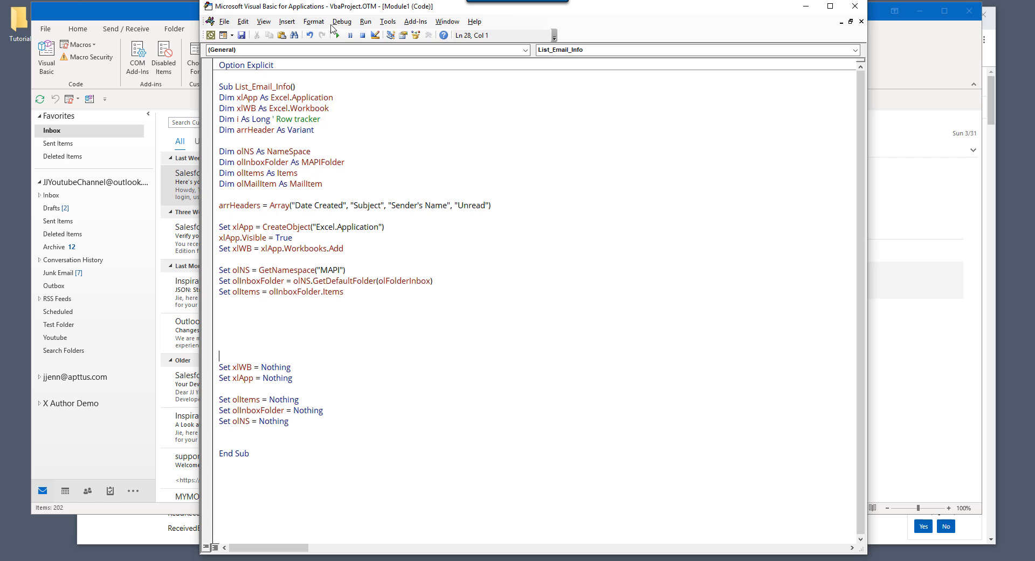
- Dismiss the variable-not-defined error, check the arrHeader declaration, and recompile Project1
{"action": "left_click", "coordinate": [337, 34]}
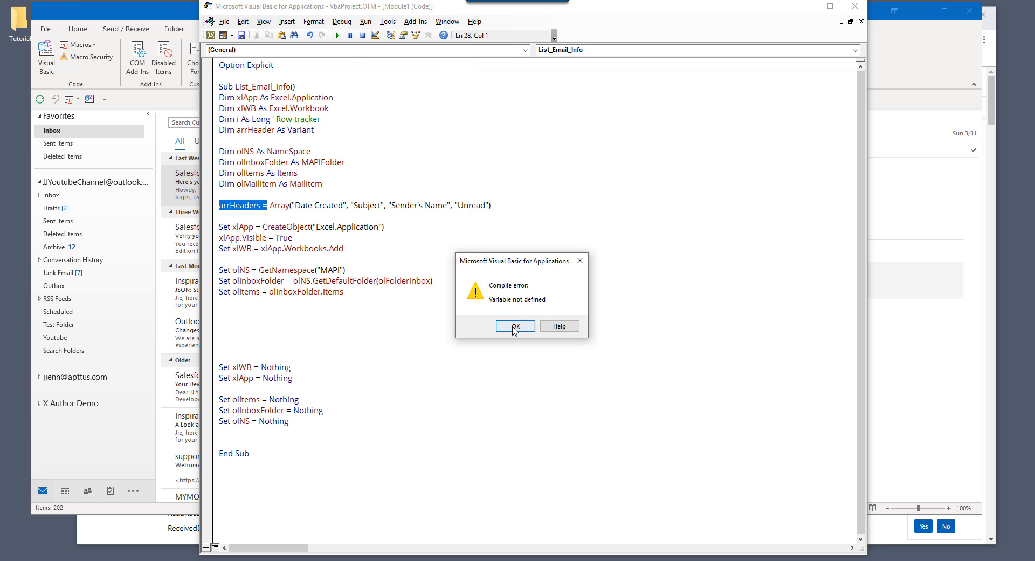
{"action": "left_click", "coordinate": [515, 326]}
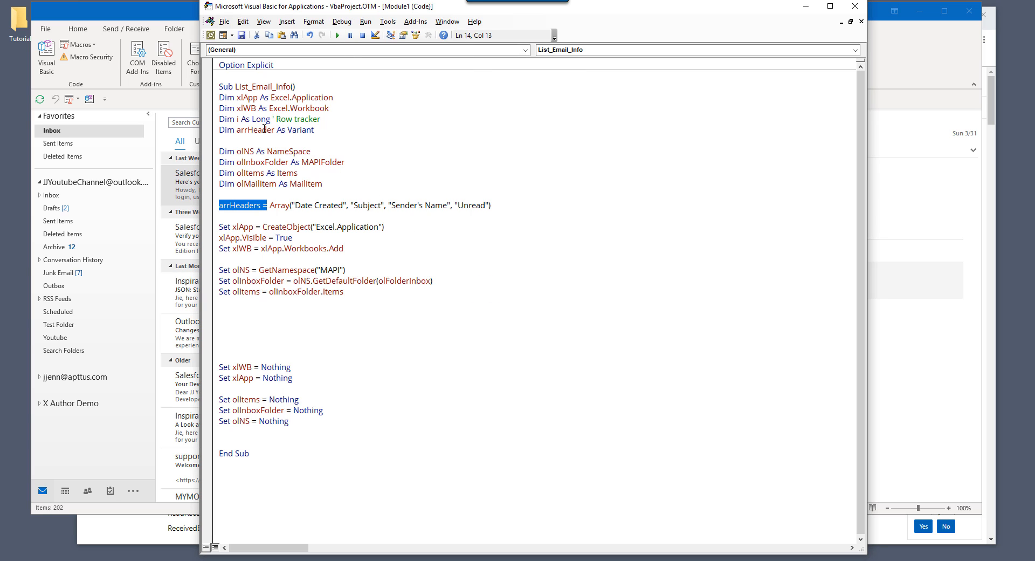
{"action": "left_click", "coordinate": [297, 250]}
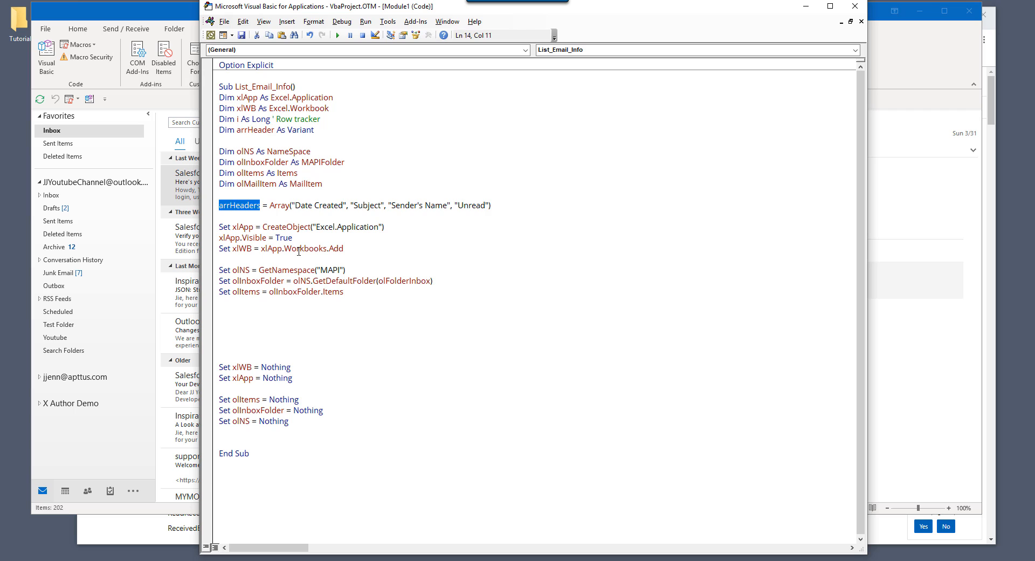
{"action": "left_click", "coordinate": [341, 21]}
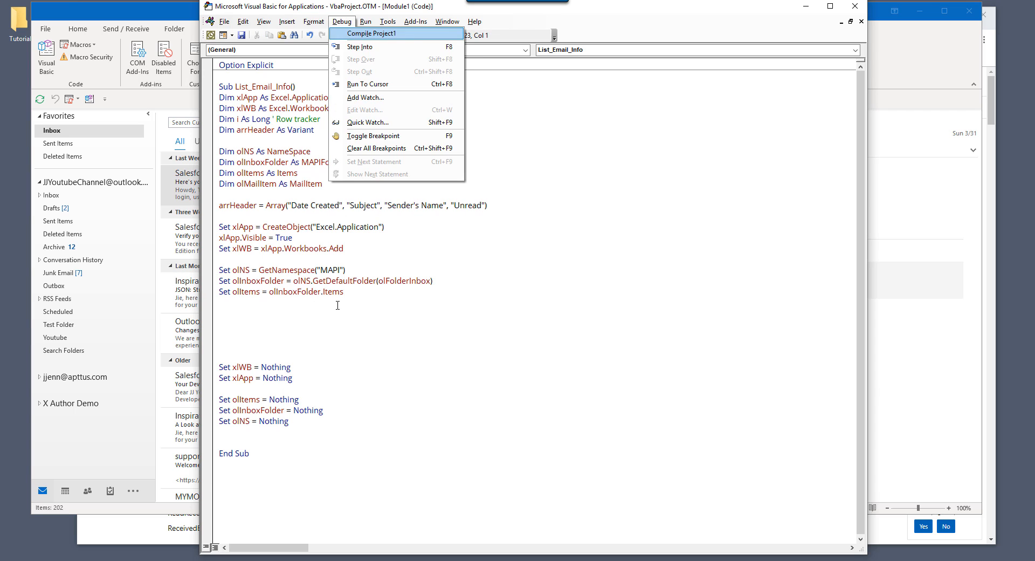
{"action": "left_click", "coordinate": [376, 33]}
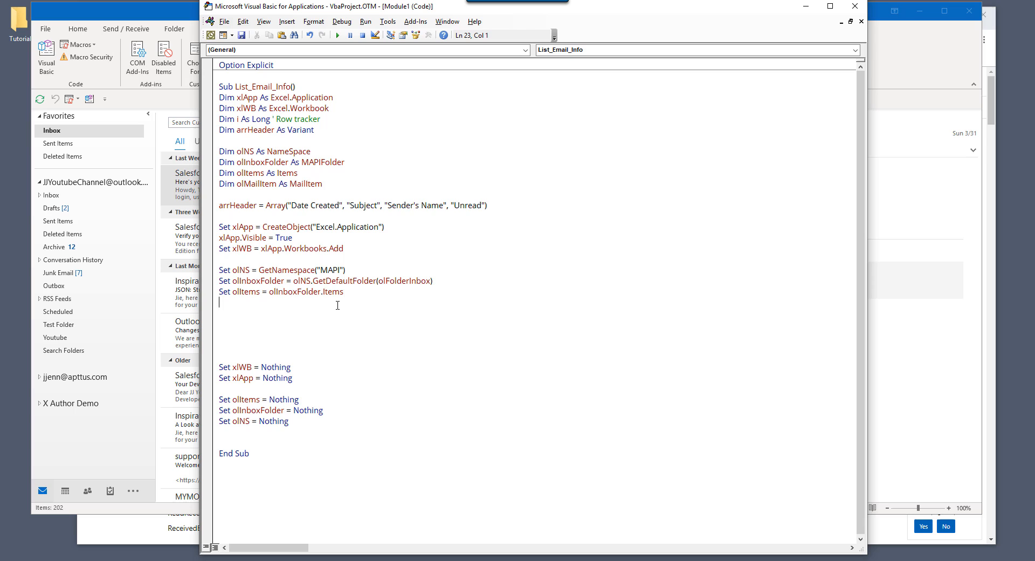
{"action": "type", "text": "i ="}
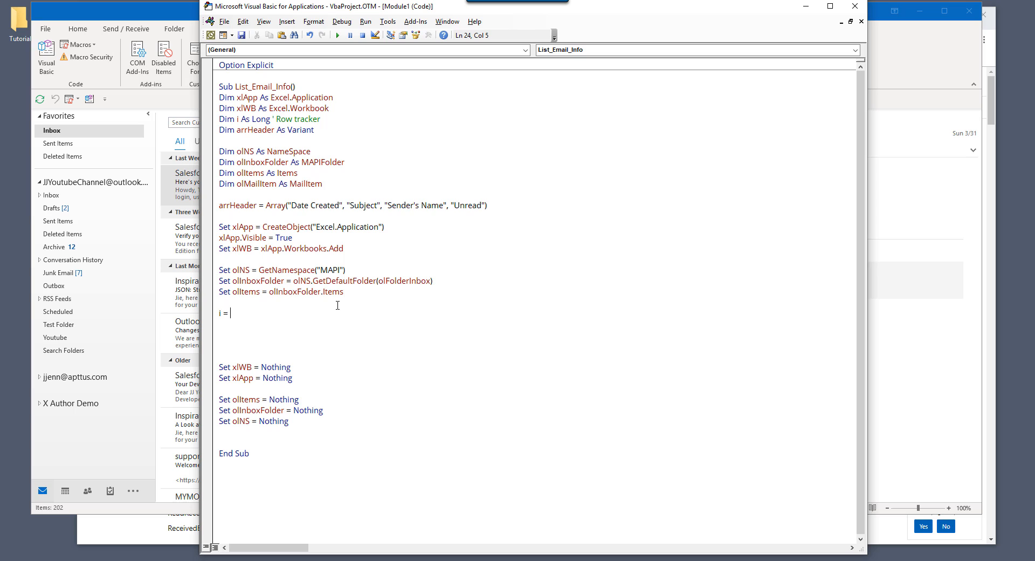
- Add 'i = 2' and 'On Error Resume Next' below the olItems line, leaving a blank line
{"action": "type", "text": "2"}
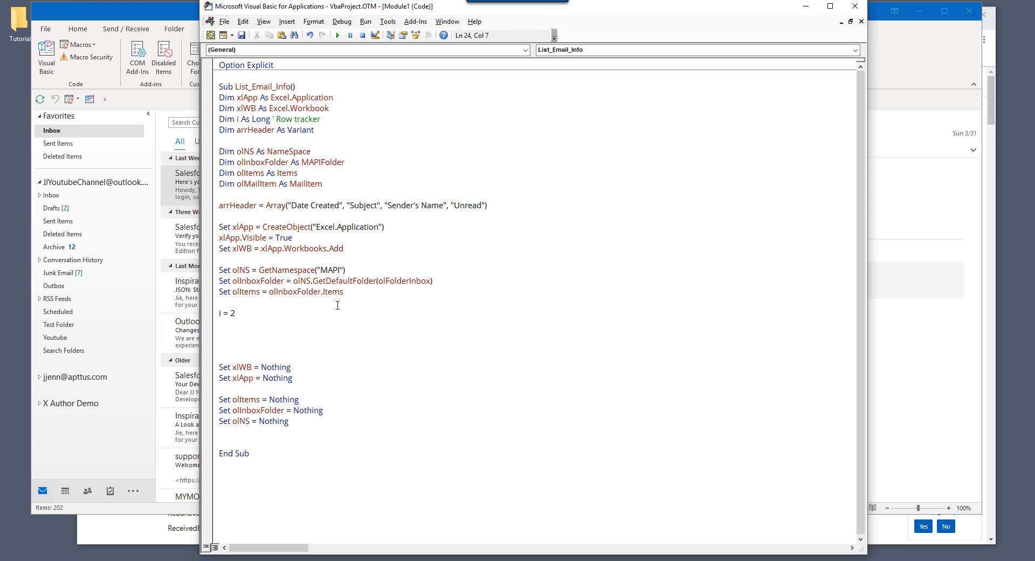
{"action": "type", "text": "o"}
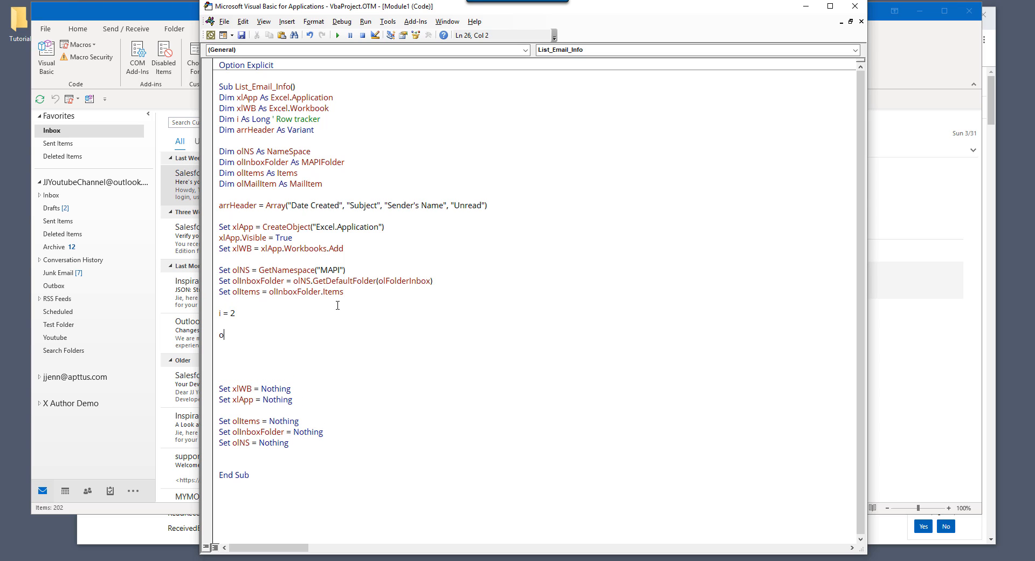
{"action": "type", "text": "n error resume Next"}
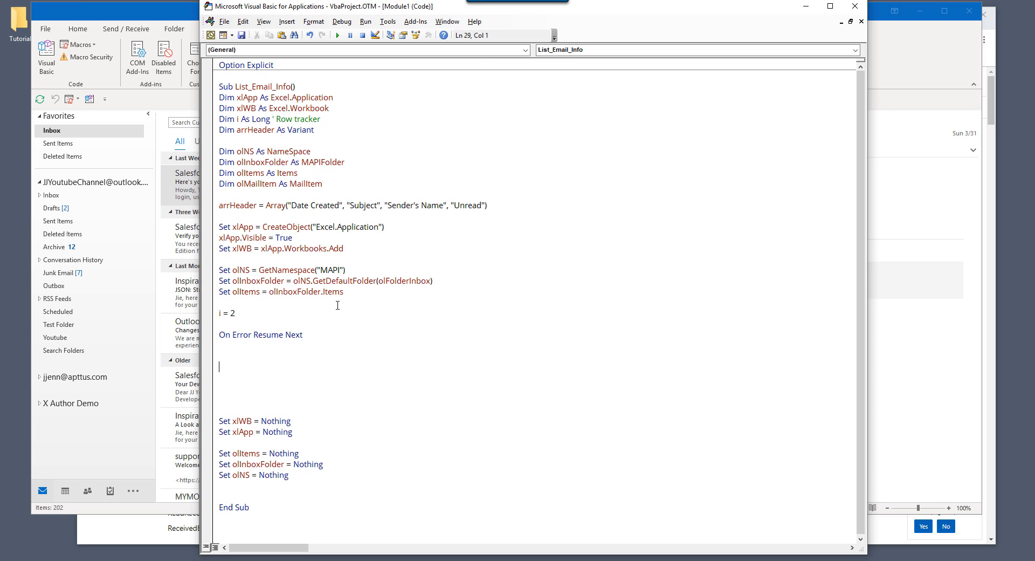
{"action": "scroll", "scroll_direction": "down", "scroll_amount": 3}
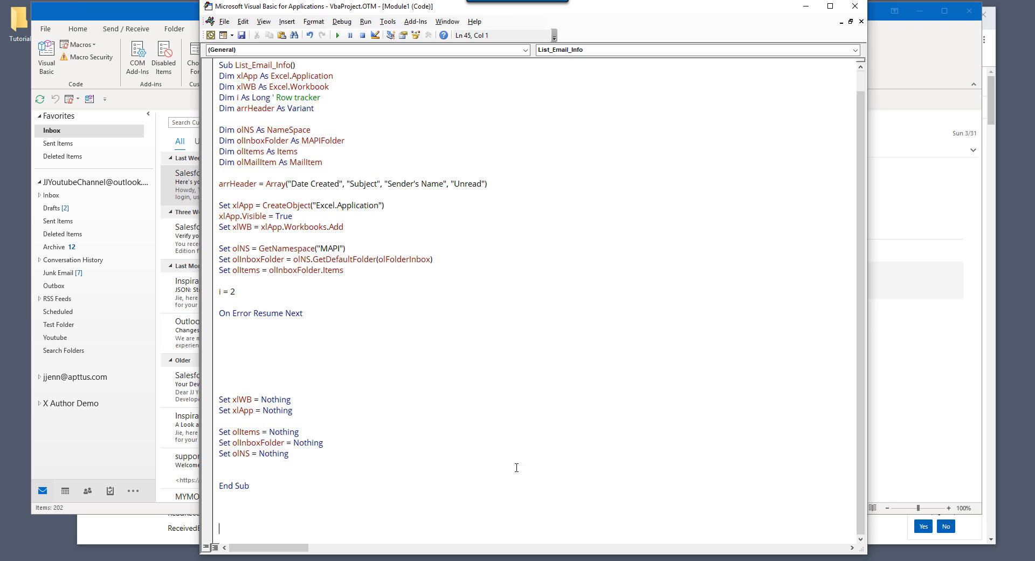
{"action": "scroll", "scroll_direction": "up", "scroll_amount": 3}
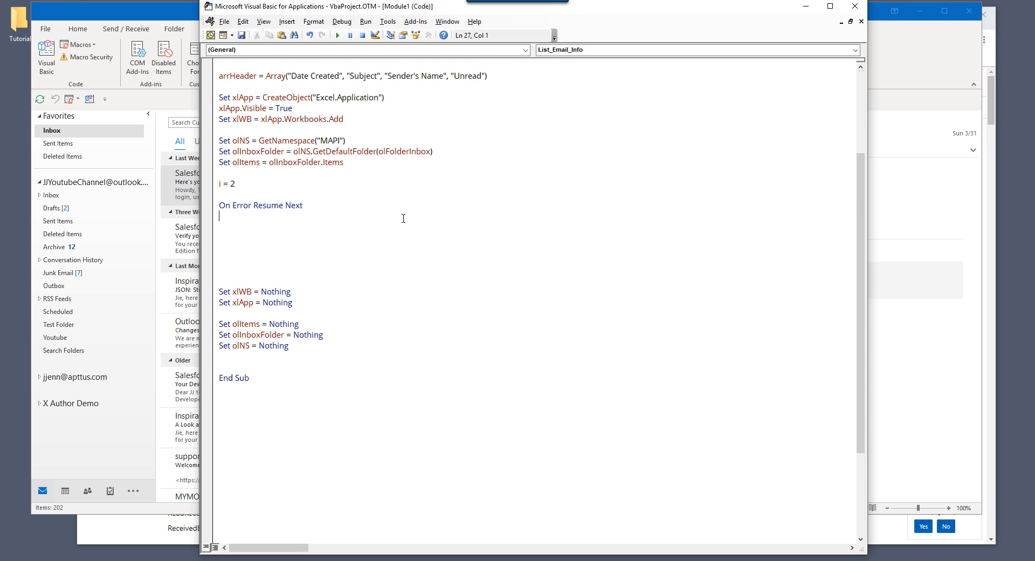
{"action": "type", "text": "xl"}
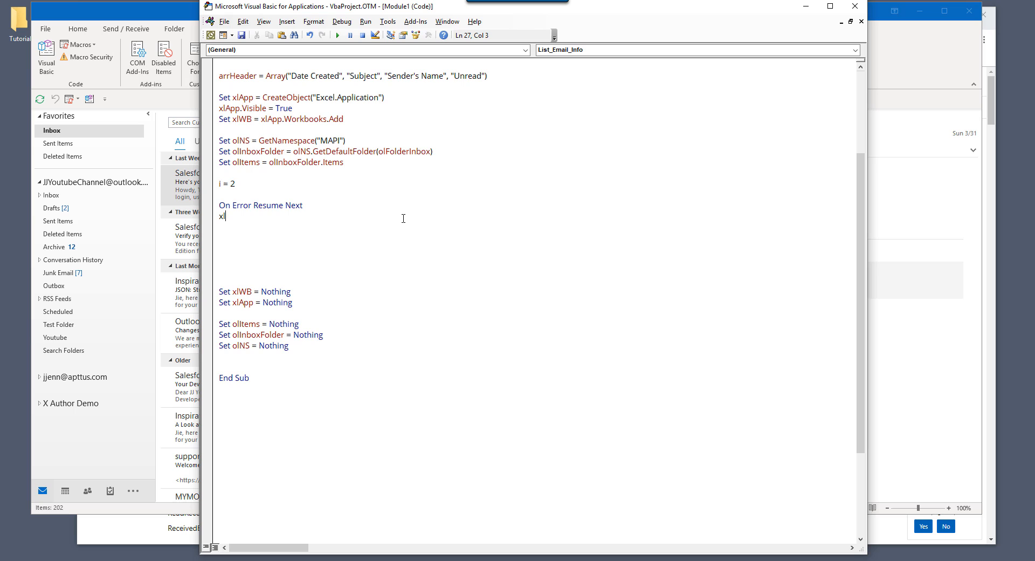
{"action": "key", "text": "Backspace"}
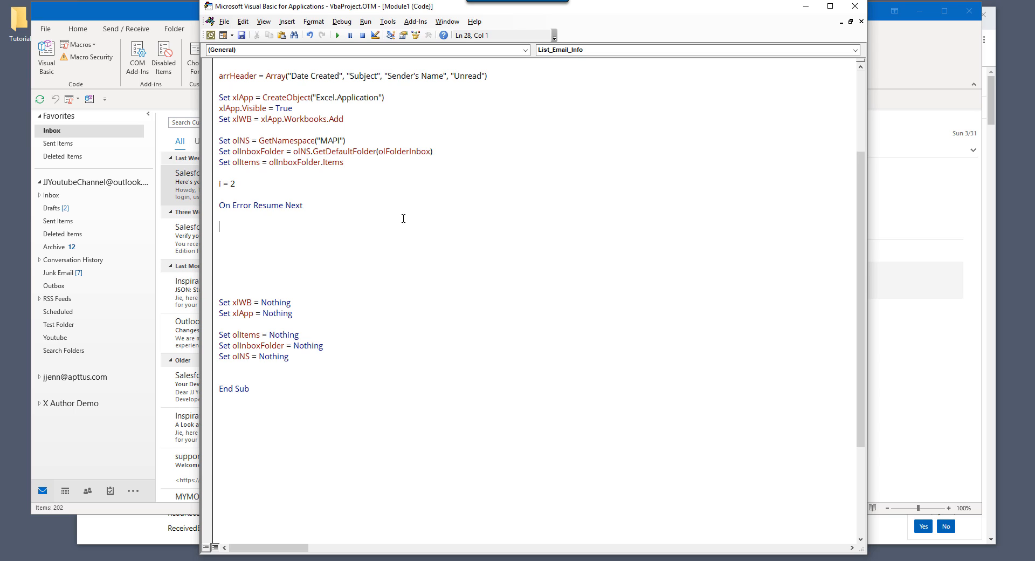
- Begin the header statement with xlWB.Worksheets(1).Range("A1")
{"action": "type", "text": "xlwb"}
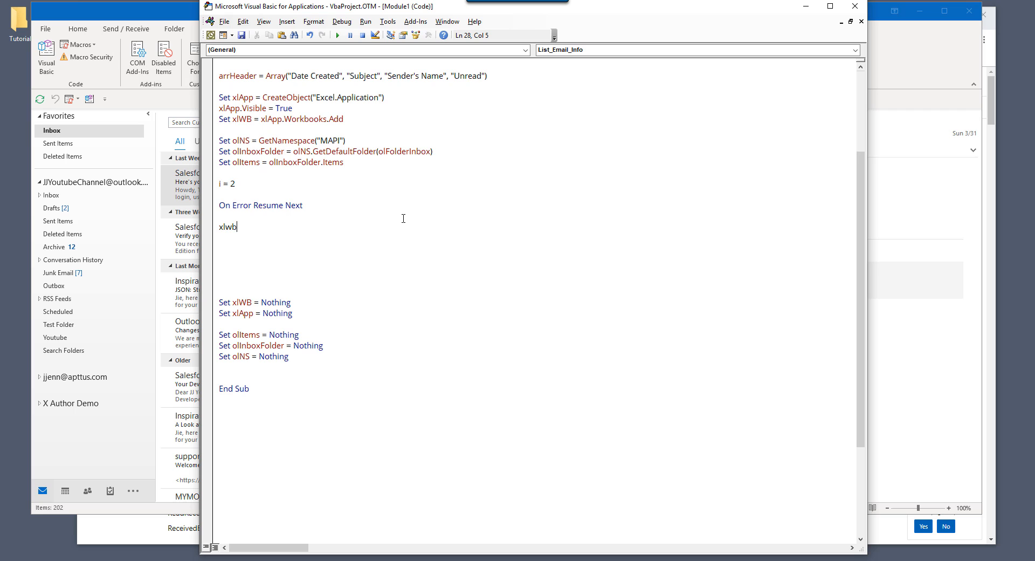
{"action": "type", "text": "."}
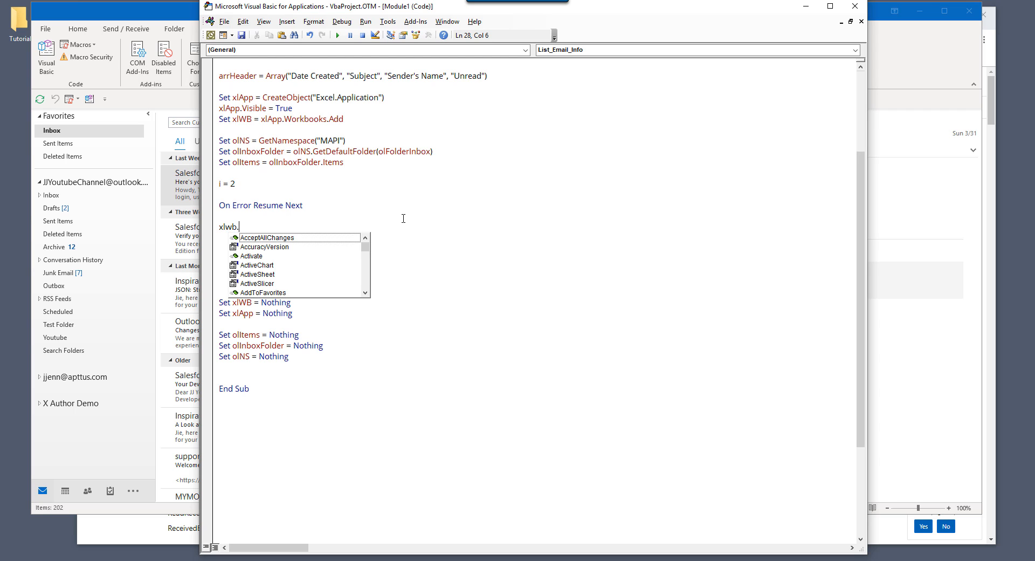
{"action": "type", "text": "WorkIdentit"}
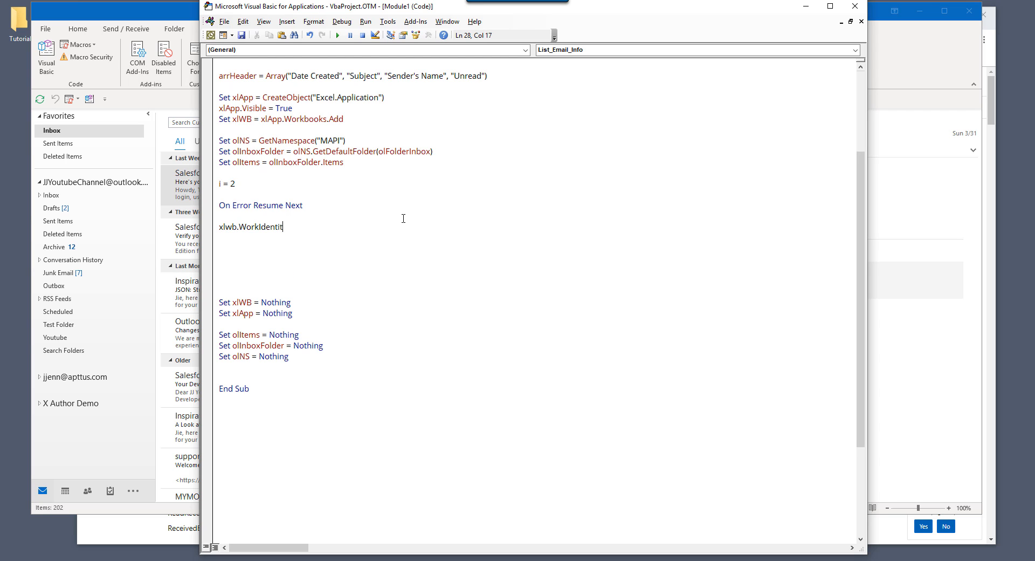
{"action": "type", "text": "worksheets(1"}
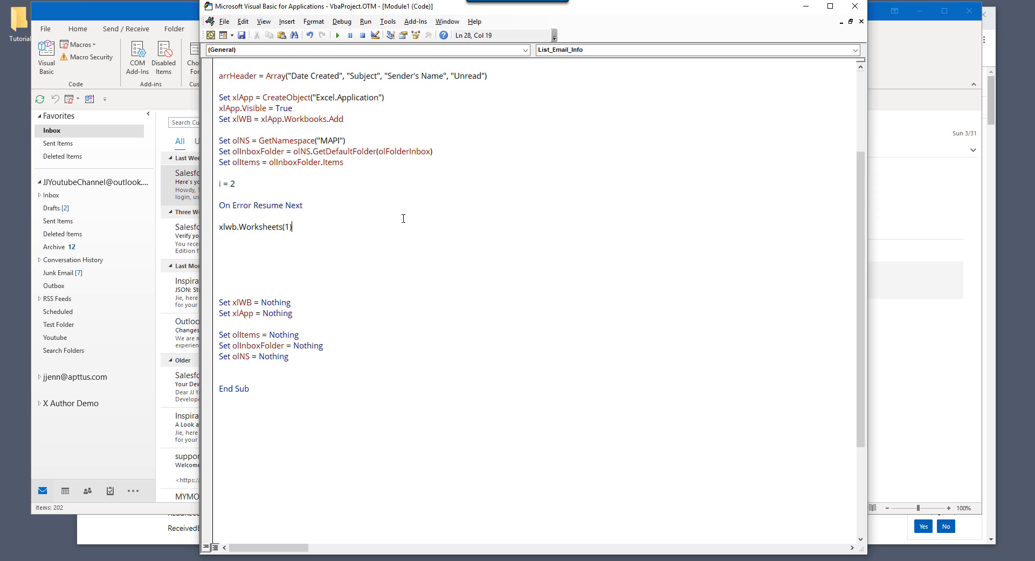
{"action": "type", "text": ".range("}
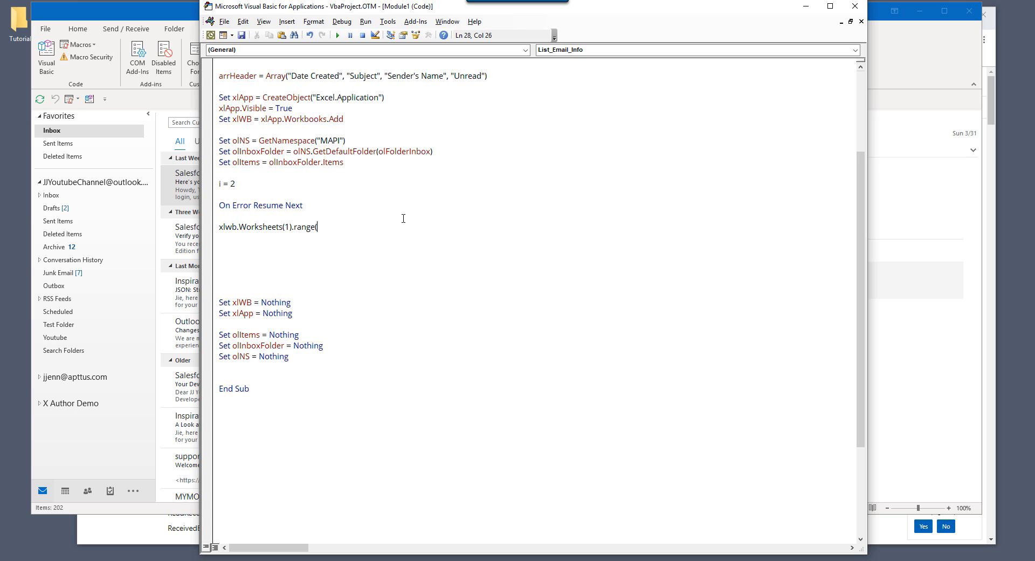
{"action": "type", "text": "\"A1\")"}
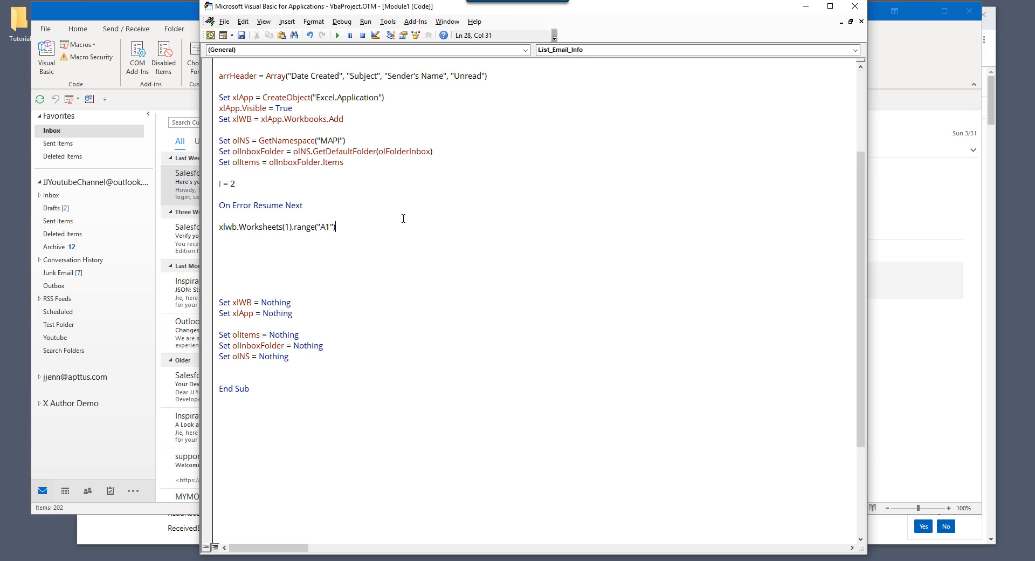
- Resize to 1 by UBound(arrHeader) + 1, assign arrHeader to .Value, and begin a For line
{"action": "type", "text": "."}
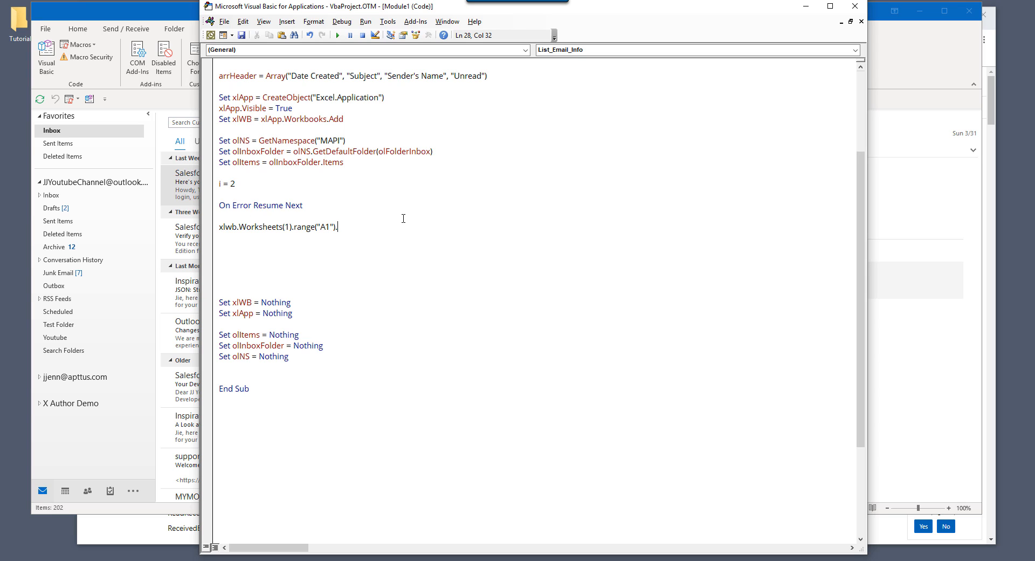
{"action": "type", "text": "resize(1,"}
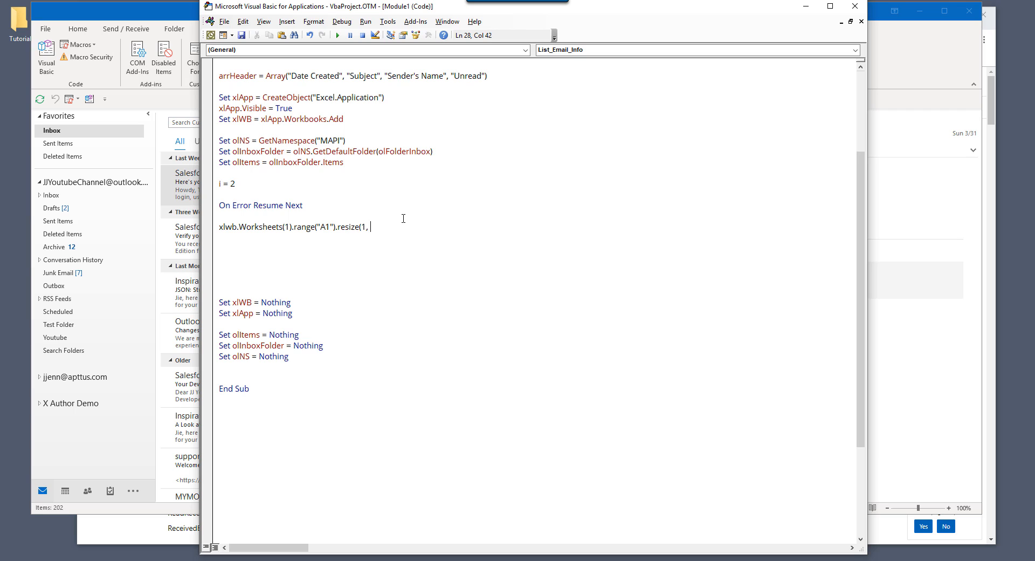
{"action": "type", "text": "ubound(arrheader).va"}
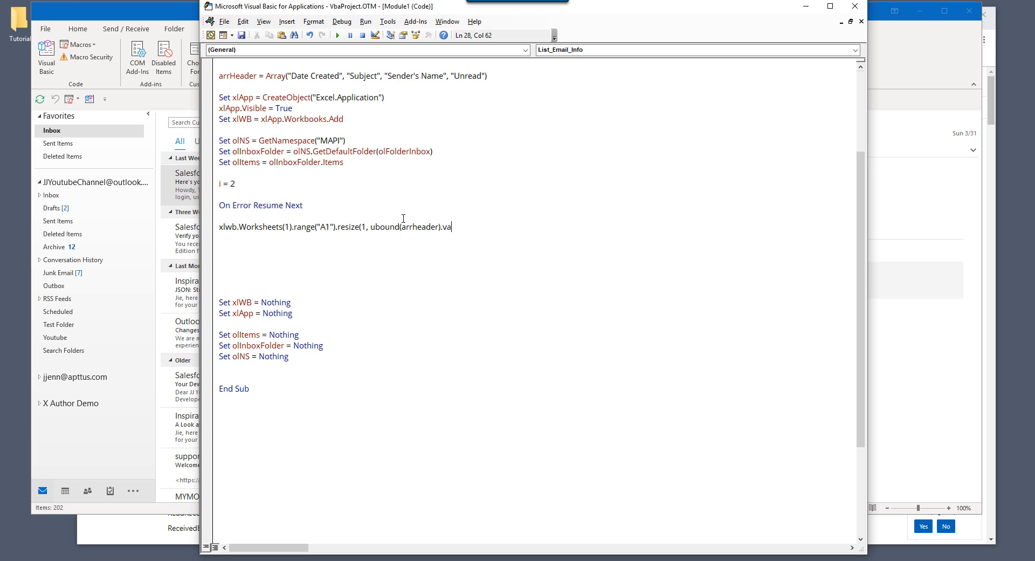
{"action": "key", "text": "BackSpace"}
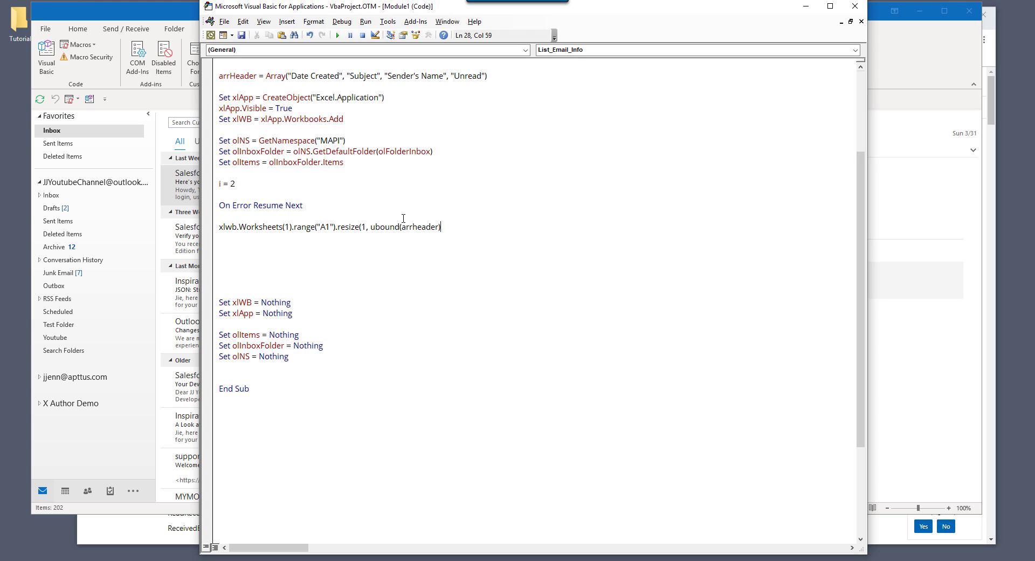
{"action": "type", "text": "+ 1).value ="}
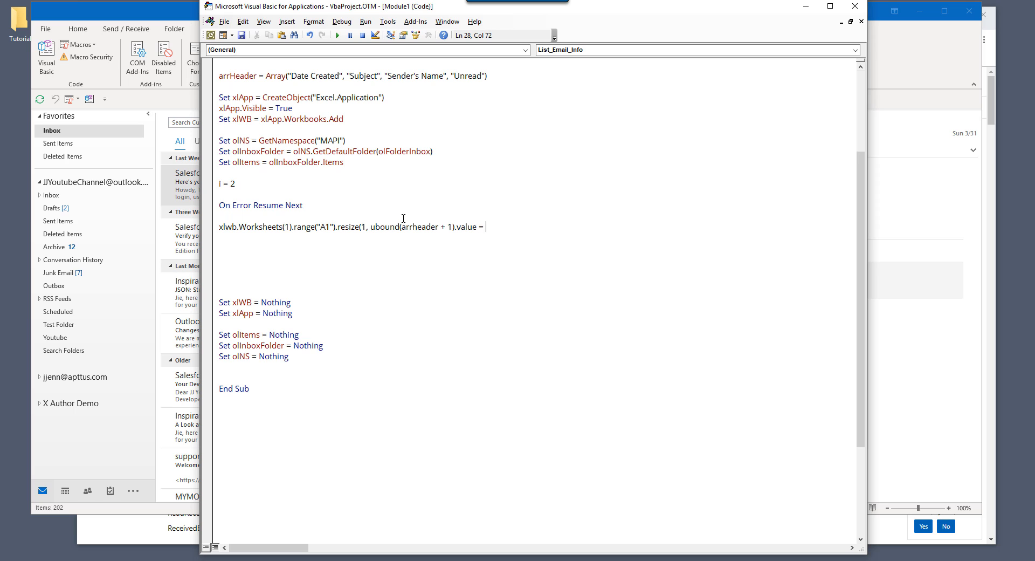
{"action": "type", "text": "arrheader"}
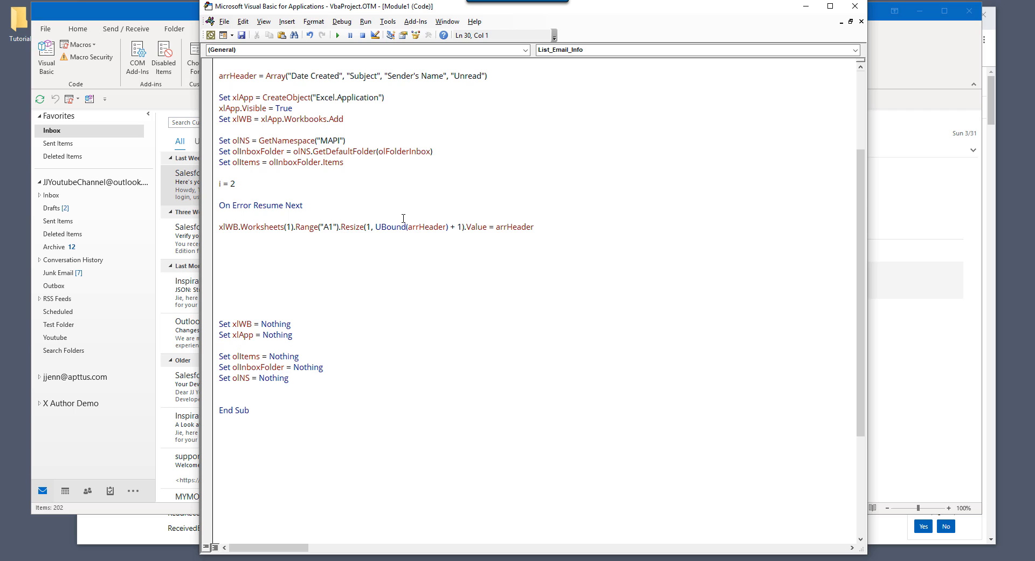
{"action": "type", "text": "for"}
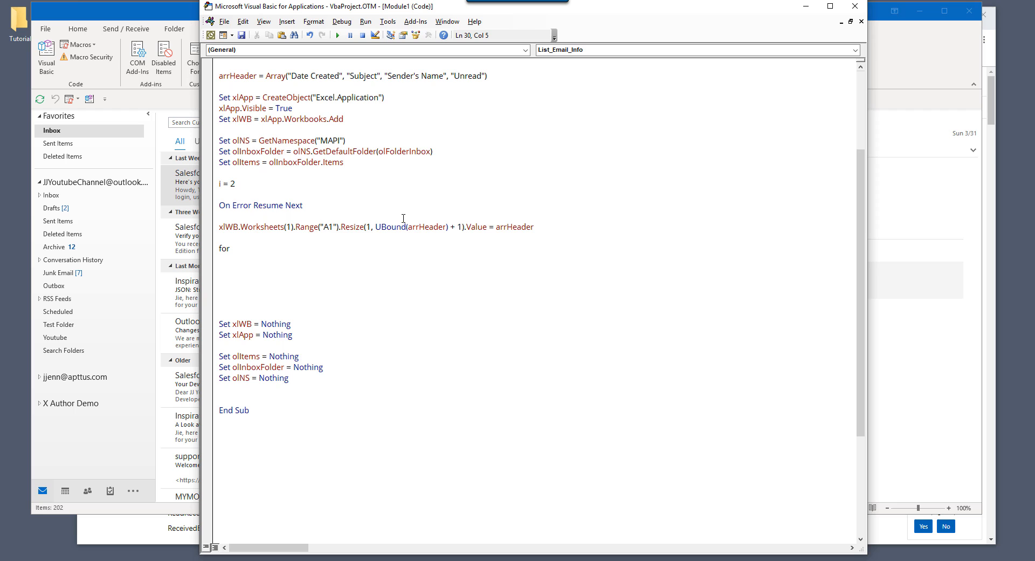
- Dismiss the expected-variable error and delete the unfinished 'for' keyword
{"action": "left_click", "coordinate": [231, 247]}
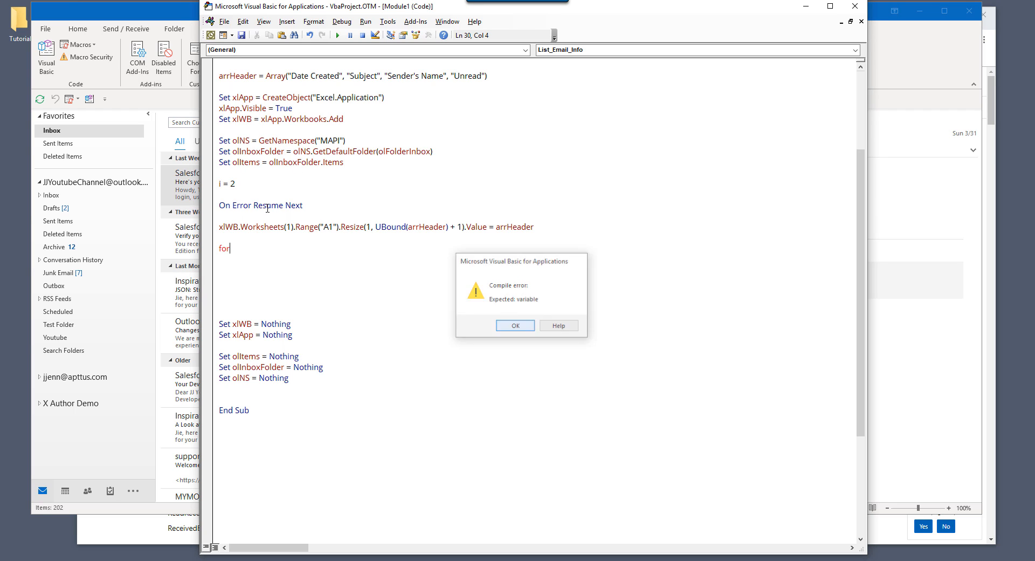
{"action": "left_click", "coordinate": [514, 325]}
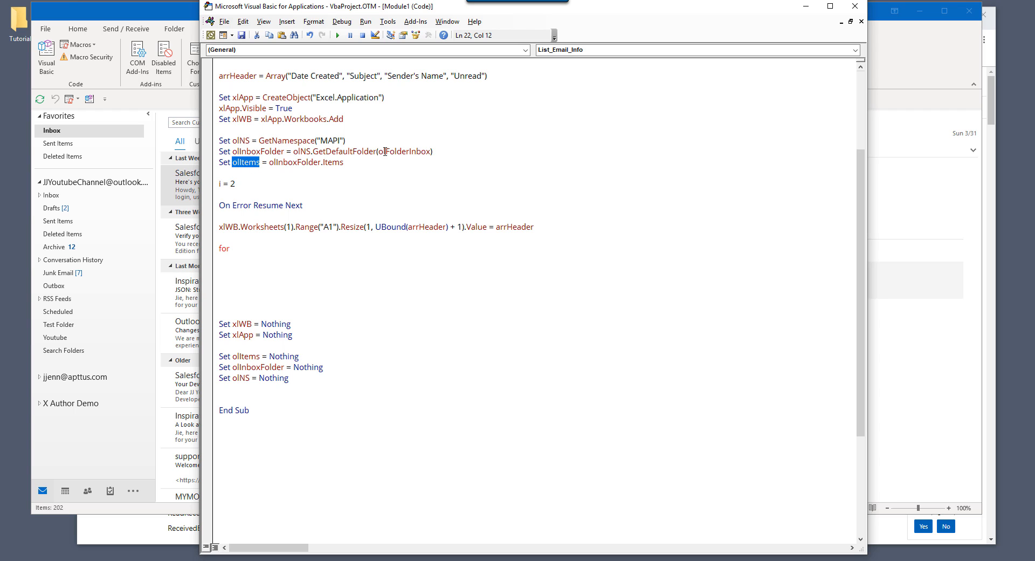
{"action": "left_click", "coordinate": [233, 248]}
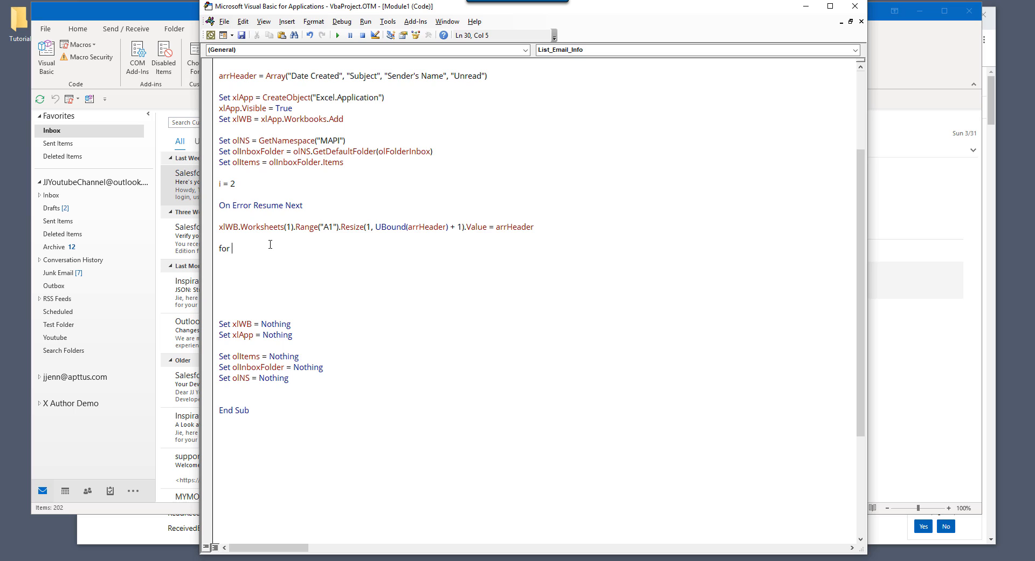
{"action": "key", "text": "Backspace"}
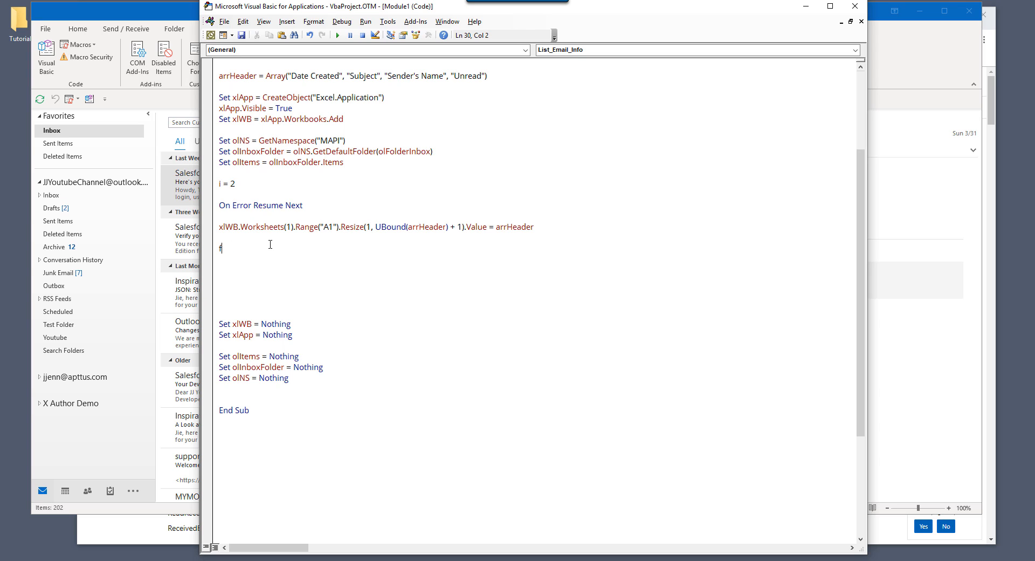
{"action": "key", "text": "backspace"}
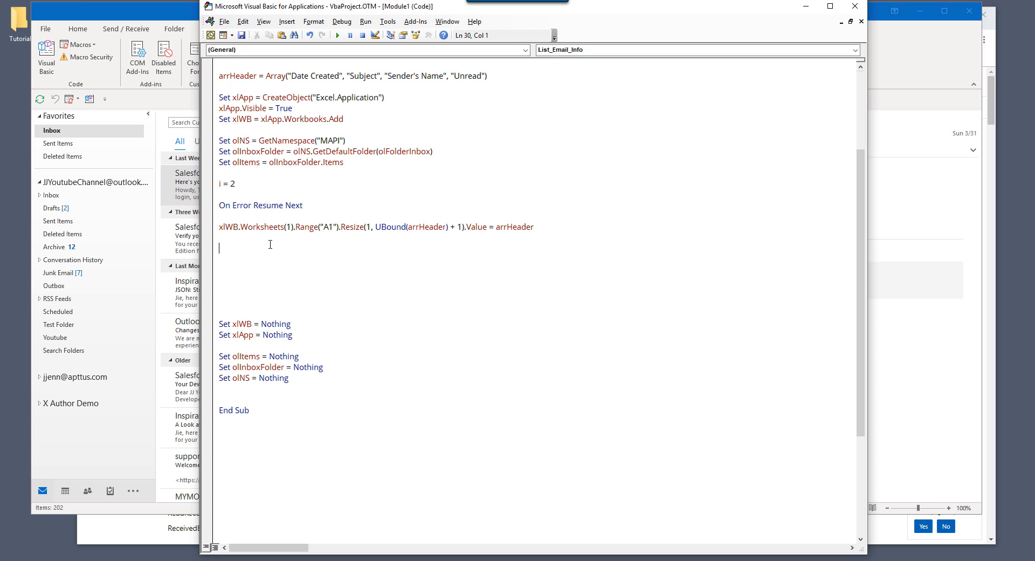
- Write 'For Each olMailItem In olItems' with 'Next olMailItem' below, starting an xlWB line inside
{"action": "type", "text": "for each m"}
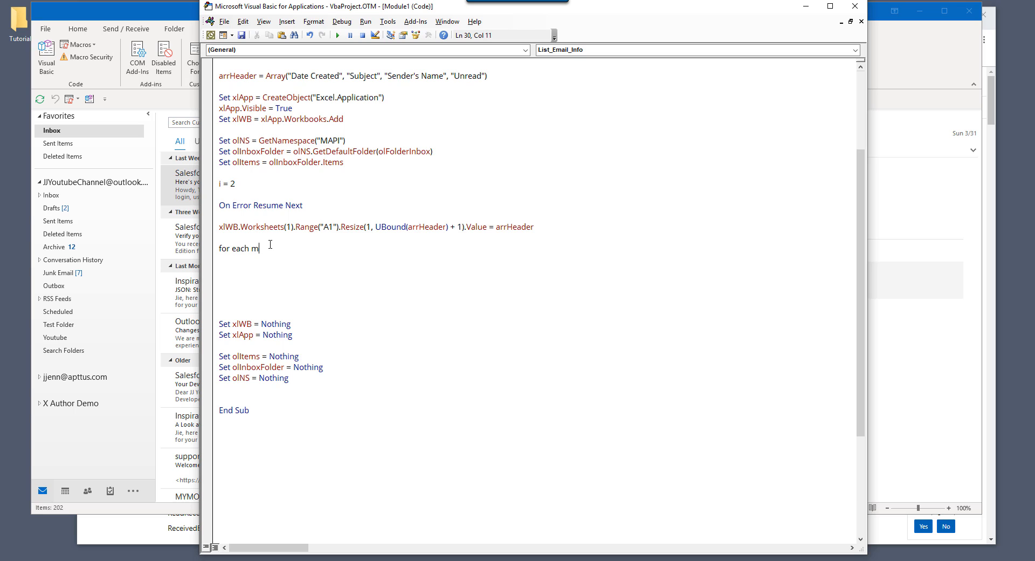
{"action": "type", "text": "olMaili"}
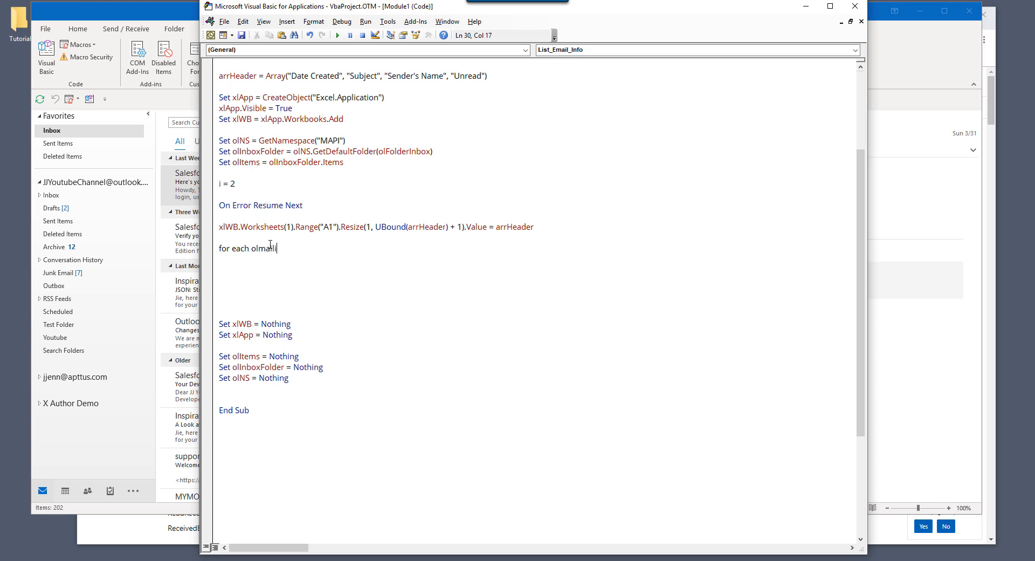
{"action": "type", "text": "tem in oli"}
{"action": "left_click", "coordinate": [534, 291]}
{"action": "type", "text": "nex"}
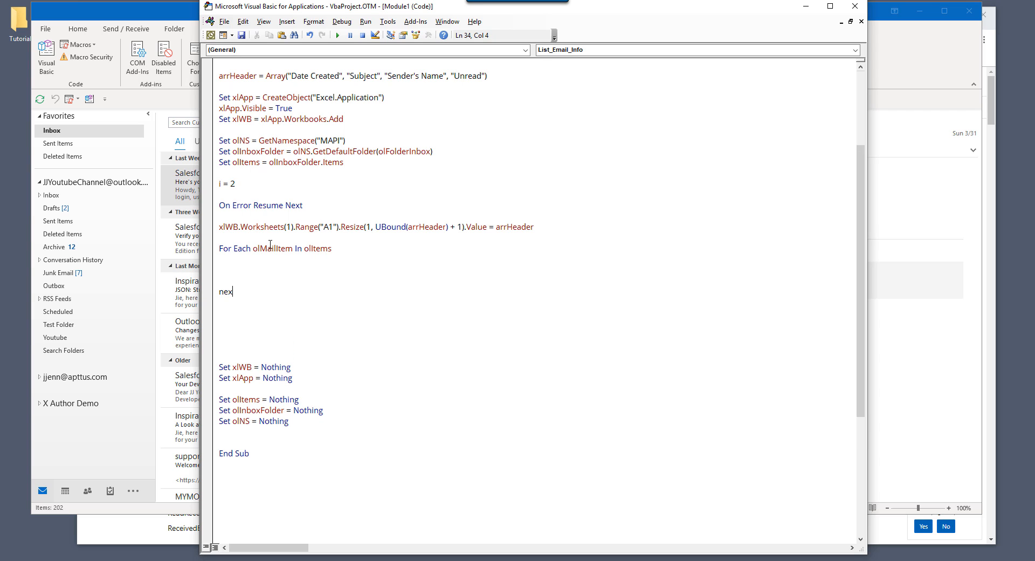
{"action": "type", "text": "t olmailitem"}
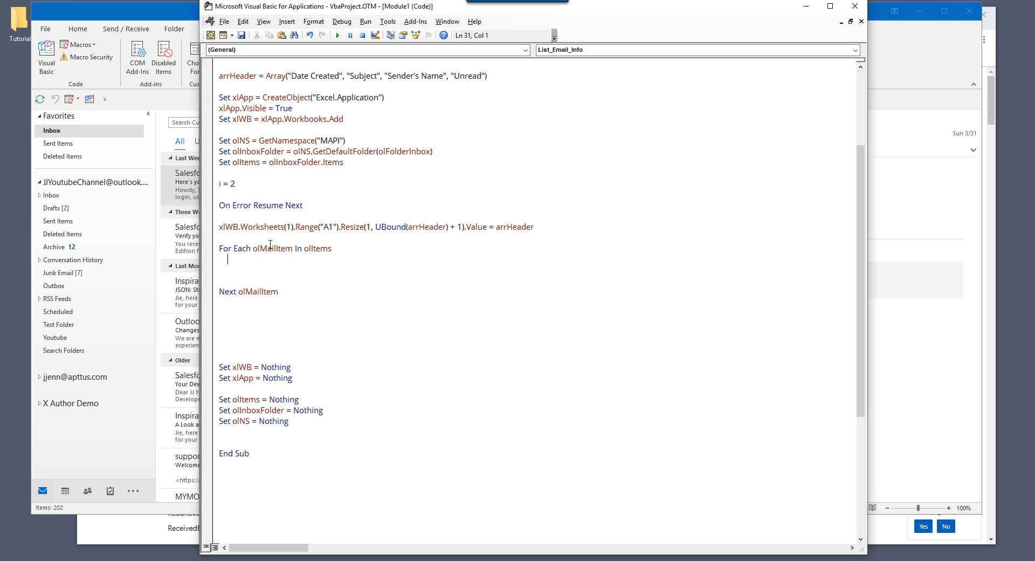
{"action": "type", "text": "xlwb."}
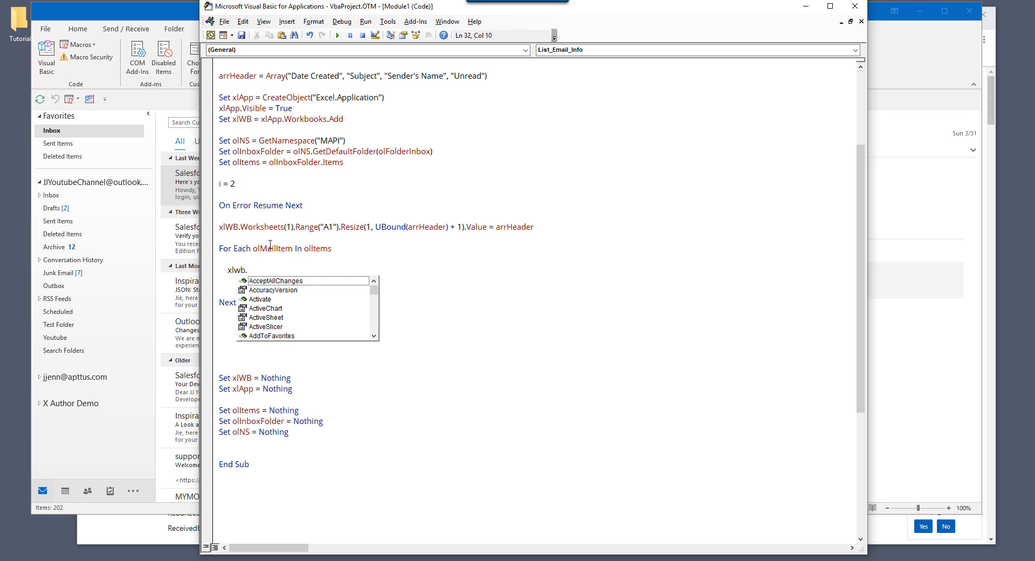
- Write each item's CreationTime to Worksheets(1).Cells(i, "A")
{"action": "type", "text": "worksheets(1).cells("}
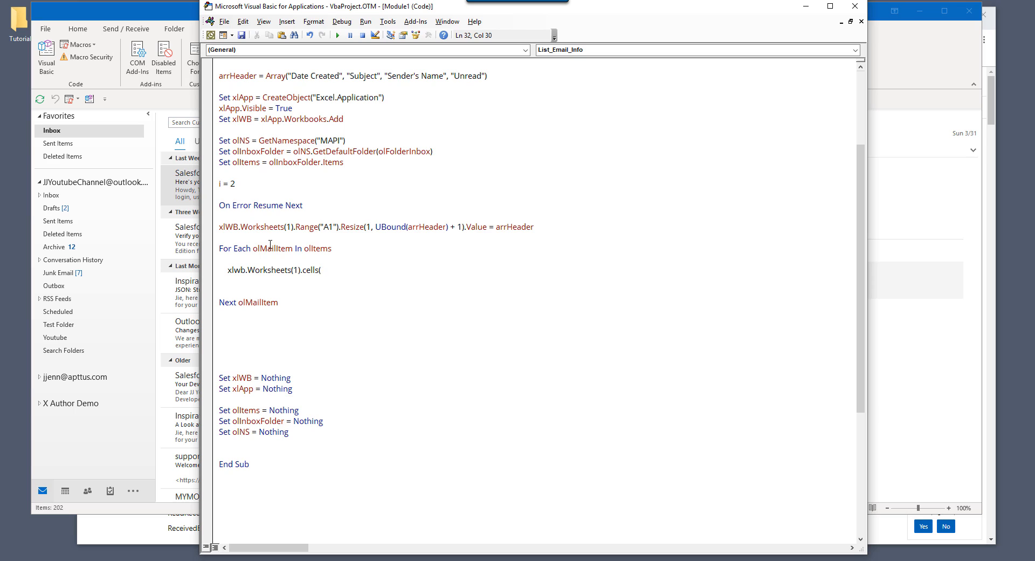
{"action": "type", "text": "i, \"A\").v"}
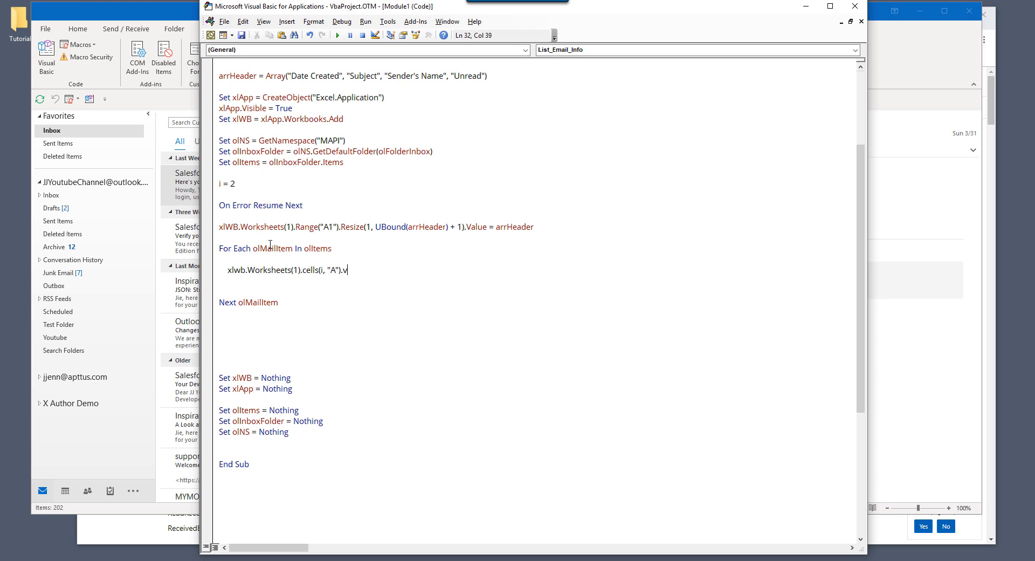
{"action": "type", "text": "alue ="}
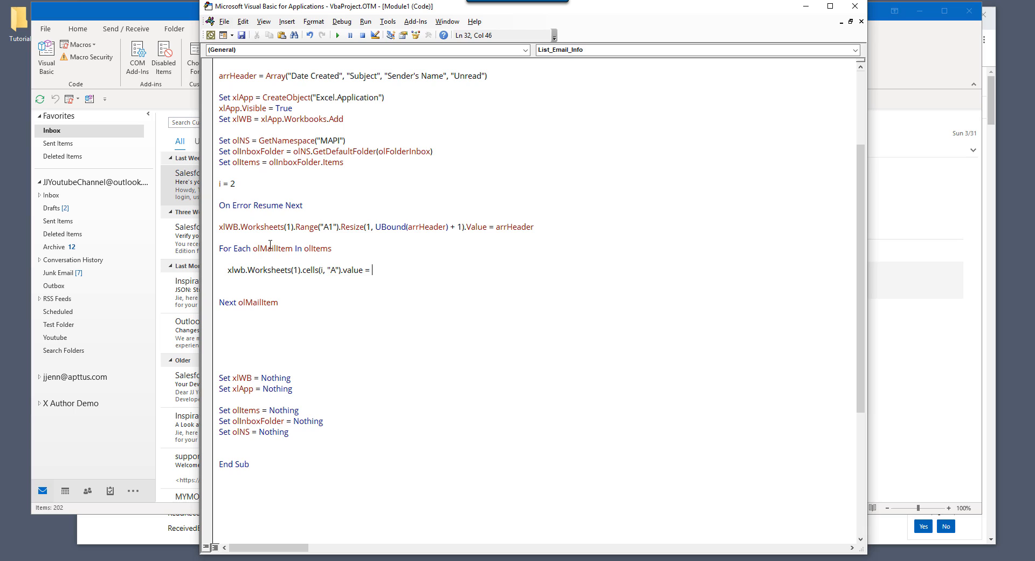
{"action": "type", "text": "ol"}
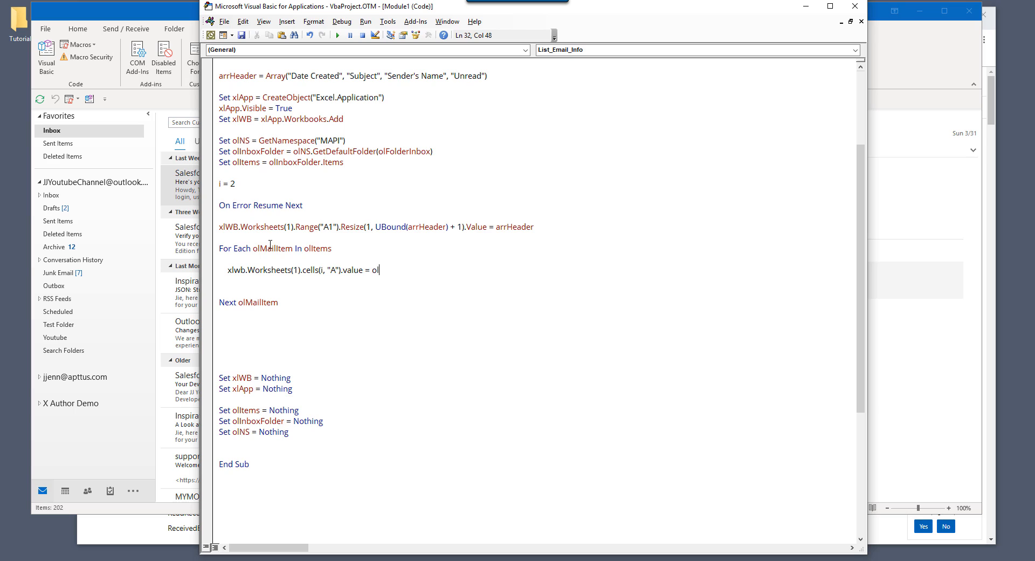
{"action": "type", "text": "item"}
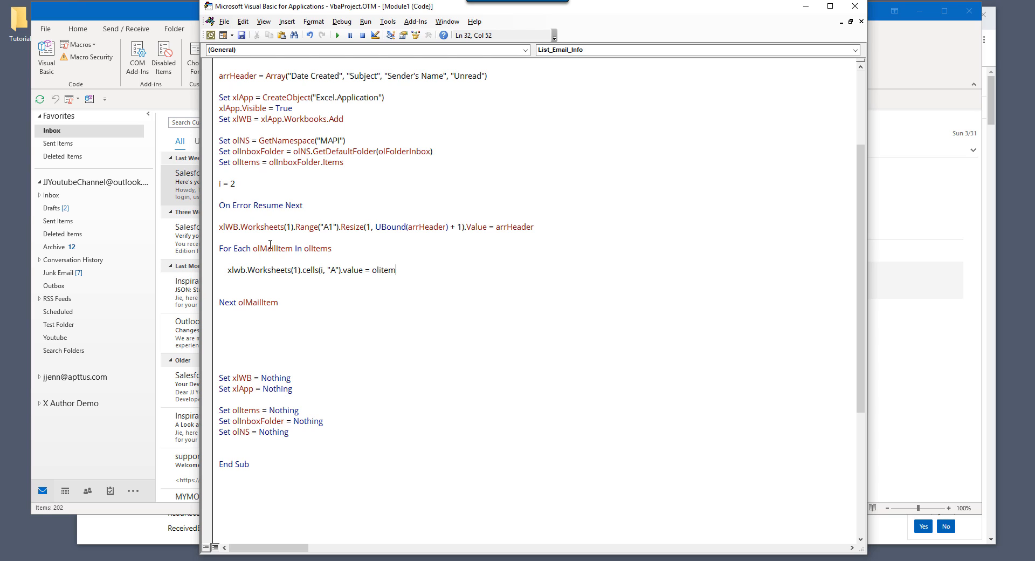
{"action": "type", "text": "(i)."}
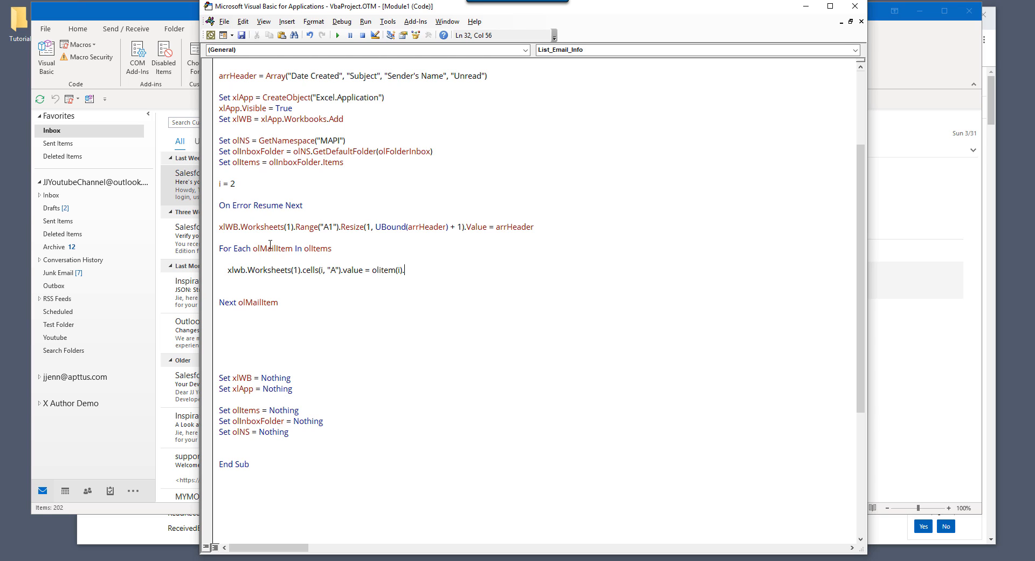
{"action": "type", "text": "creationTime"}
{"action": "left_click", "coordinate": [537, 280]}
{"action": "type", "text": "xlwb"}
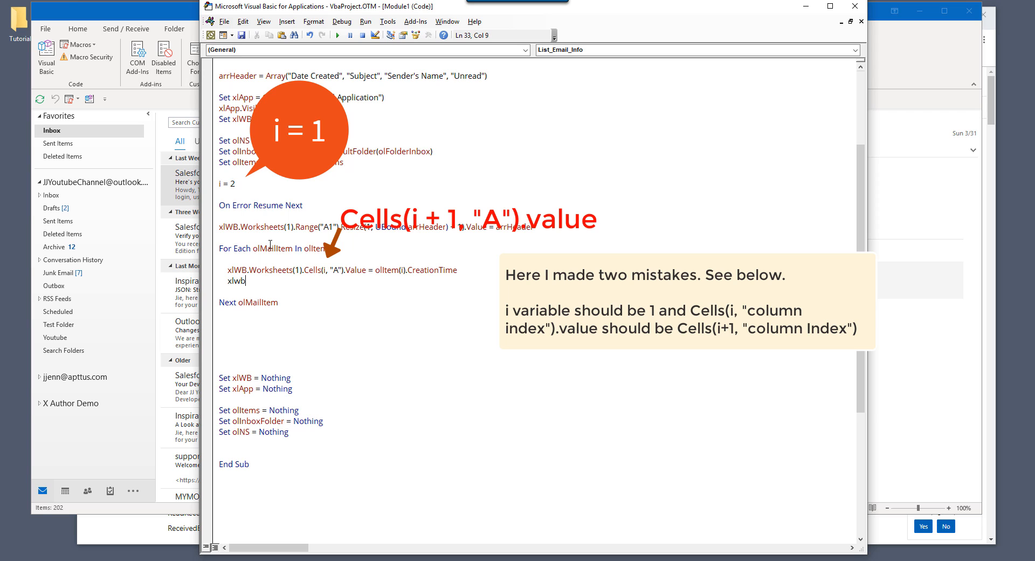
{"action": "type", "text": ".Worksheets(1).cells("}
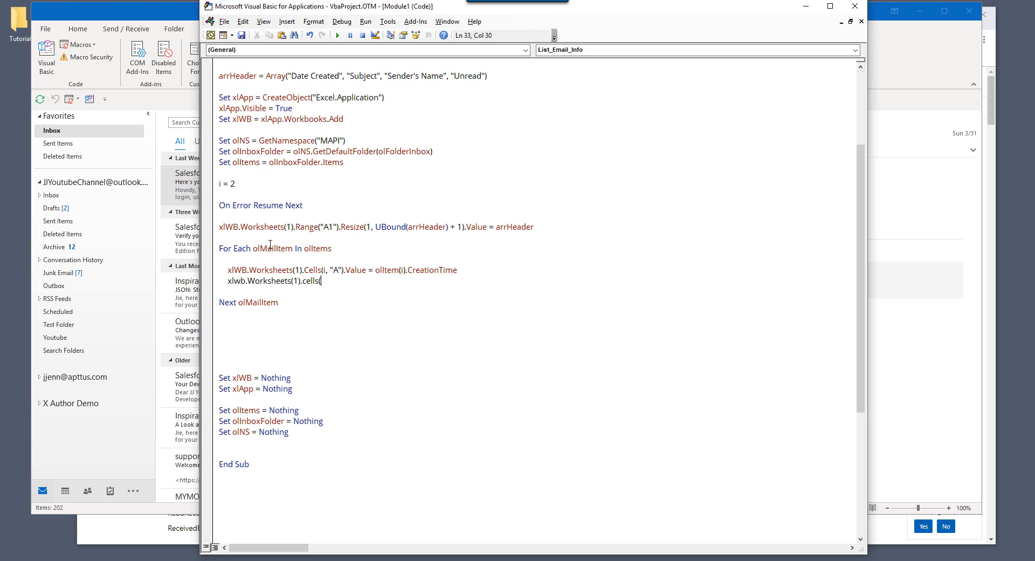
- Write Subject to column B, then duplicate that line for SenderName in column C
{"action": "type", "text": "i, \"B\").value ="}
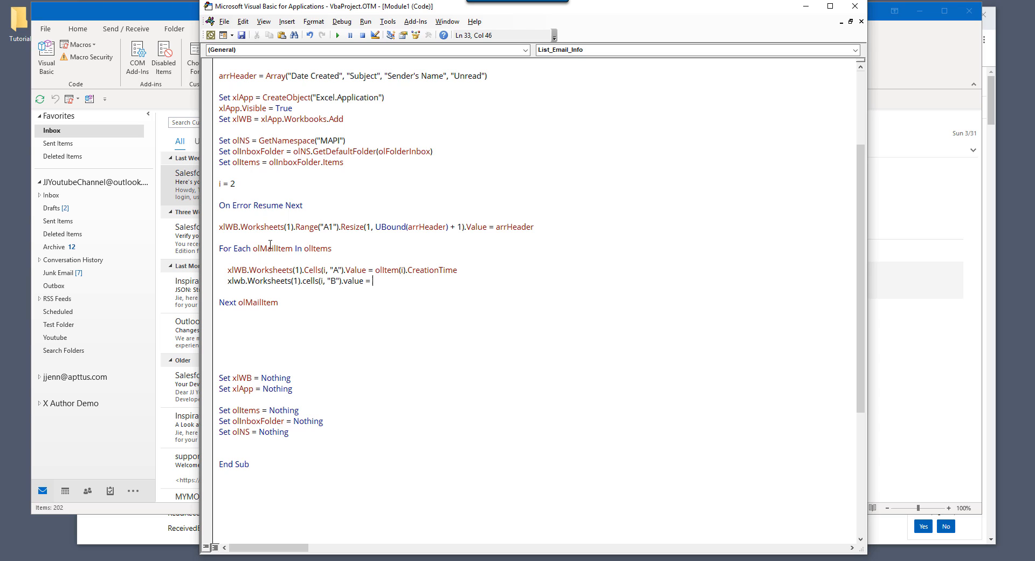
{"action": "type", "text": "olitems."}
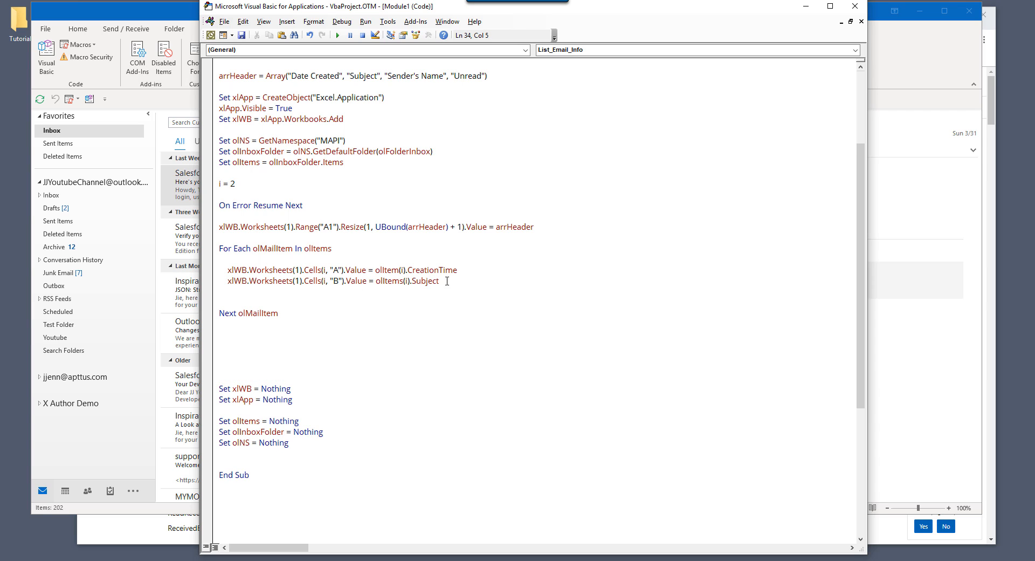
{"action": "triple_click", "coordinate": [330, 281]}
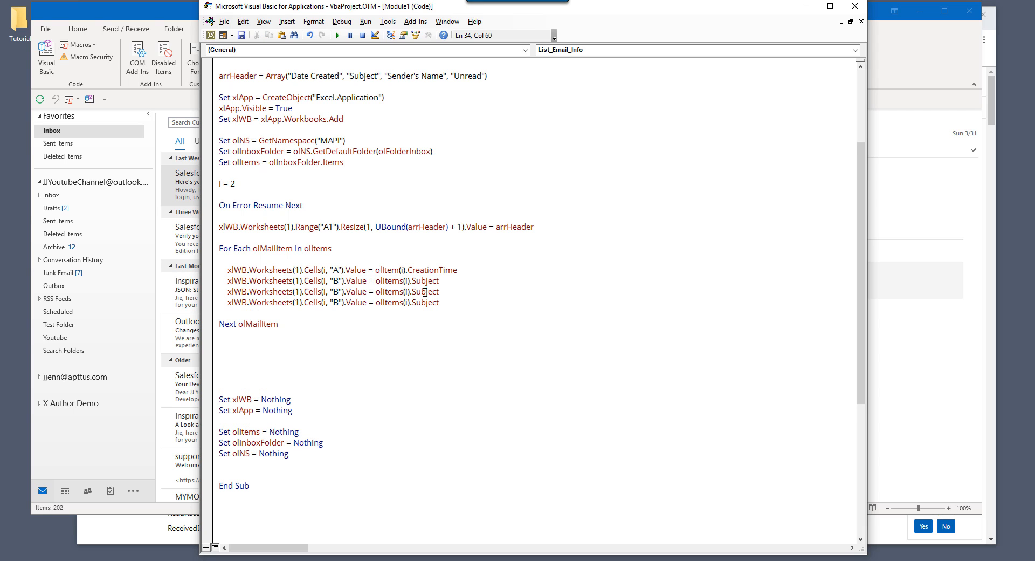
{"action": "type", "text": "sen"}
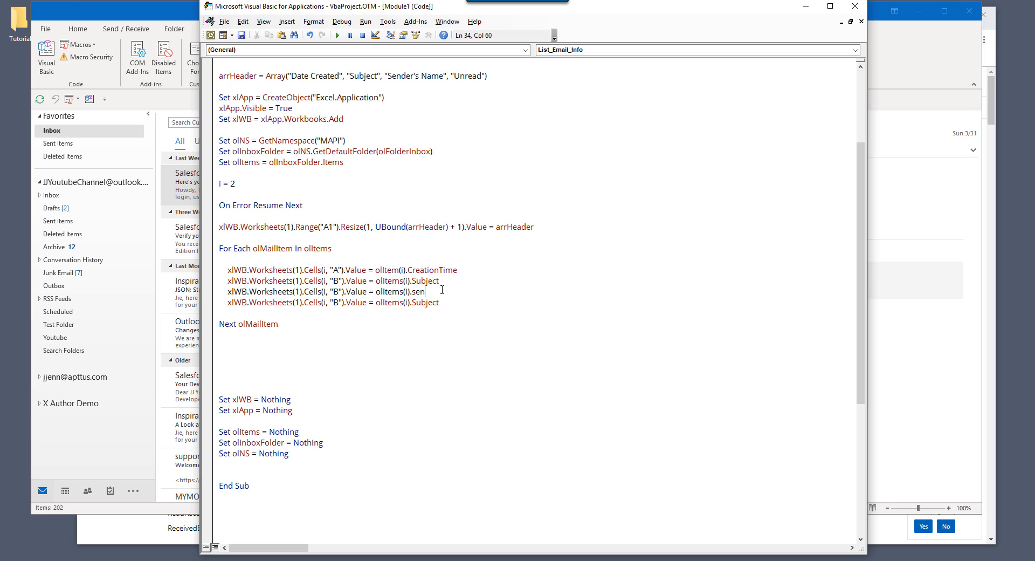
{"action": "type", "text": "SenderName"}
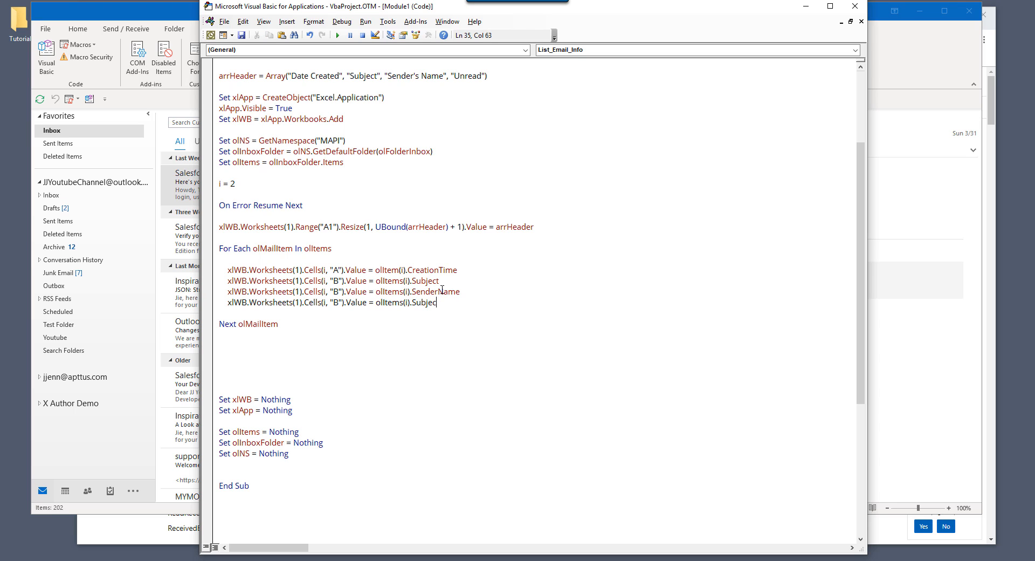
- Write UnRead to column D and add 'i = i + 1' to advance the row
{"action": "type", "text": "unr"}
{"action": "left_click", "coordinate": [344, 290]}
{"action": "type", "text": "c"}
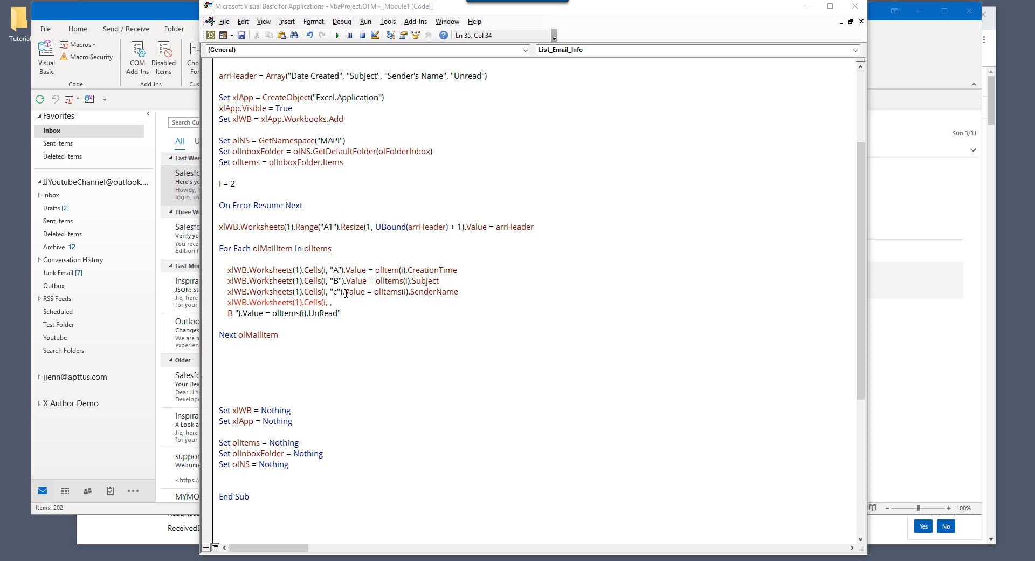
{"action": "key", "text": "Delete"}
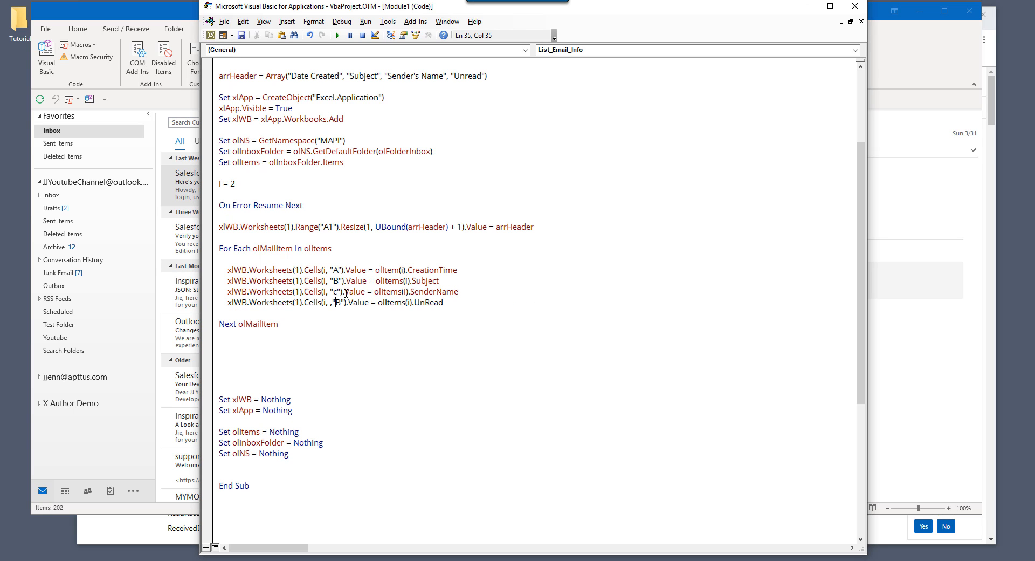
{"action": "type", "text": "D"}
{"action": "left_click", "coordinate": [343, 291]}
{"action": "type", "text": "C"}
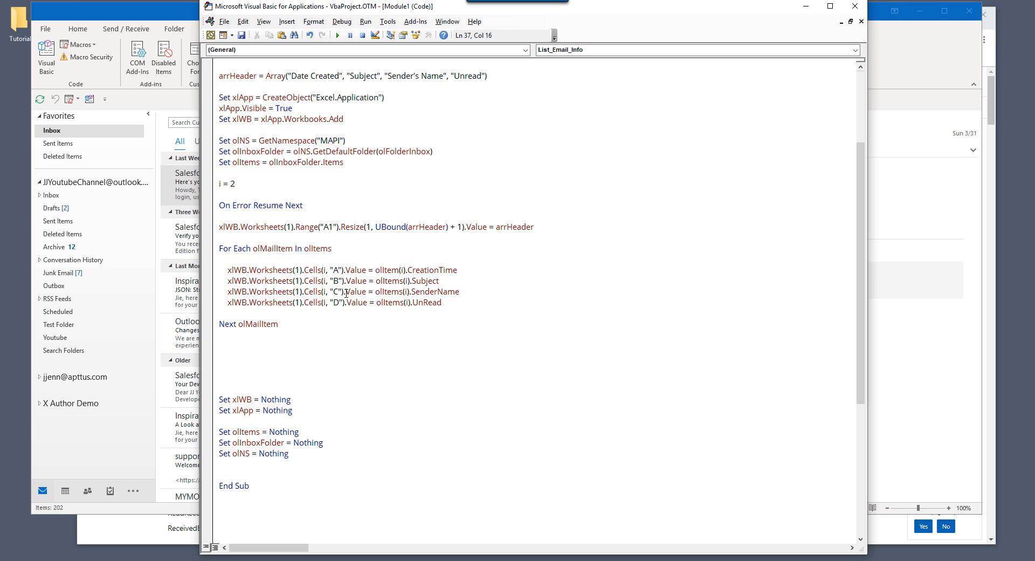
{"action": "left_click", "coordinate": [279, 324]}
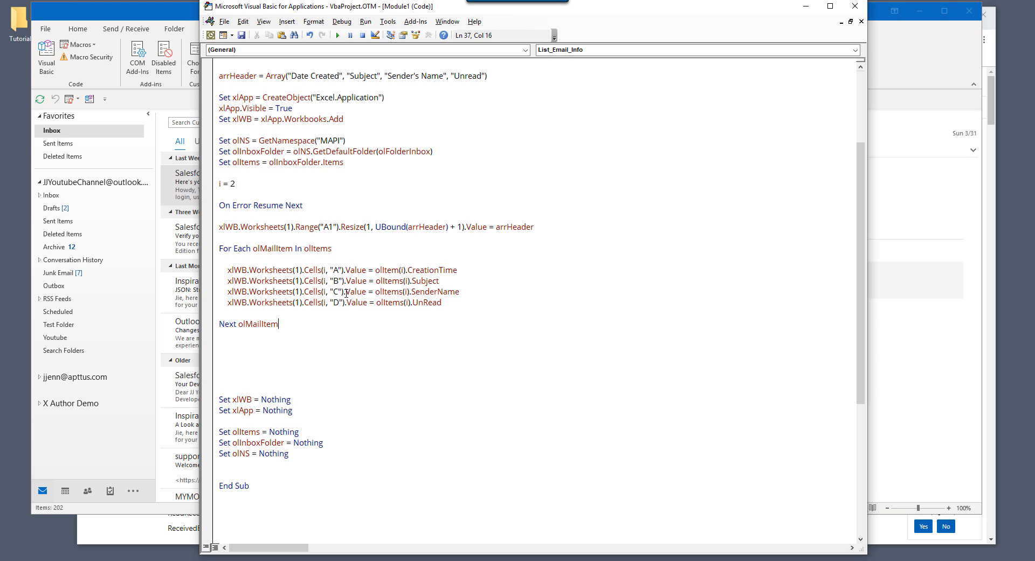
{"action": "type", "text": "i = i + 1"}
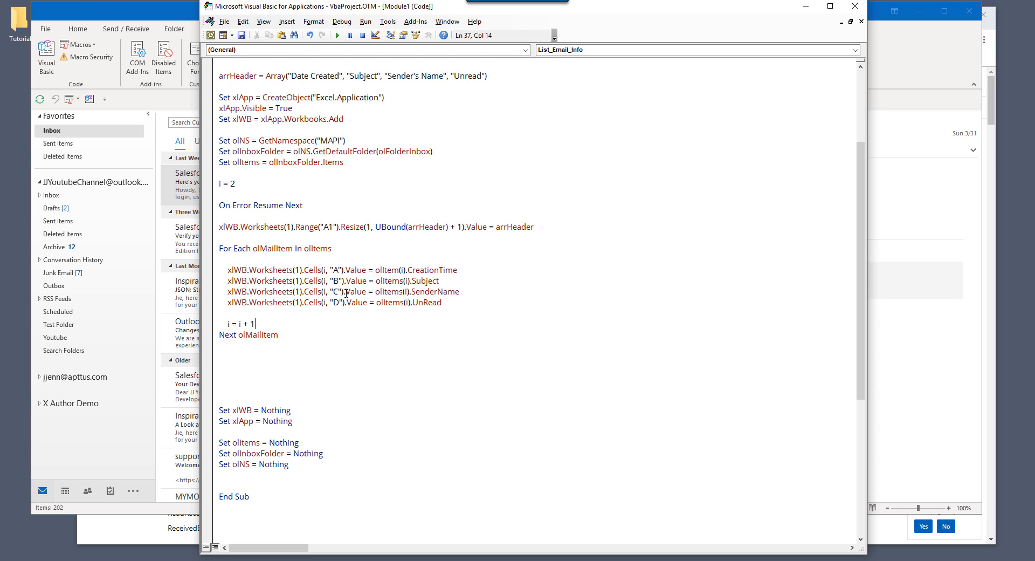
{"action": "key", "text": "enter"}
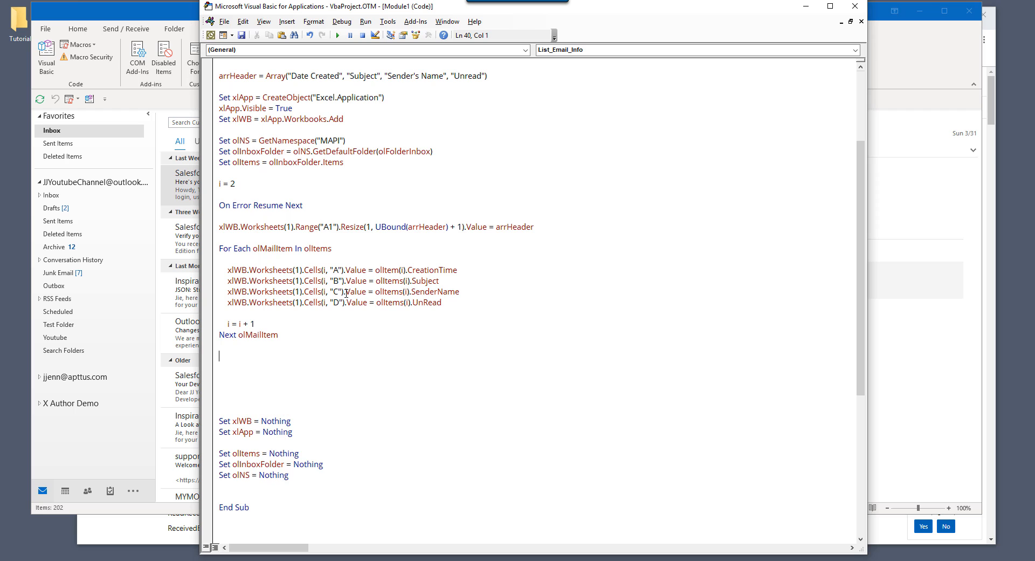
- After the loop, add xlWB.Worksheets(1).Cells.EntireColumn.AutoFit and MsgBox "Export complete.", vbInformation
{"action": "left_click", "coordinate": [258, 323]}
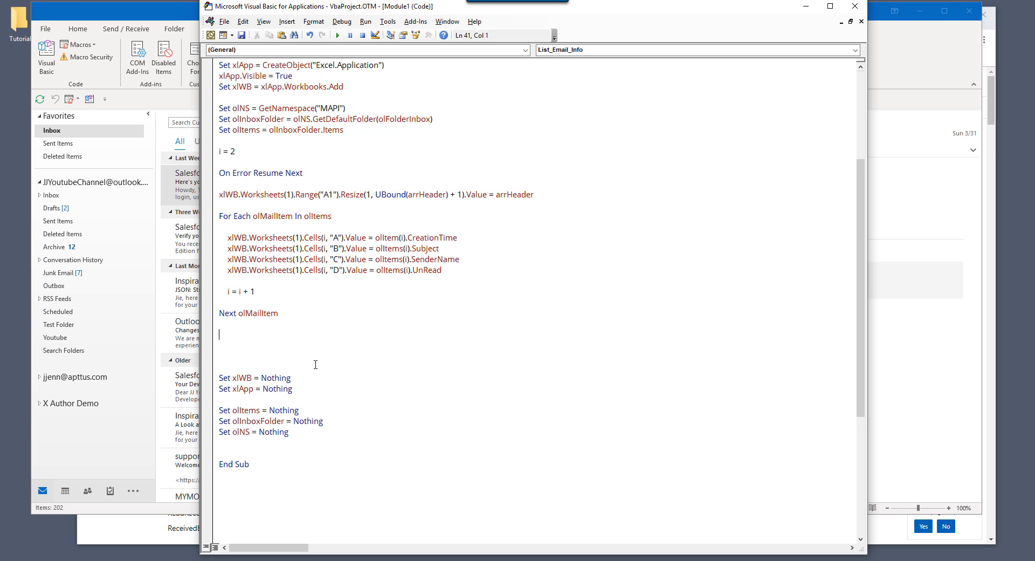
{"action": "type", "text": "xlwb.worksheets(1"}
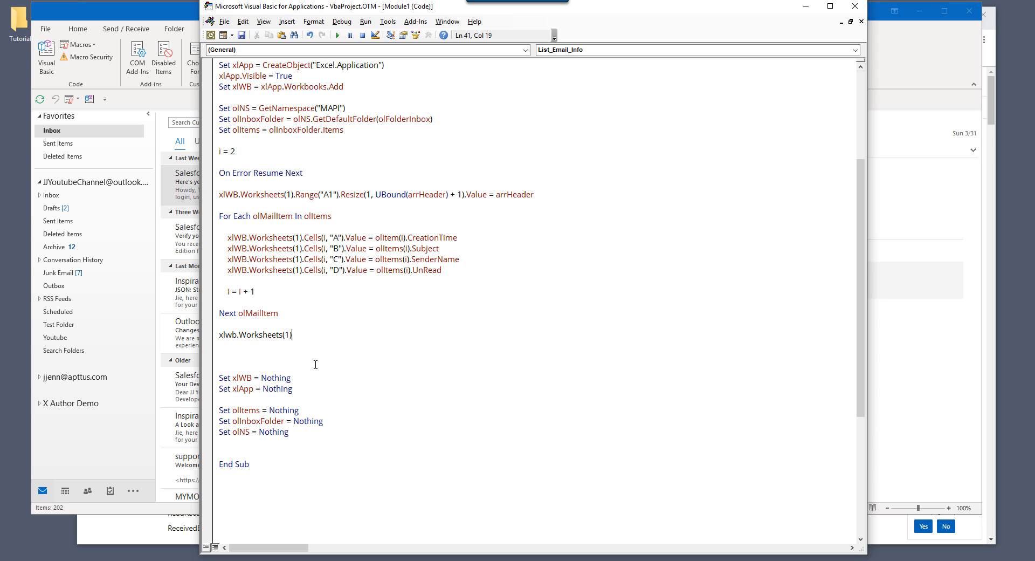
{"action": "type", "text": "ran"}
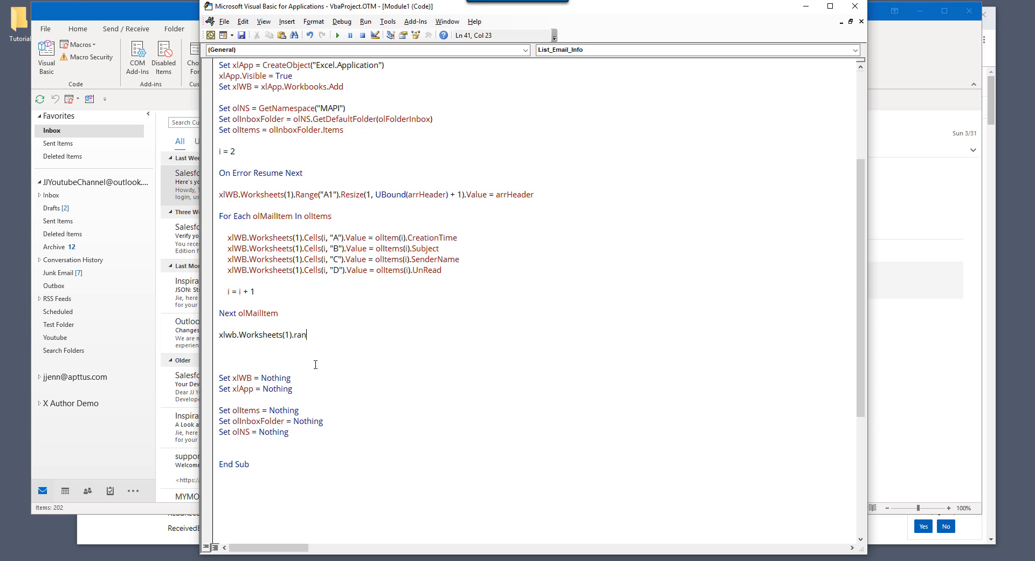
{"action": "type", "text": "cells."}
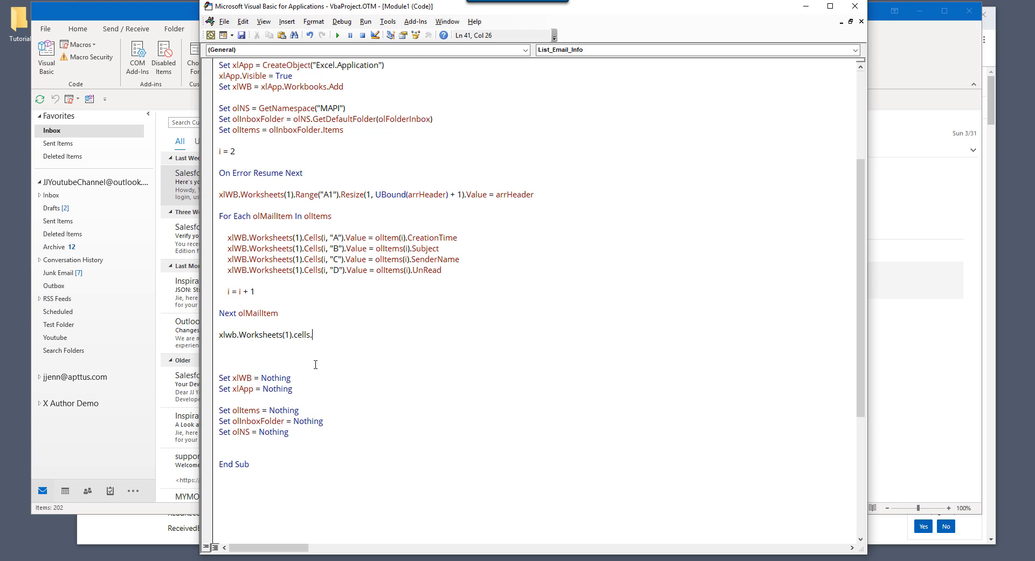
{"action": "type", "text": "entirecolumn.AutoFit"}
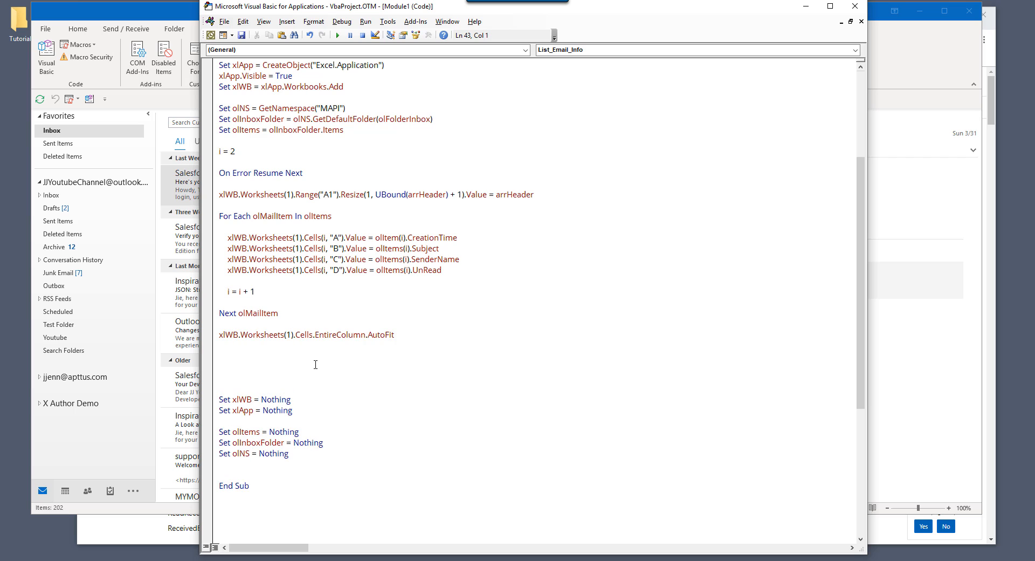
{"action": "type", "text": "msgbox"}
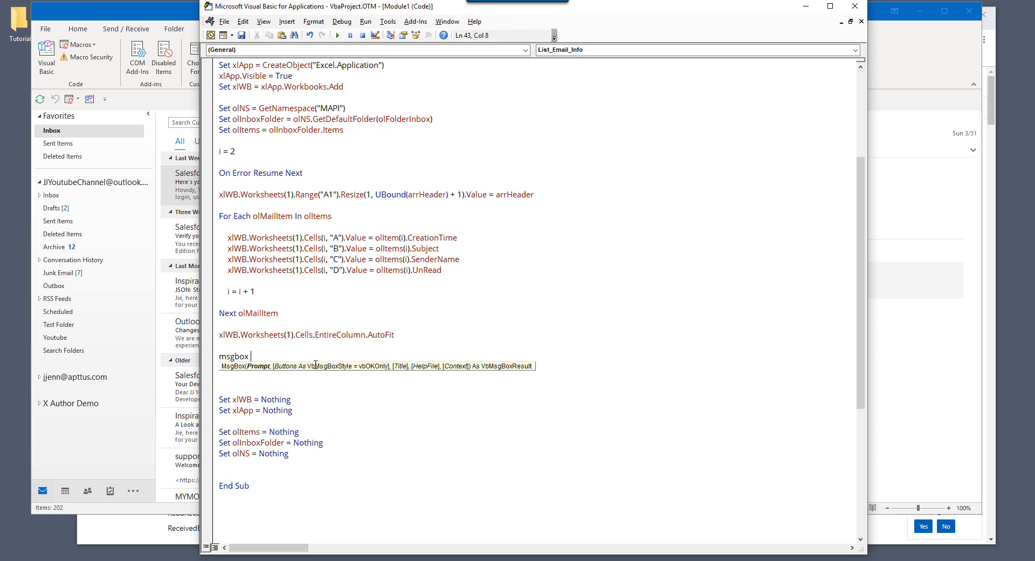
{"action": "type", "text": "\"Export complete.\", vbInformation"}
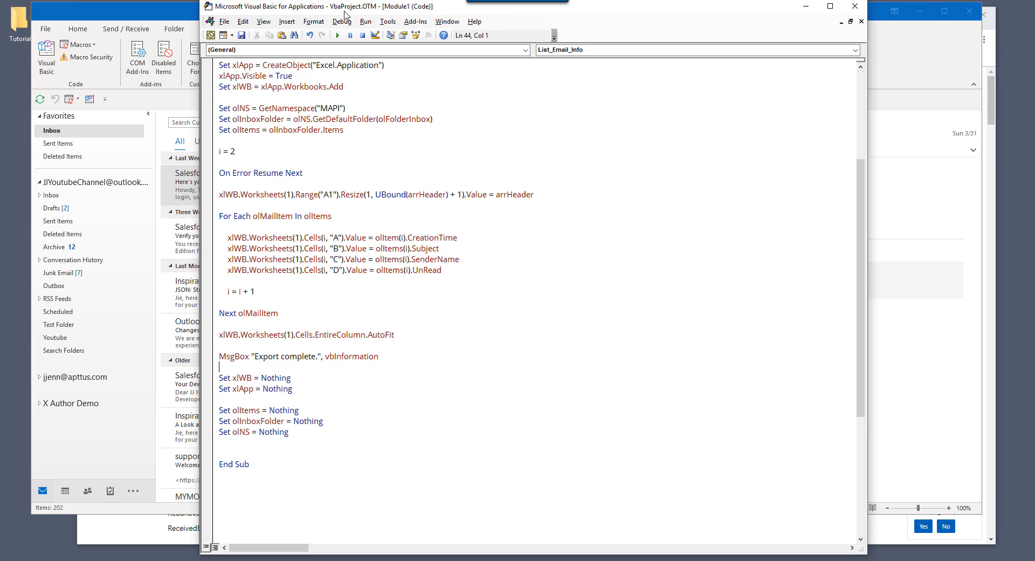
- Test-run the macro, dismiss the compile error, fix olItem to olItems, and return to Outlook
{"action": "left_click", "coordinate": [336, 35]}
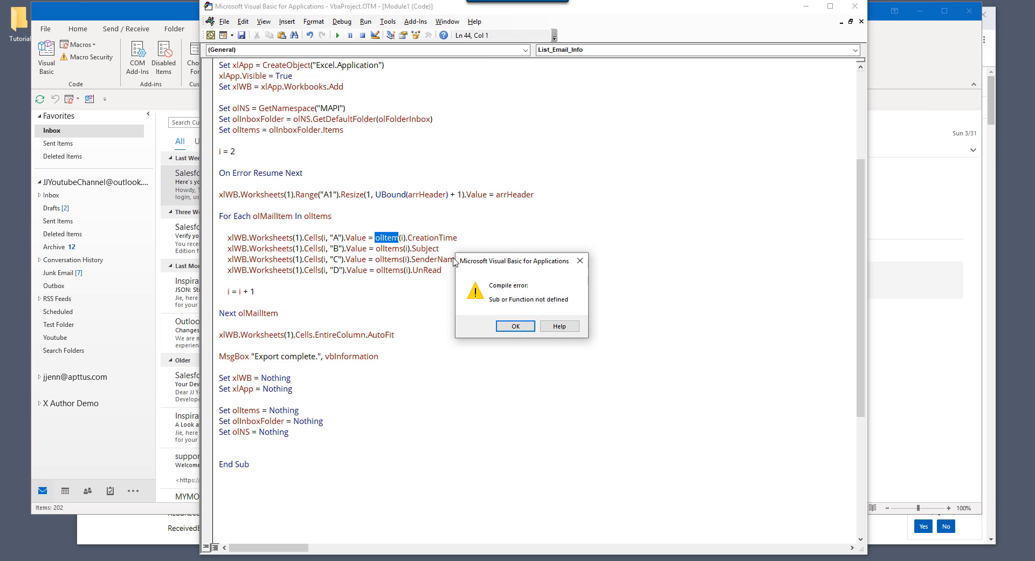
{"action": "left_click", "coordinate": [515, 325]}
{"action": "type", "text": "s"}
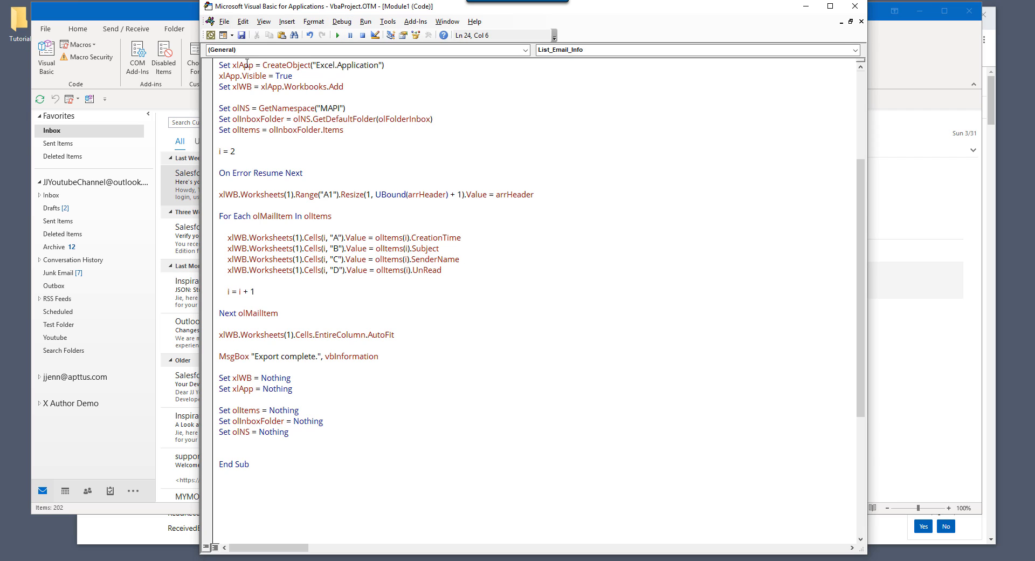
{"action": "left_click", "coordinate": [236, 150]}
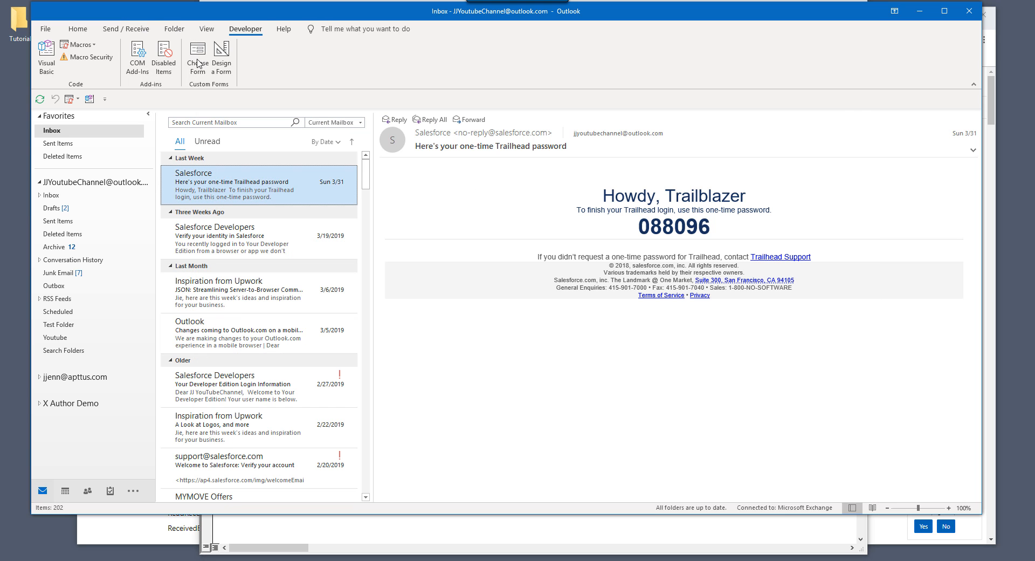
{"action": "mouse_move", "coordinate": [354, 191]}
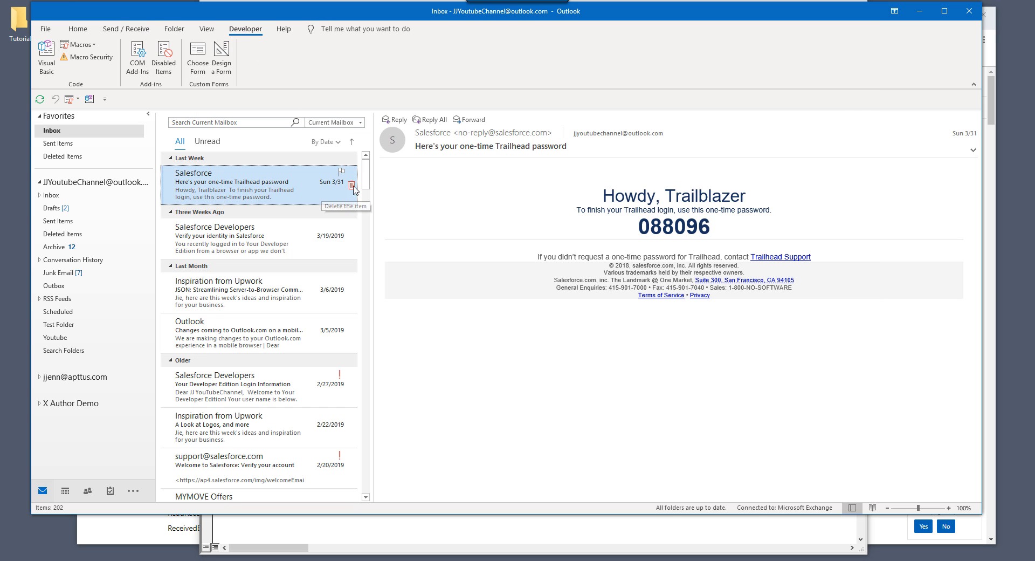
{"action": "mouse_move", "coordinate": [368, 178]}
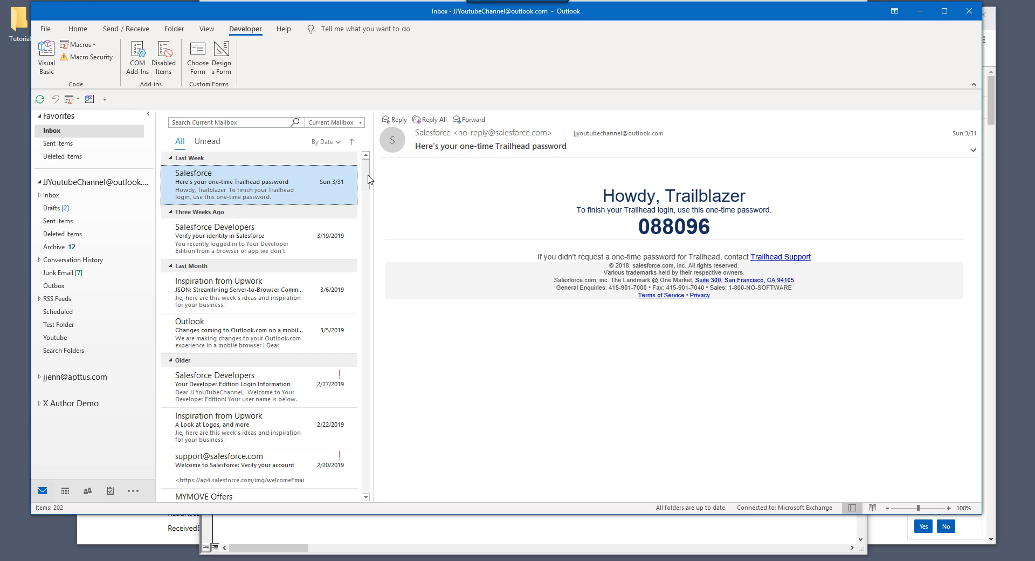
{"action": "mouse_move", "coordinate": [370, 177]}
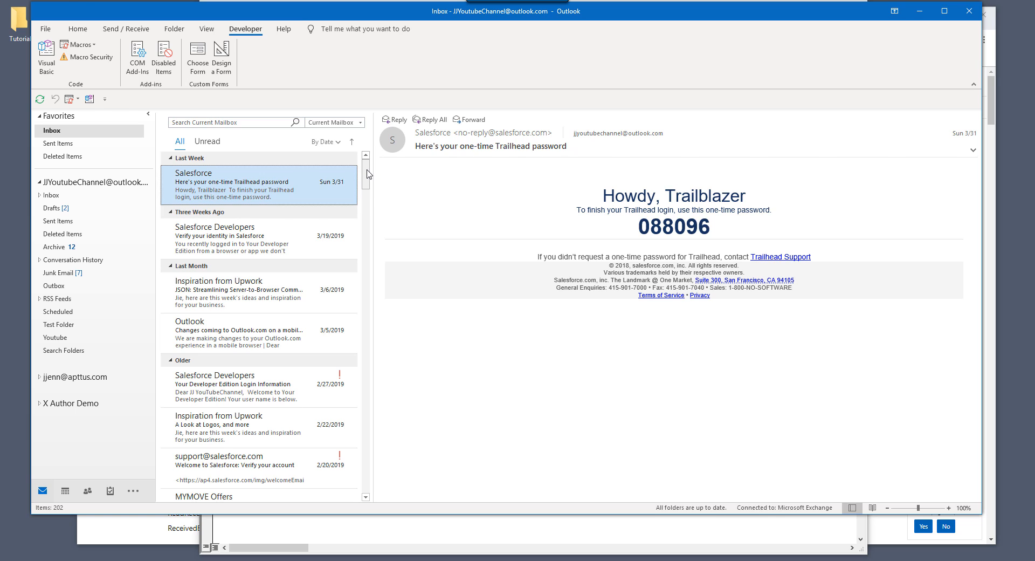
{"action": "mouse_move", "coordinate": [258, 240]}
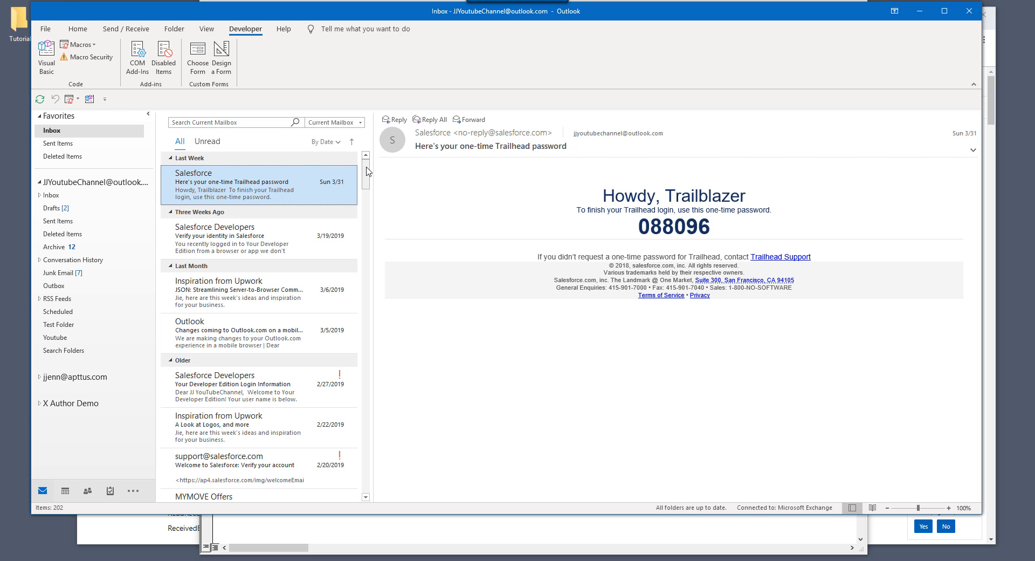
{"action": "scroll", "scroll_direction": "down", "scroll_amount": 3}
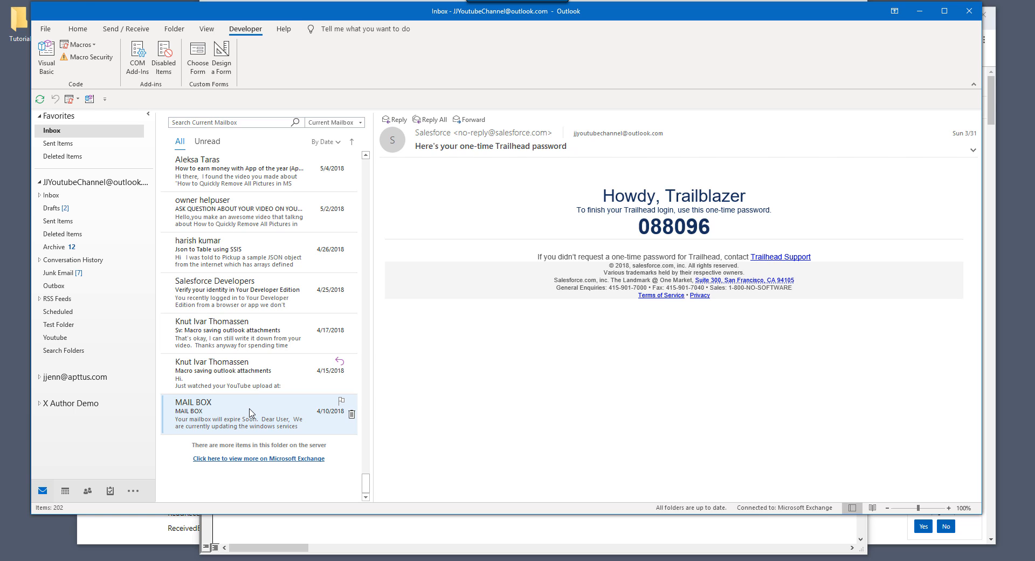
{"action": "mouse_move", "coordinate": [234, 439]}
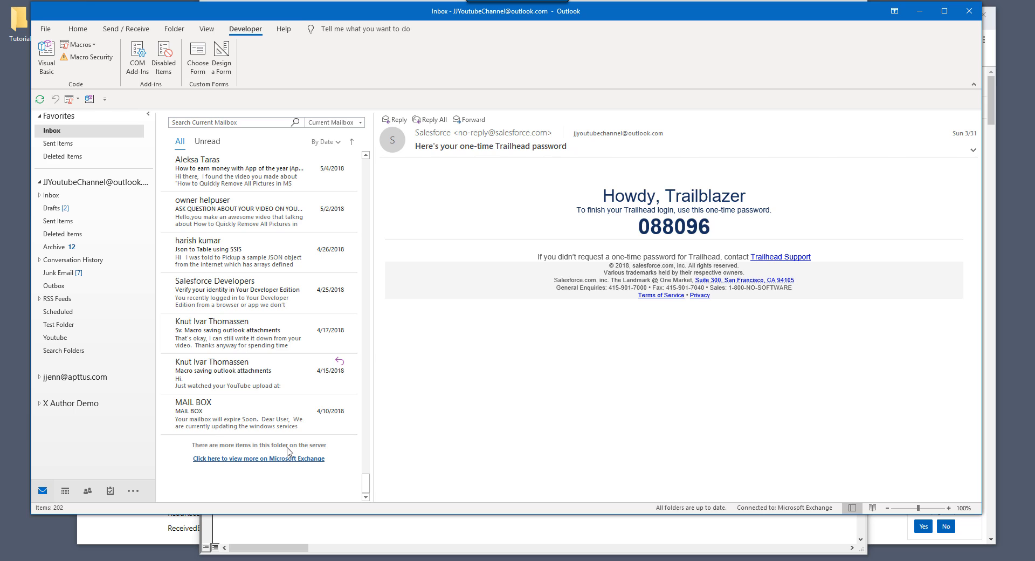
{"action": "mouse_move", "coordinate": [275, 467]}
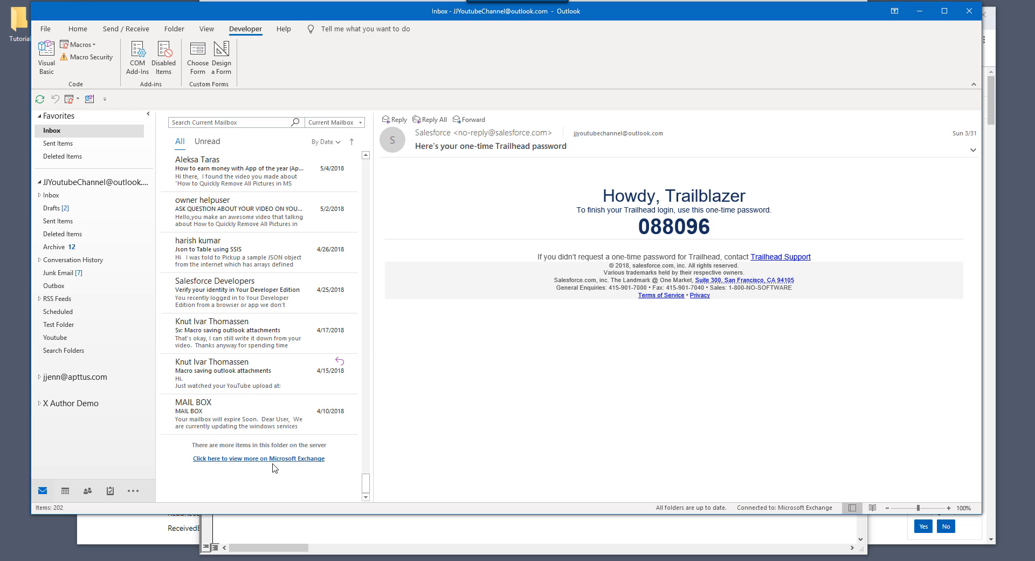
{"action": "mouse_move", "coordinate": [317, 448]}
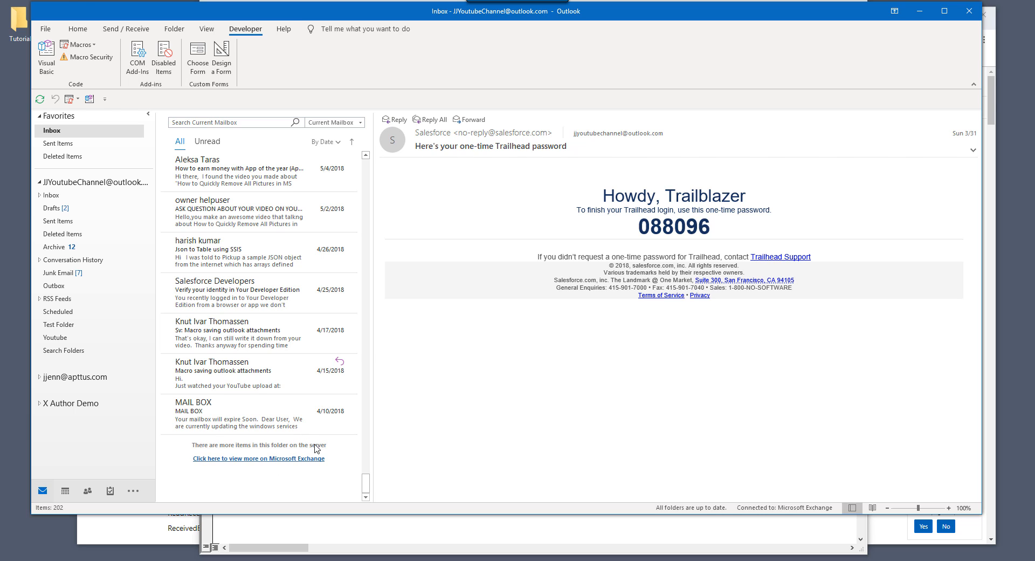
{"action": "mouse_move", "coordinate": [267, 469]}
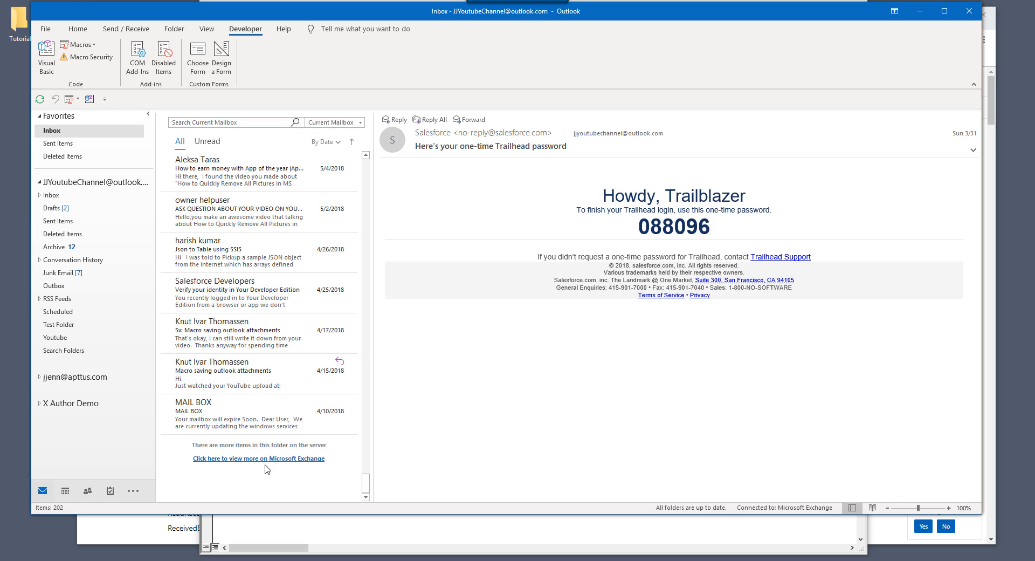
{"action": "mouse_move", "coordinate": [332, 466]}
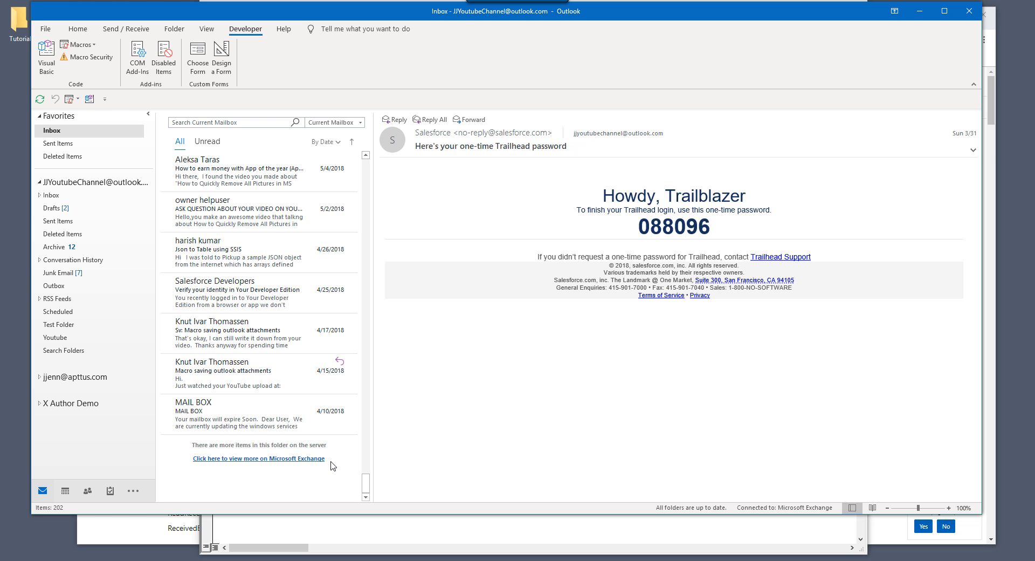
{"action": "scroll", "scroll_direction": "up", "scroll_amount": 3}
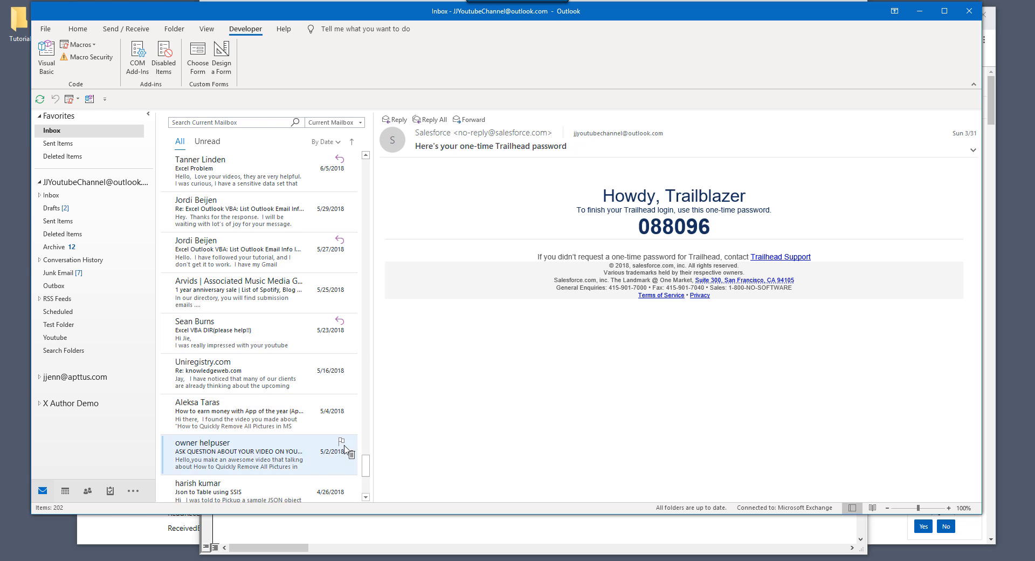
{"action": "scroll", "scroll_direction": "up", "scroll_amount": 3}
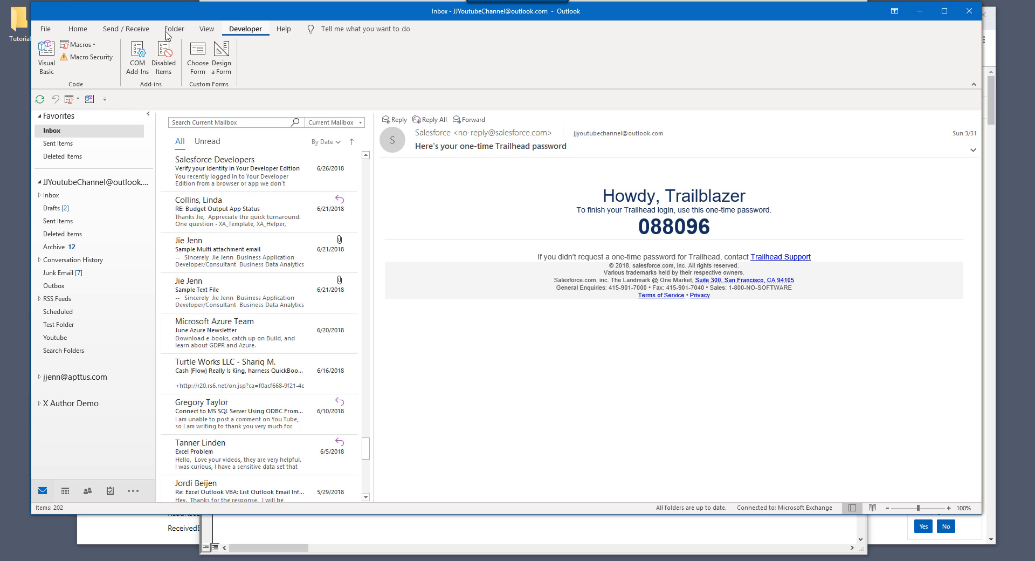
- Run Project1.List_Email_Info from the Developer tab's Macros list, then return to Outlook
{"action": "left_click", "coordinate": [77, 44]}
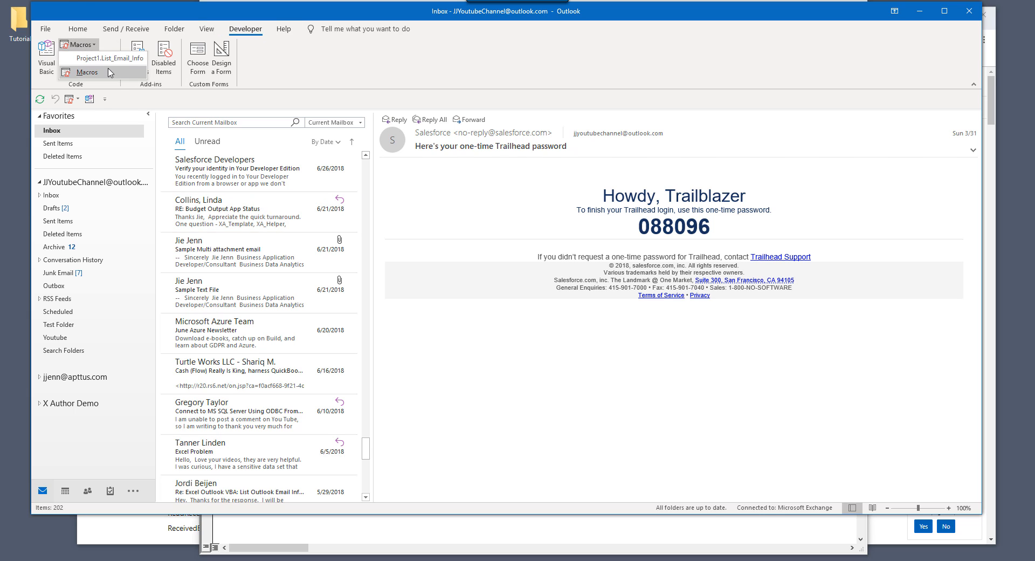
{"action": "mouse_move", "coordinate": [103, 58]}
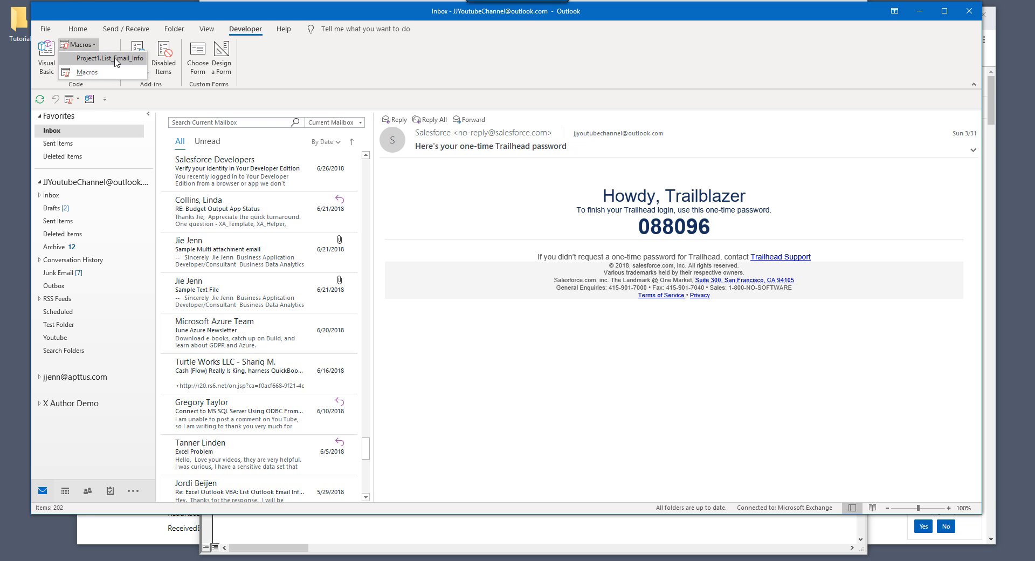
{"action": "left_click", "coordinate": [103, 58]}
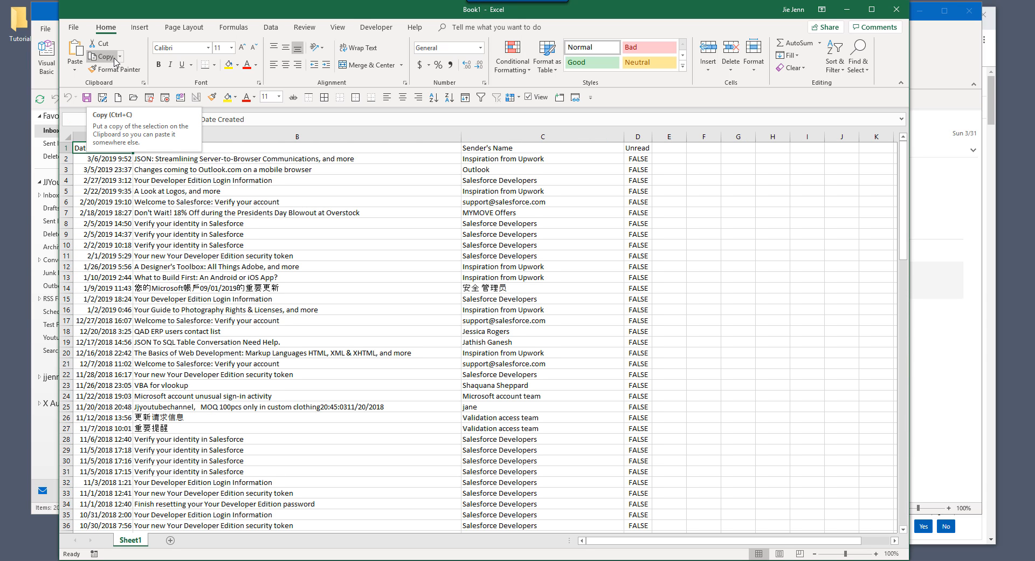
{"action": "left_click", "coordinate": [542, 266]}
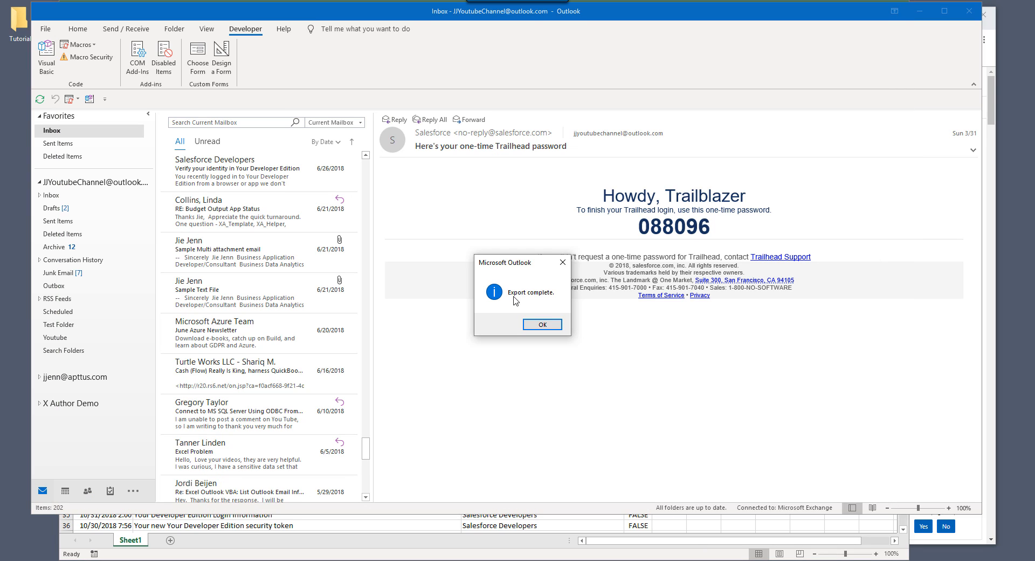
- Dismiss the "Export complete." message box with OK
{"action": "left_click", "coordinate": [542, 324]}
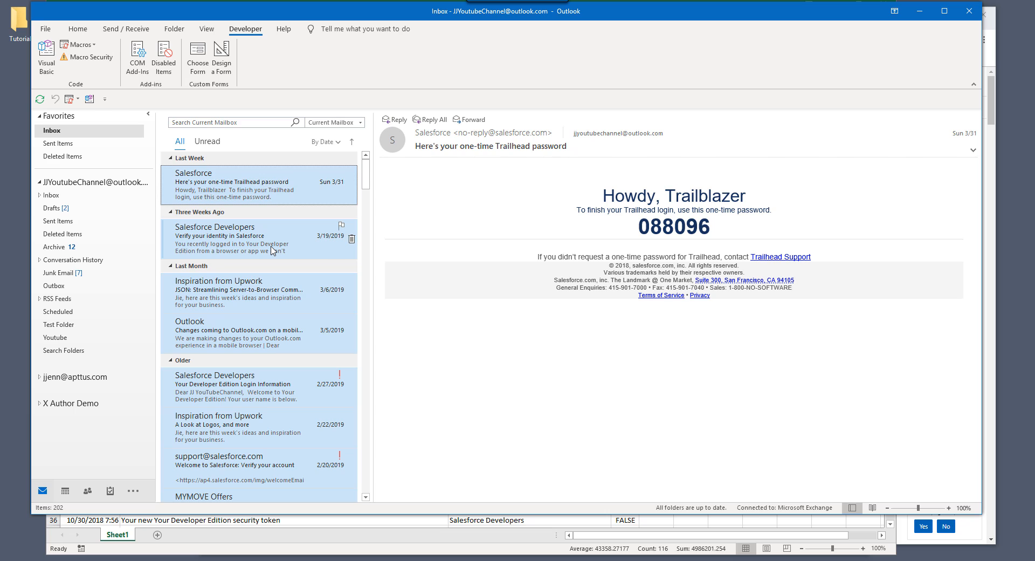
{"action": "mouse_move", "coordinate": [311, 274]}
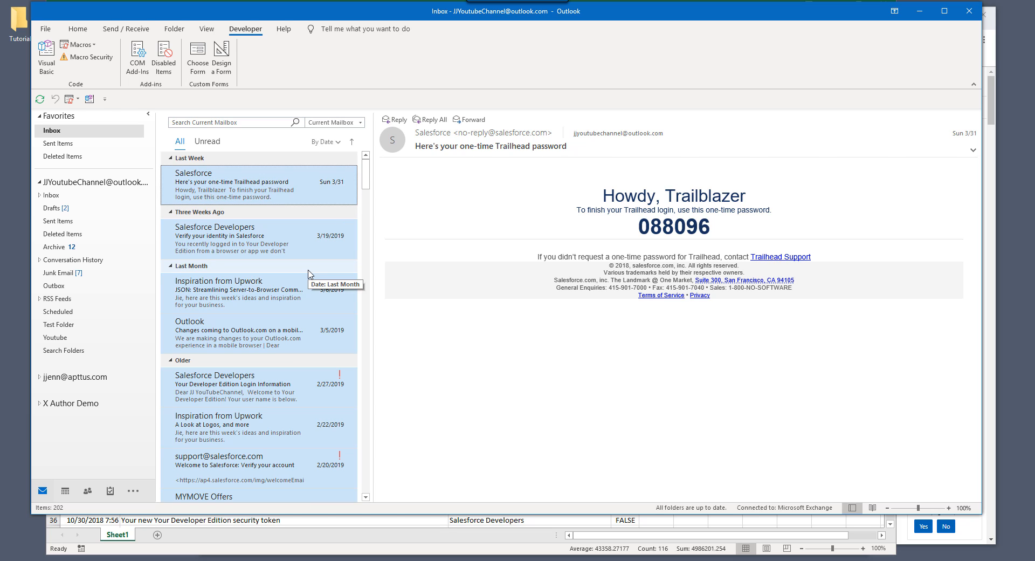
{"action": "mouse_move", "coordinate": [310, 274]}
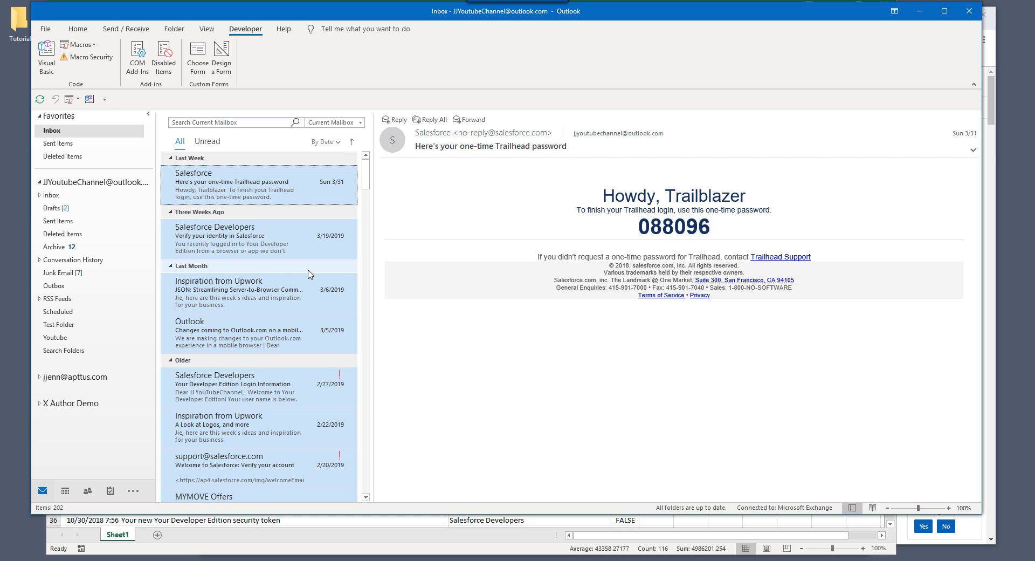